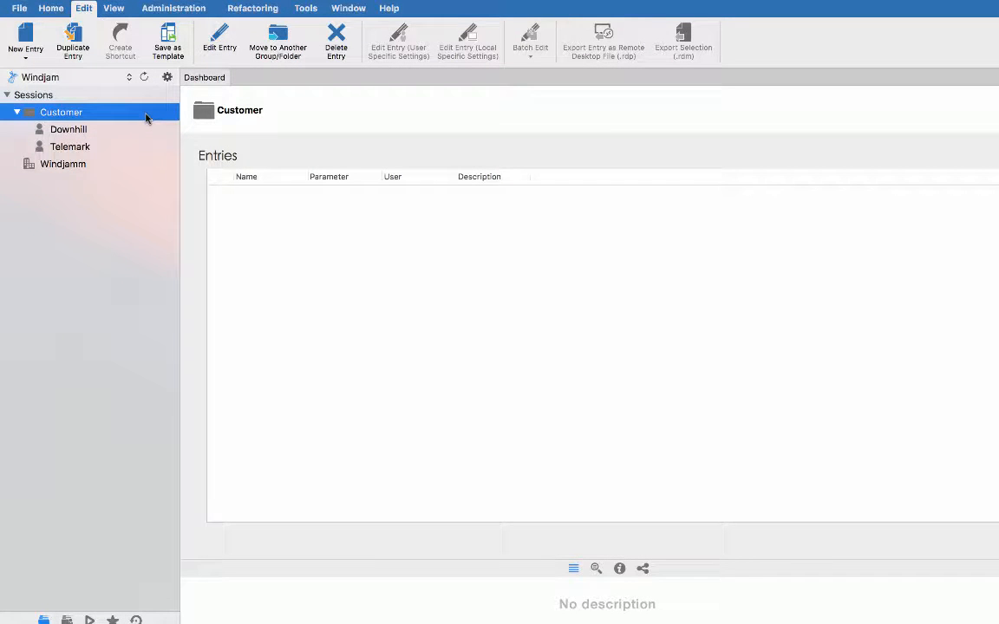
Create a Username/Password credential named Downhill for the Downhill domain inside the Downhill folder
right_click(69, 129)
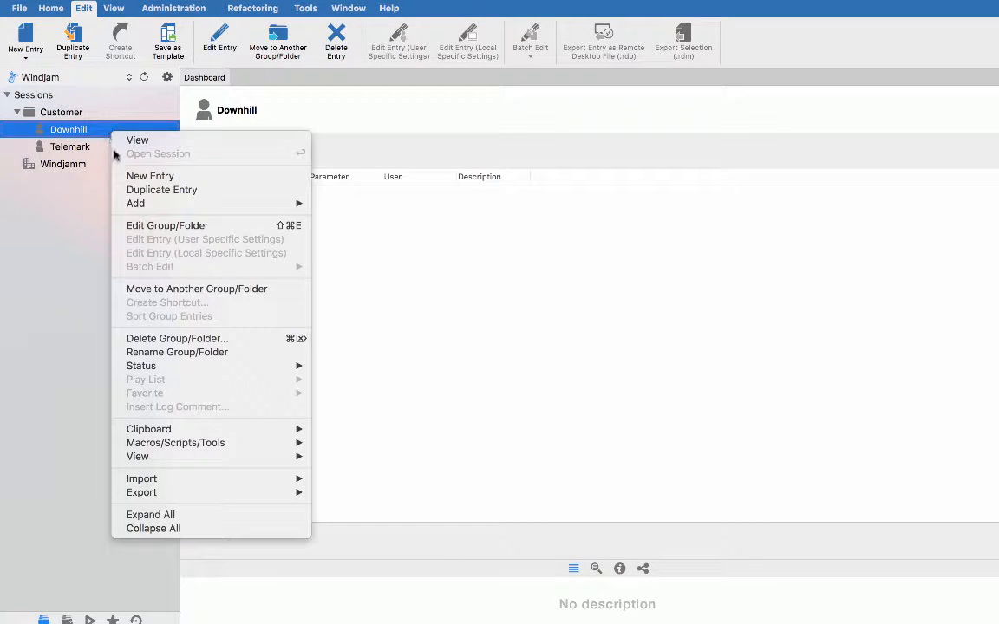
mouse_move(150, 176)
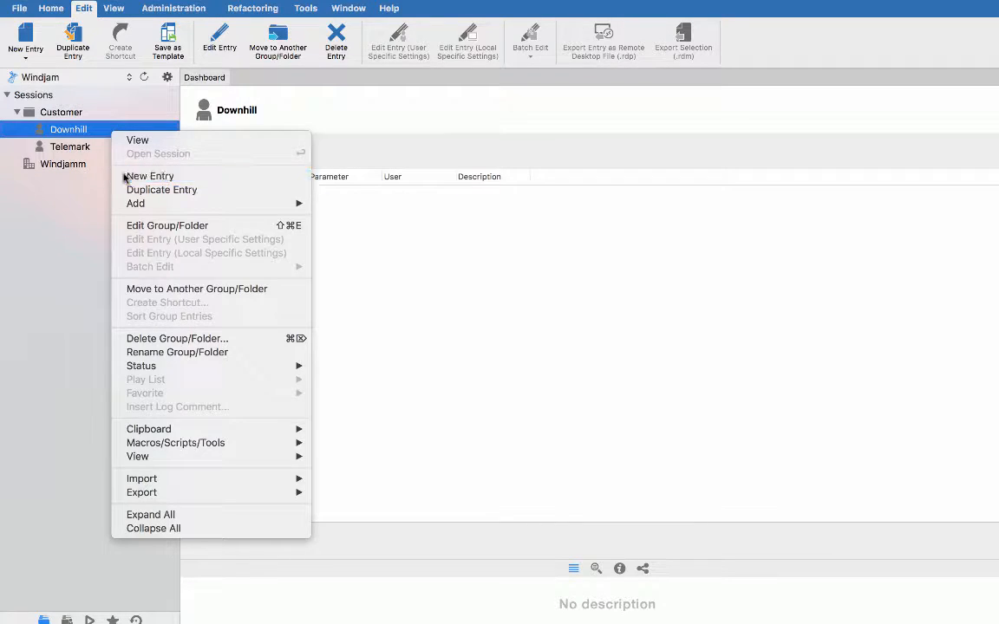
click(149, 175)
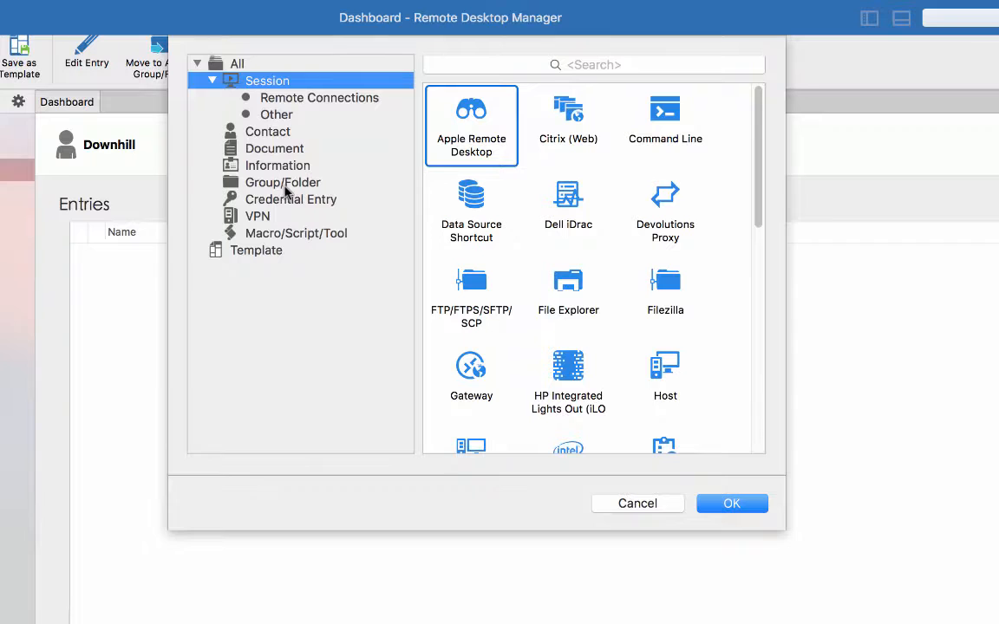
click(290, 199)
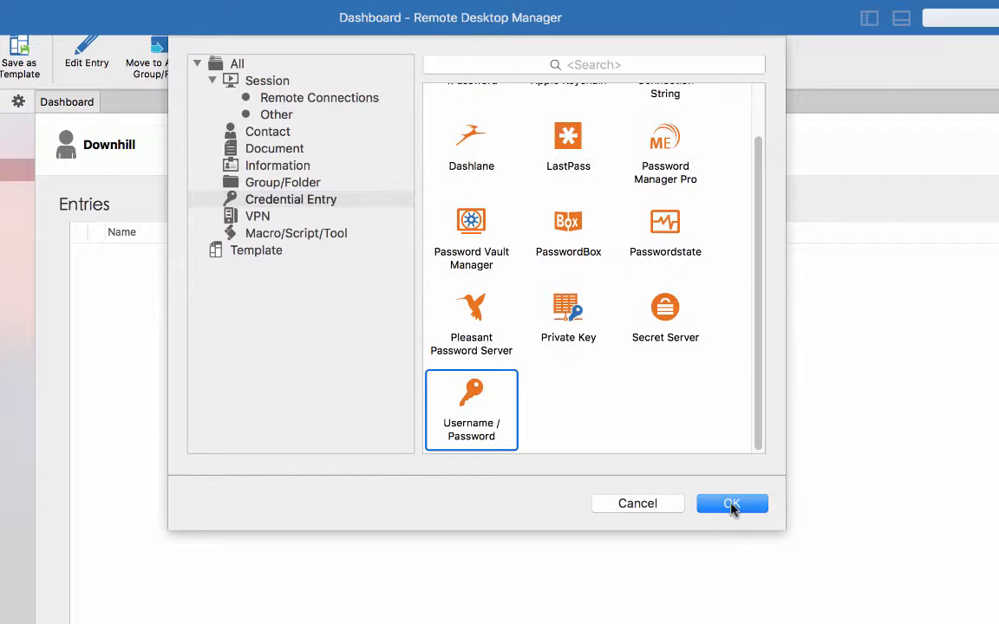
click(732, 504)
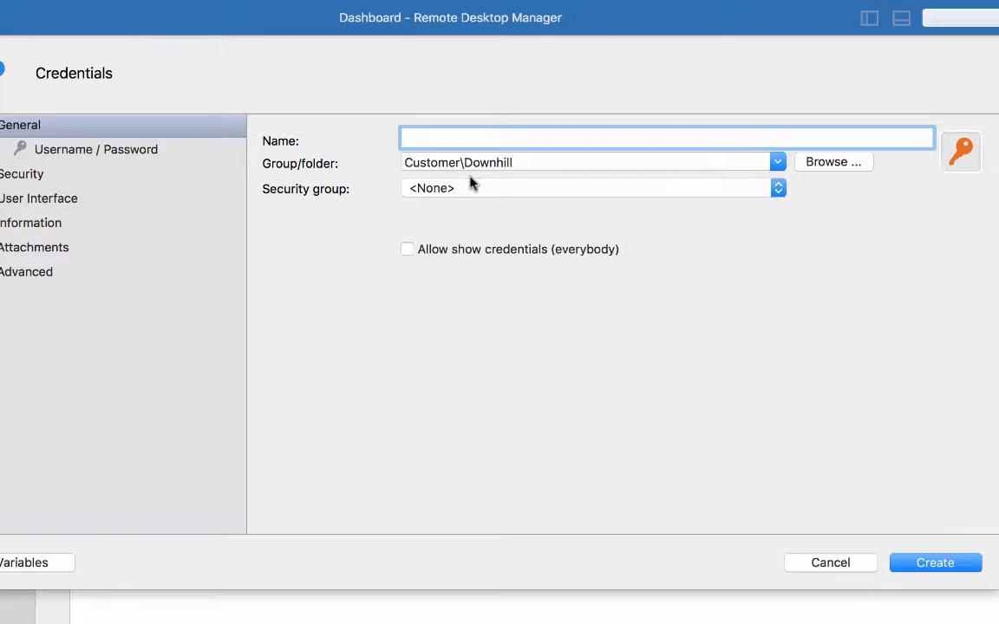
text(Downhill)
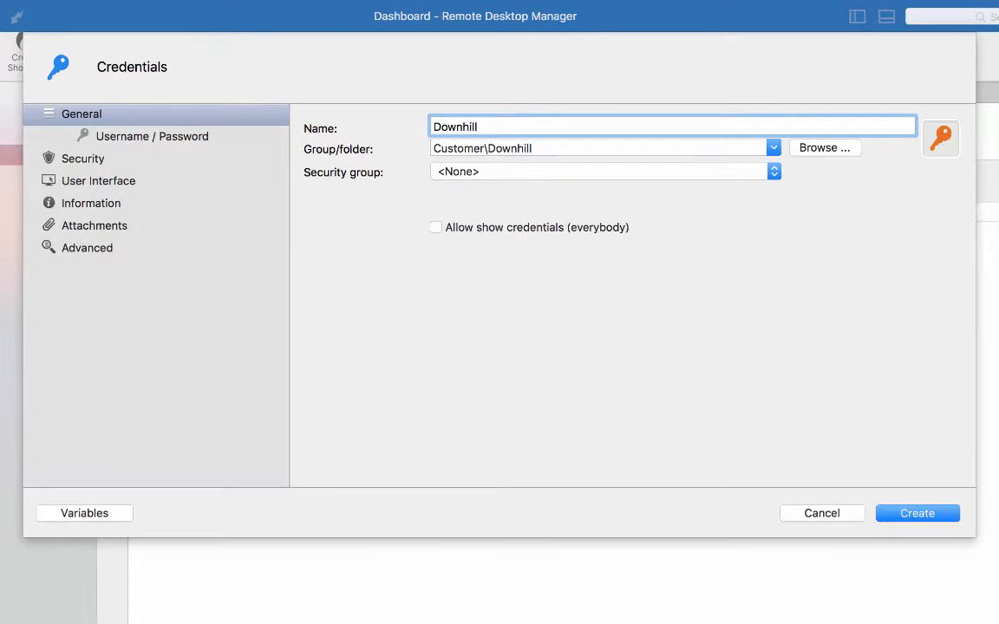
click(152, 136)
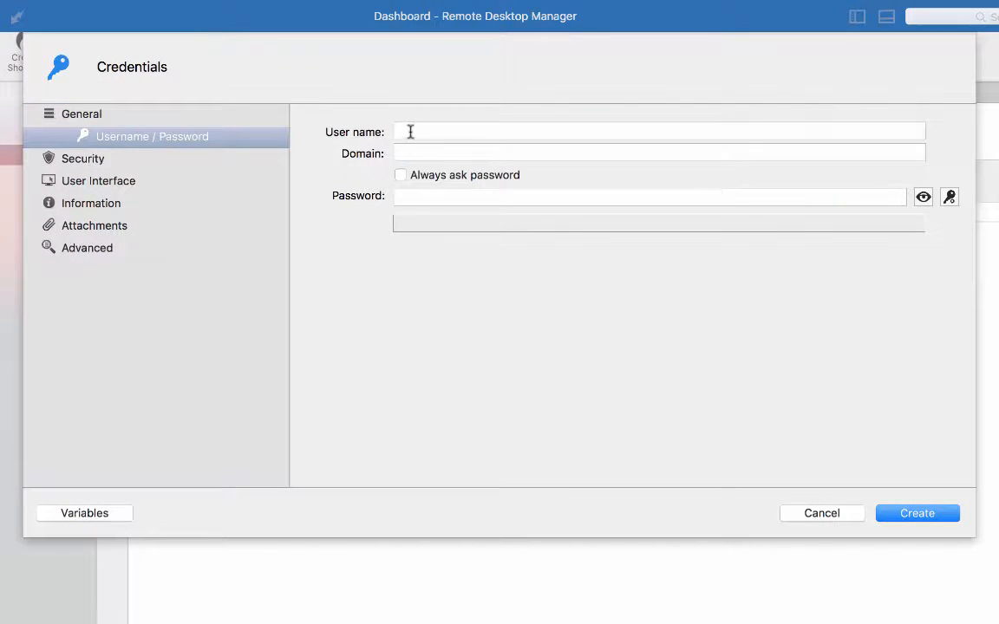
text(Downhill)
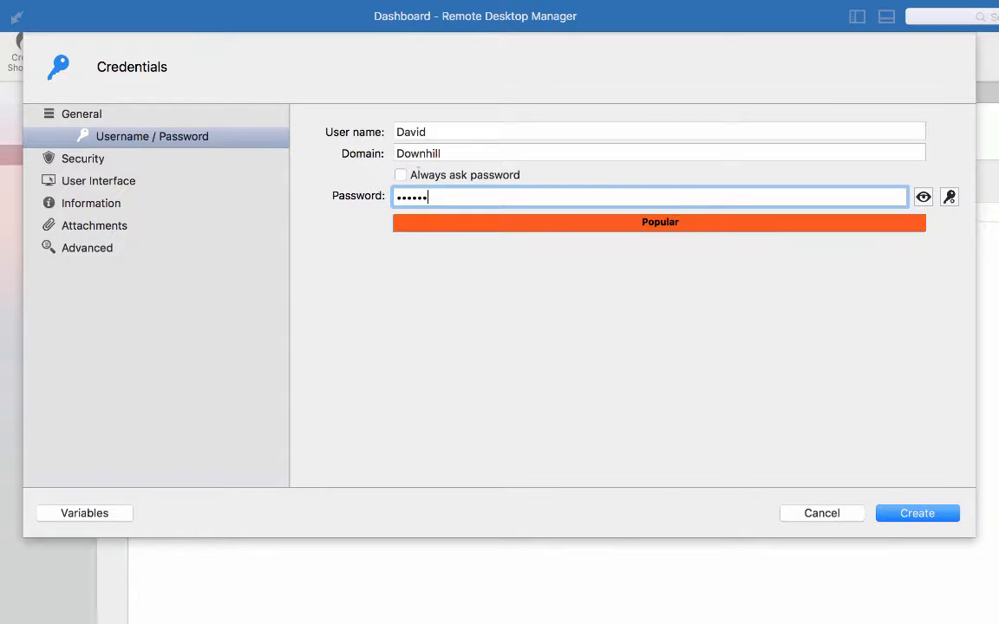
click(917, 513)
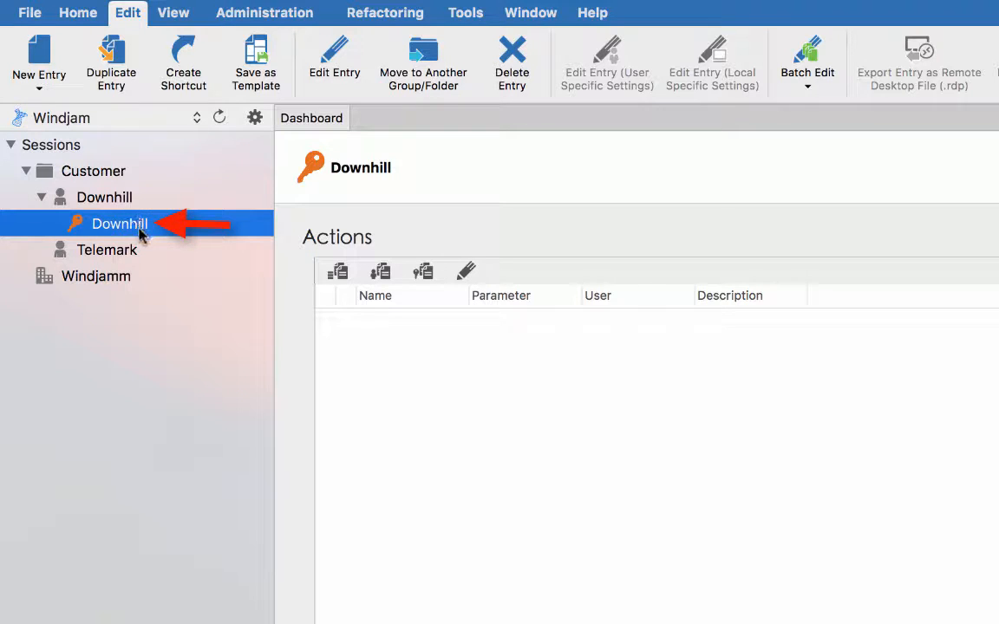
Start a Microsoft Remote Desktop session named DC in the Downhill folder
right_click(119, 224)
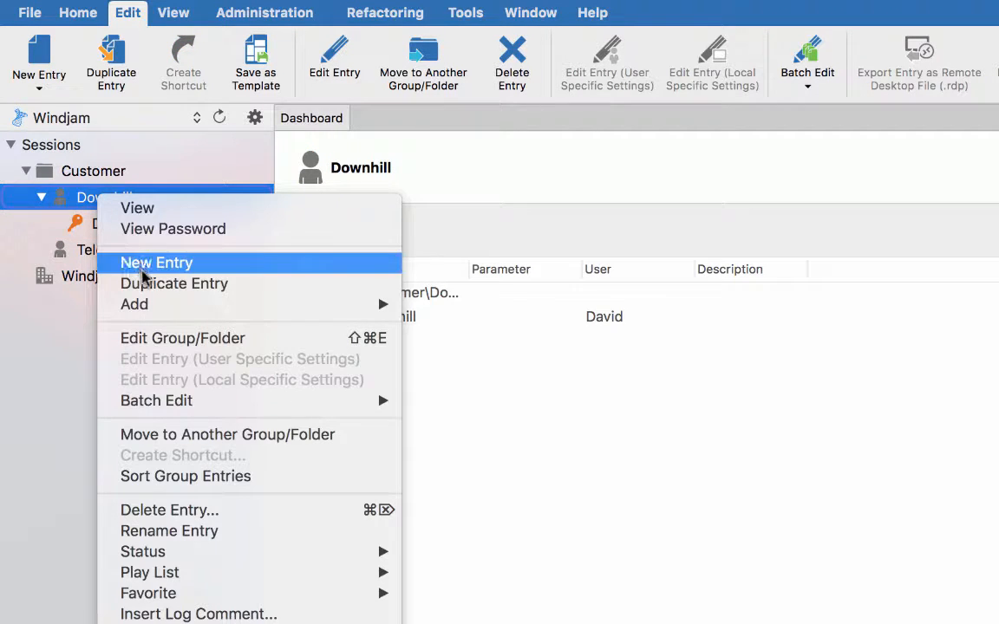
click(156, 263)
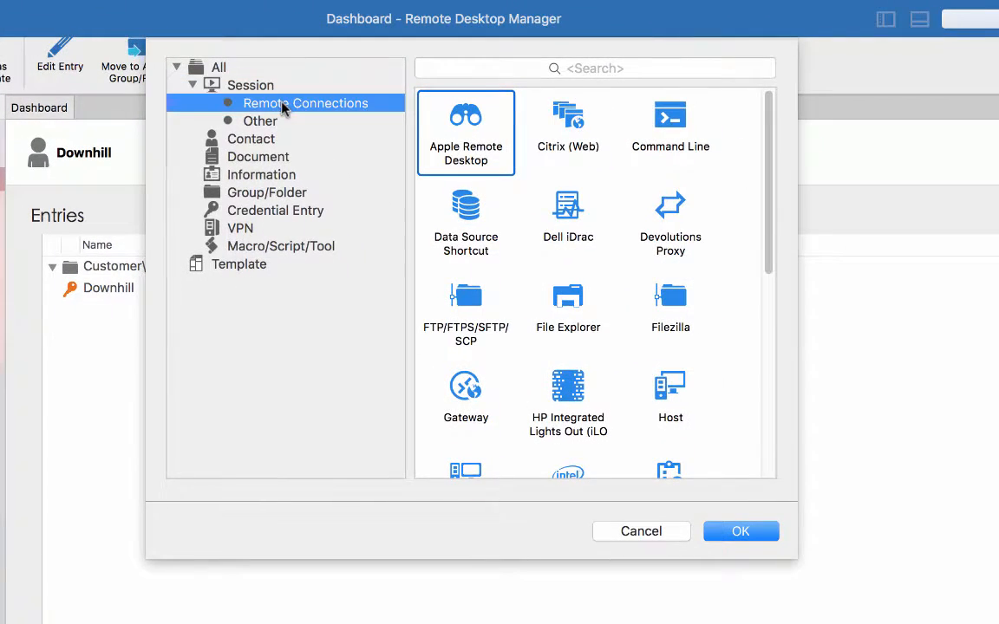
click(740, 519)
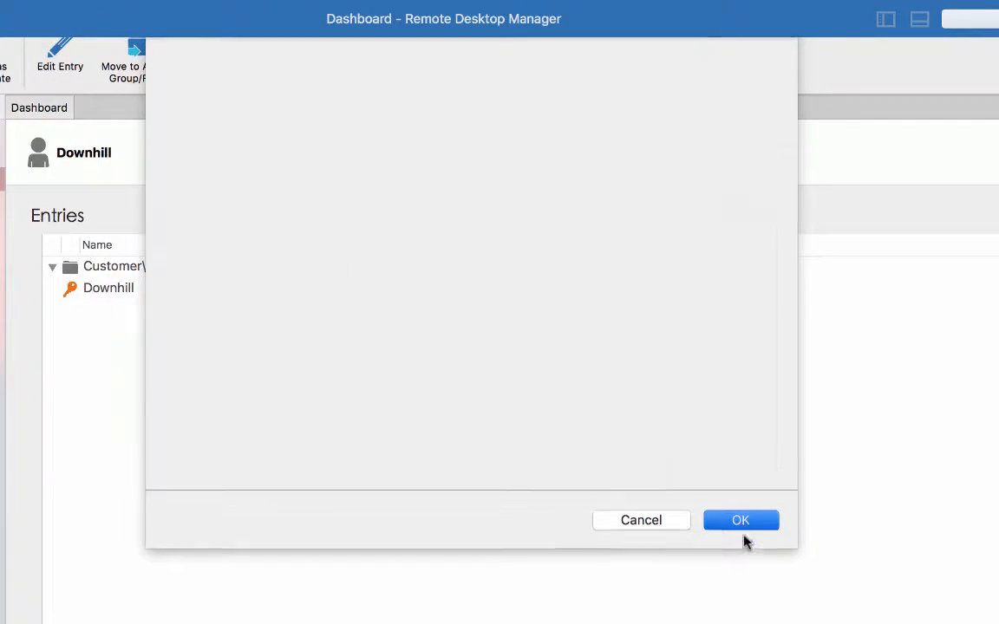
click(740, 520)
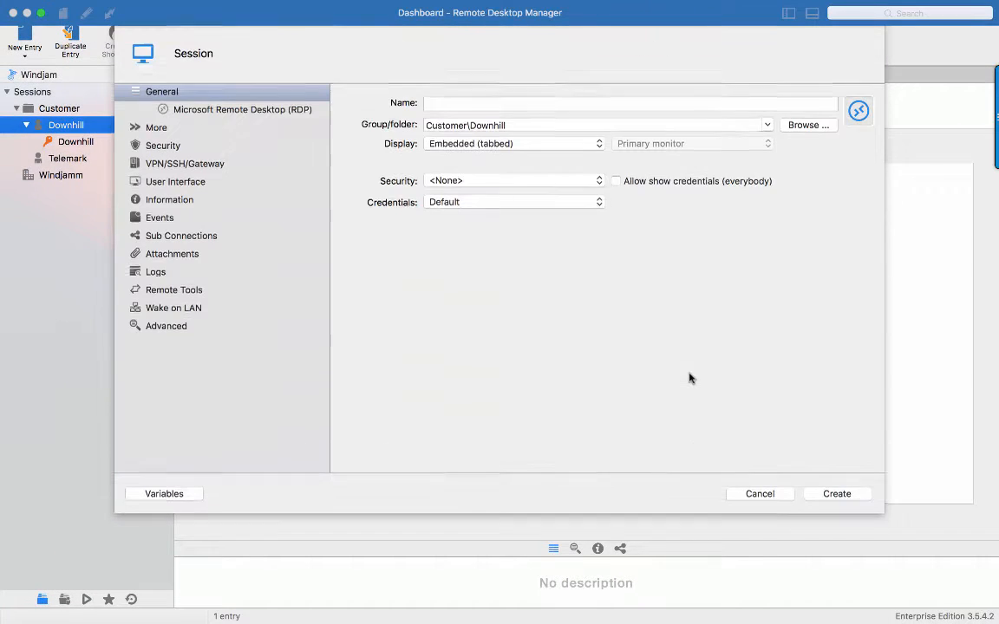
text(DC)
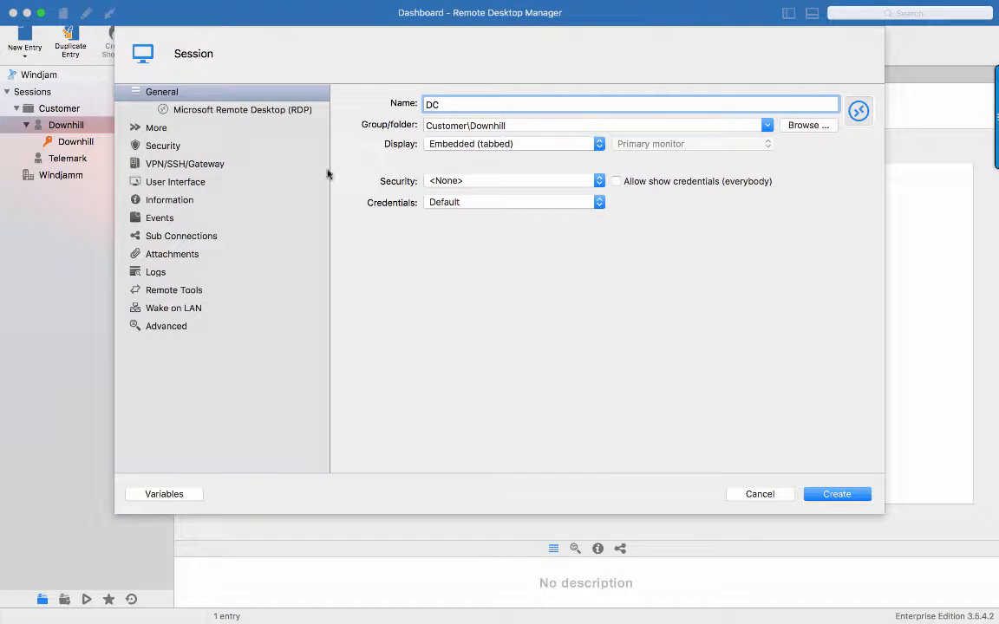
click(241, 109)
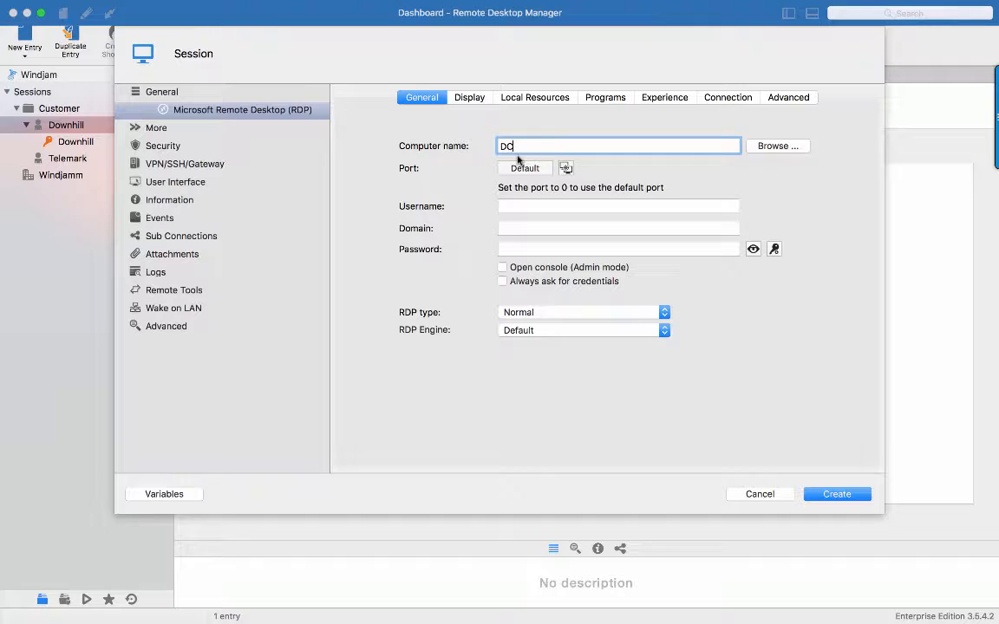
click(163, 91)
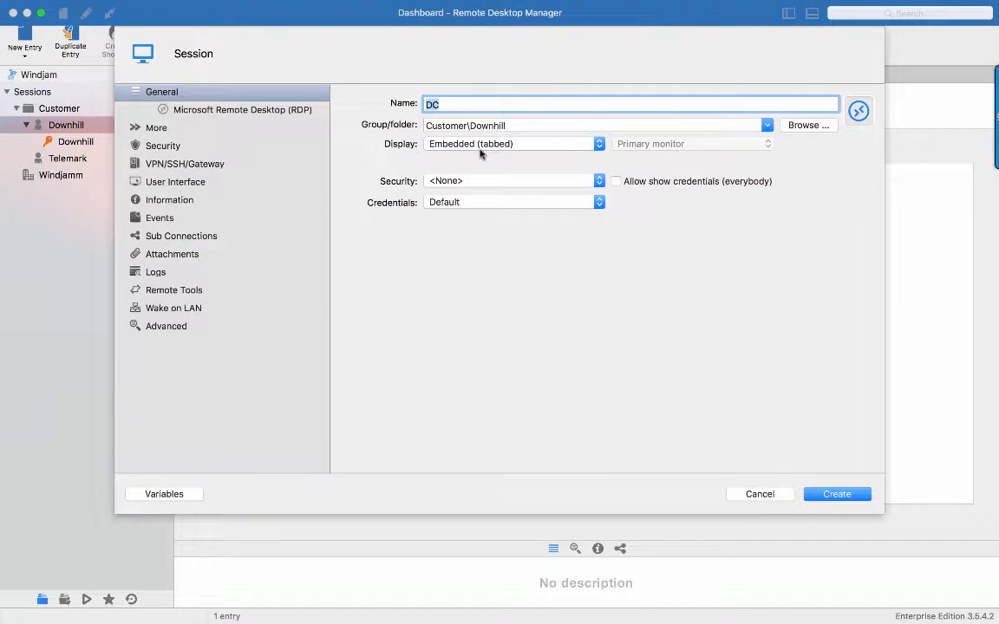
Set DC's credentials to the repository entry Customer\Downhill\Downhill and create the session
click(512, 202)
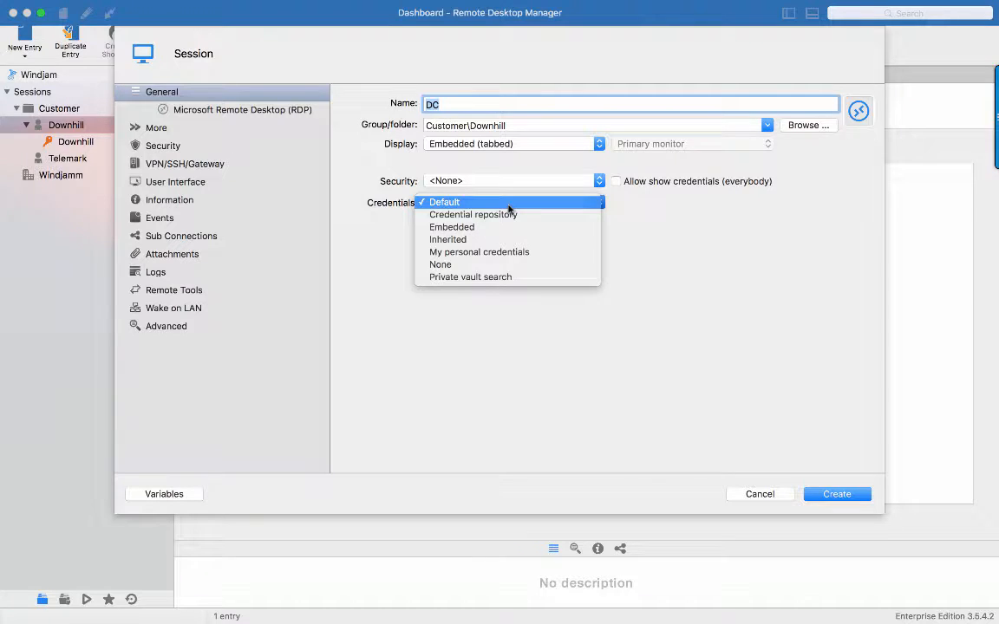
click(473, 214)
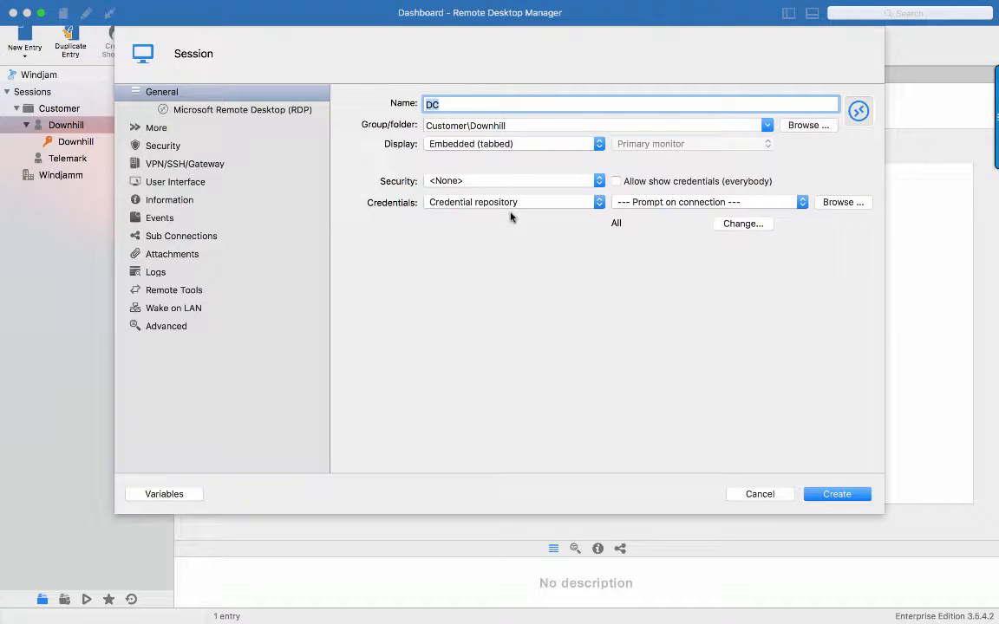
click(801, 202)
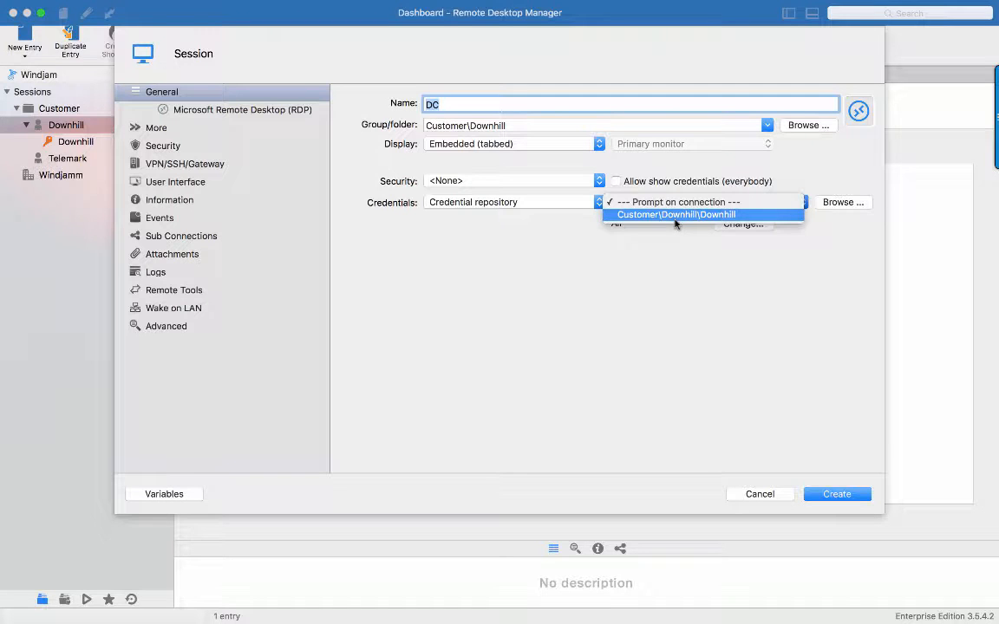
click(675, 214)
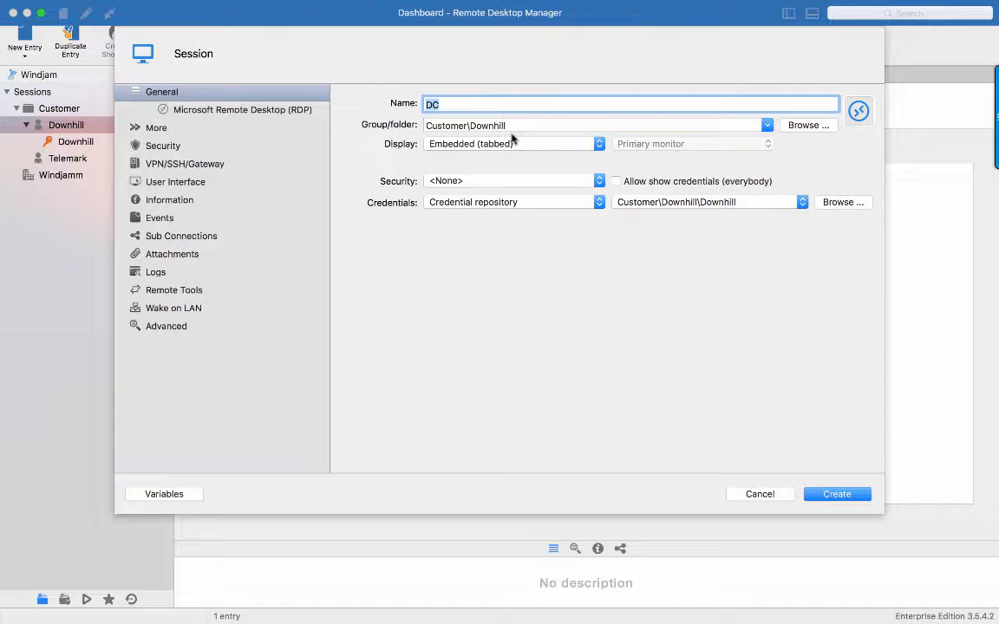
mouse_move(518, 204)
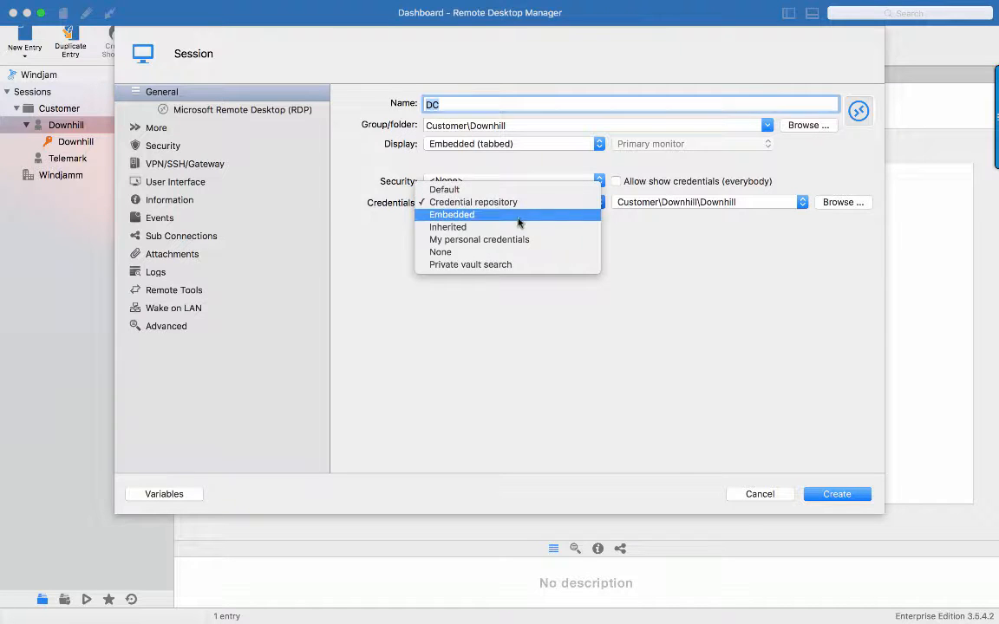
click(448, 226)
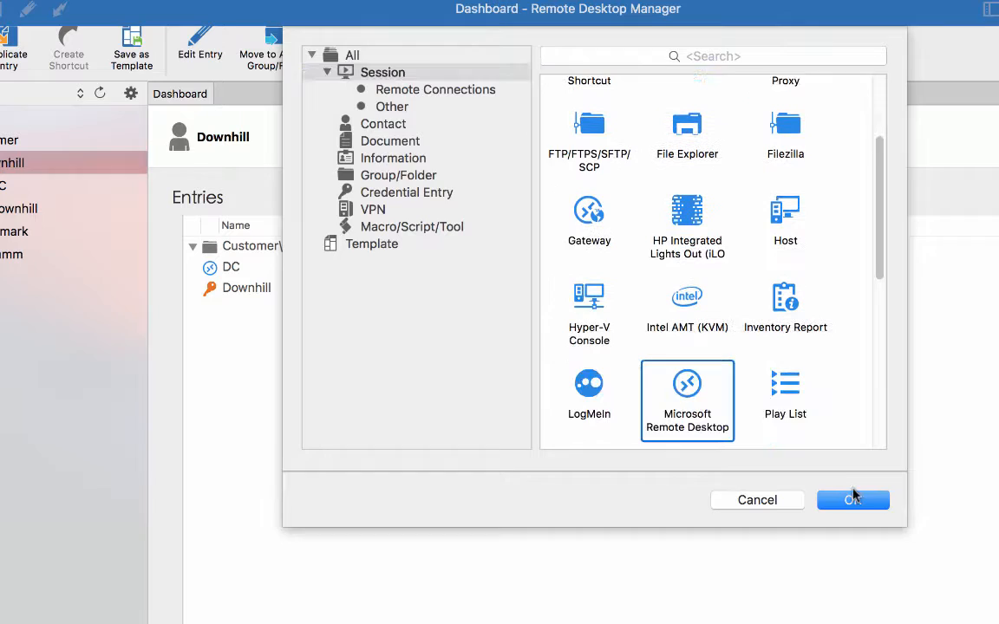
Add an Exchange Server Microsoft Remote Desktop session to the Downhill folder
click(853, 499)
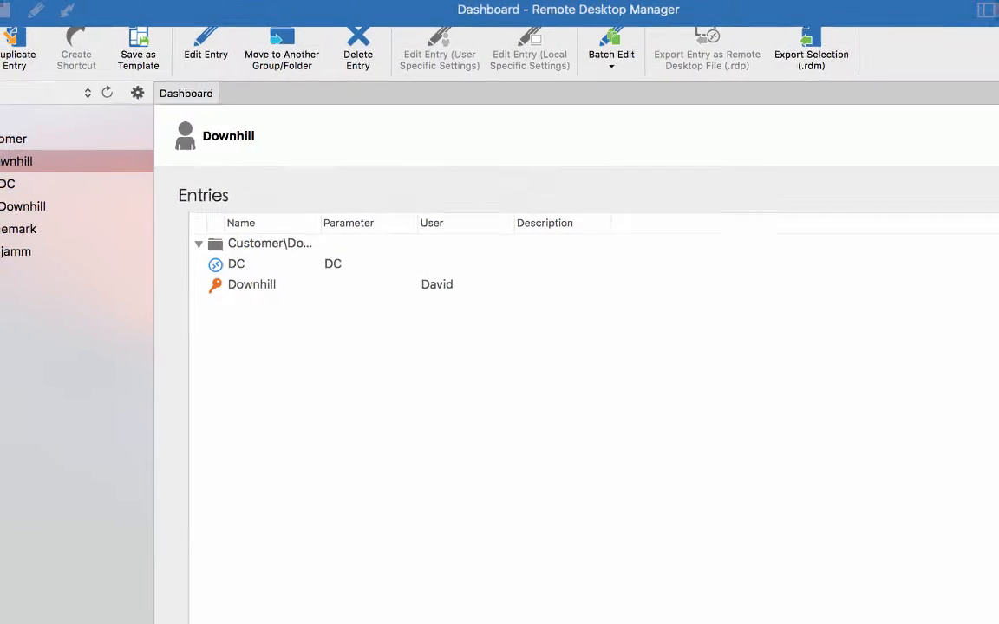
click(114, 208)
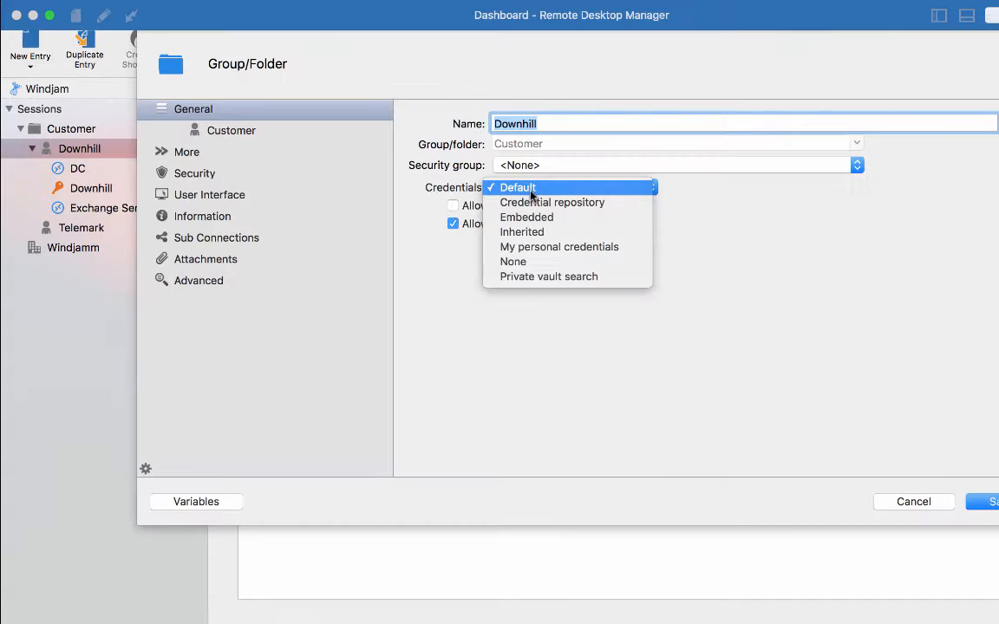
Make the Downhill folder use the Downhill repository credential and save its settings
click(553, 202)
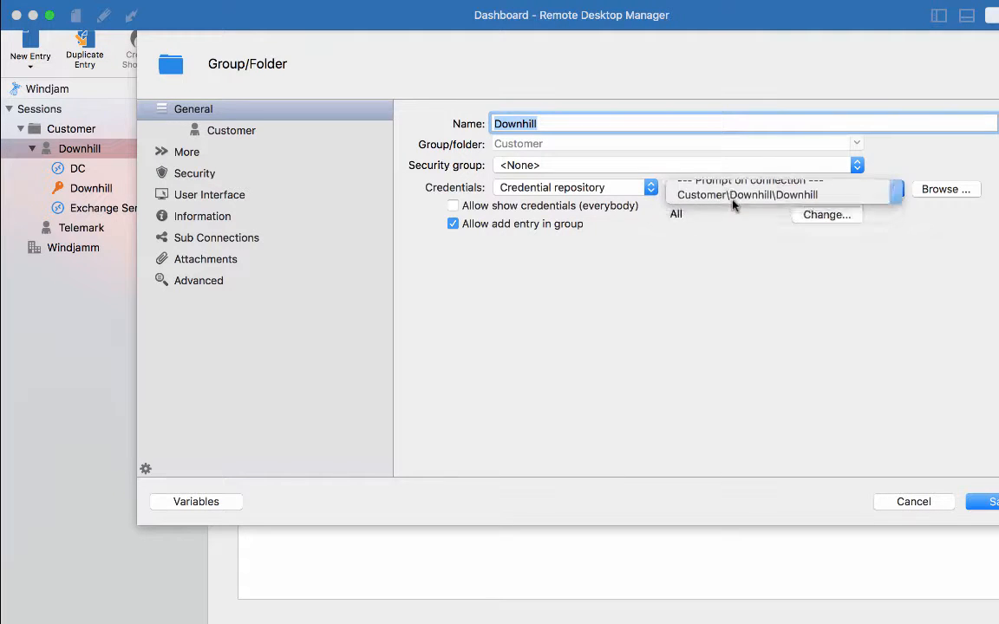
click(746, 194)
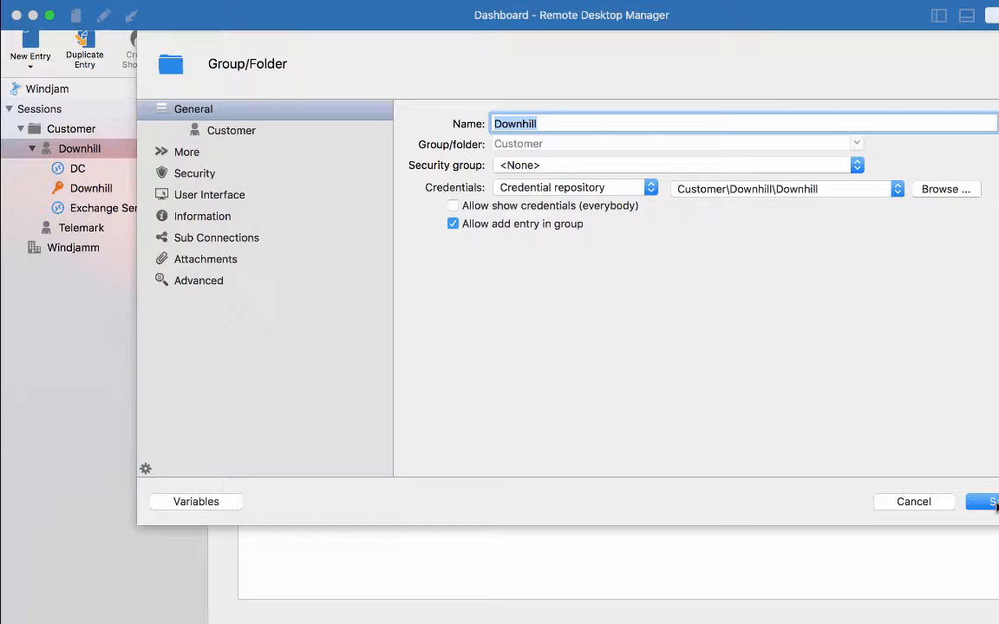
click(988, 501)
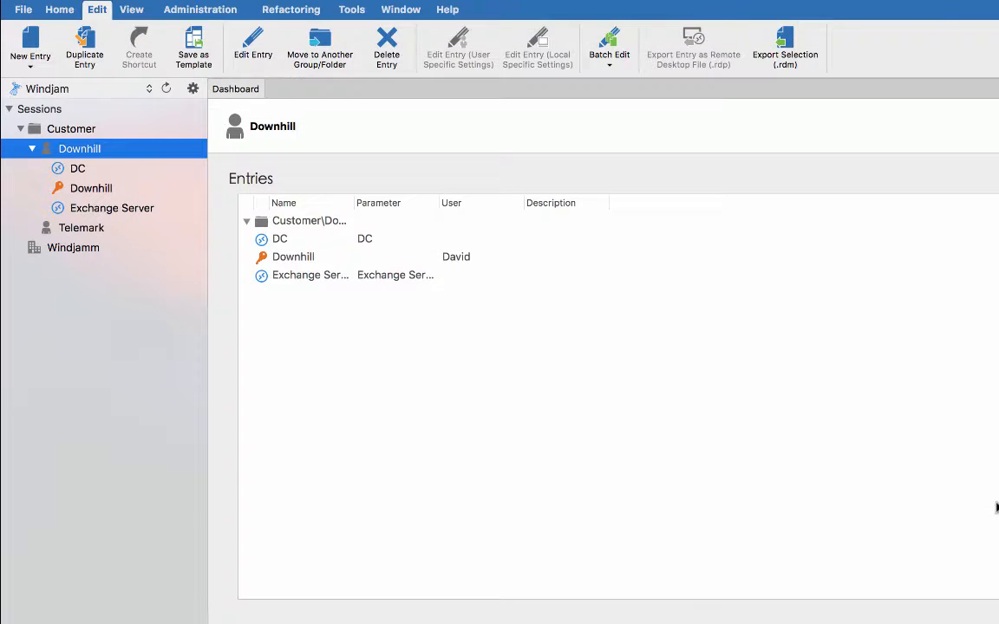
mouse_move(788, 439)
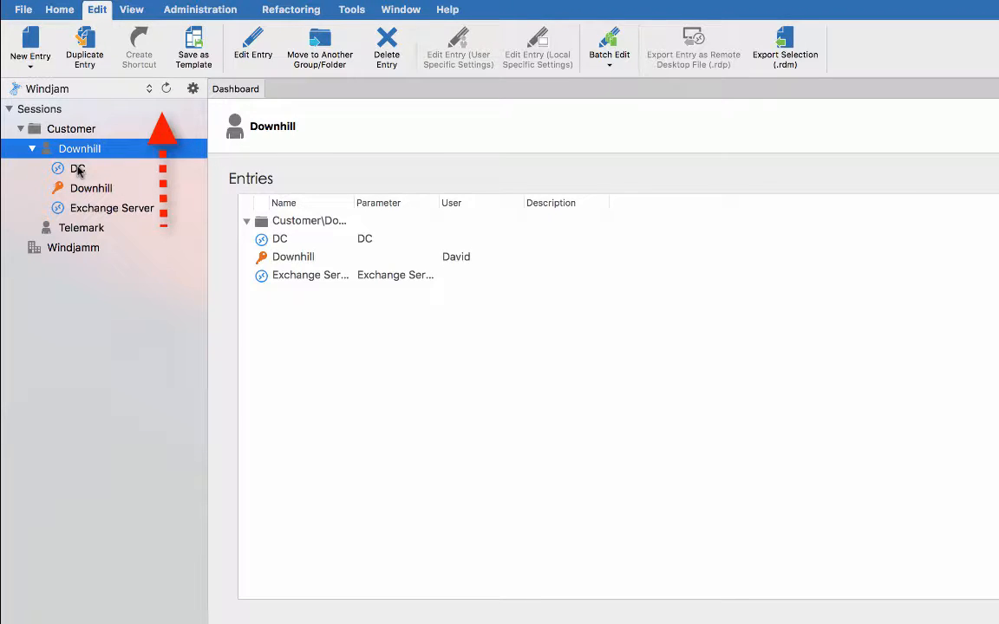
click(82, 228)
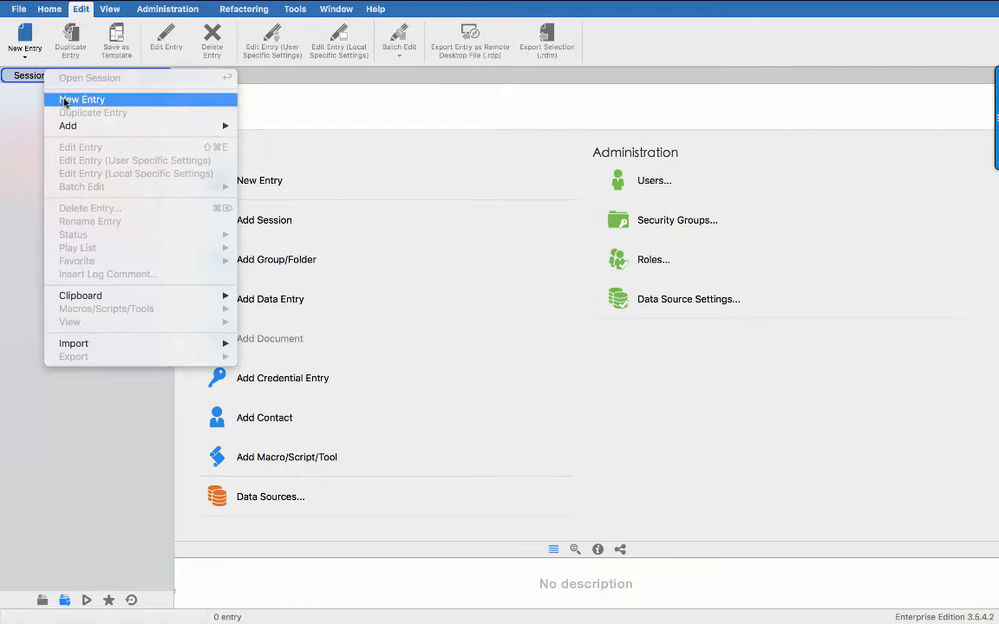
Create a Username/Password credential named Telemark with domain Telemark and a saved password
click(82, 99)
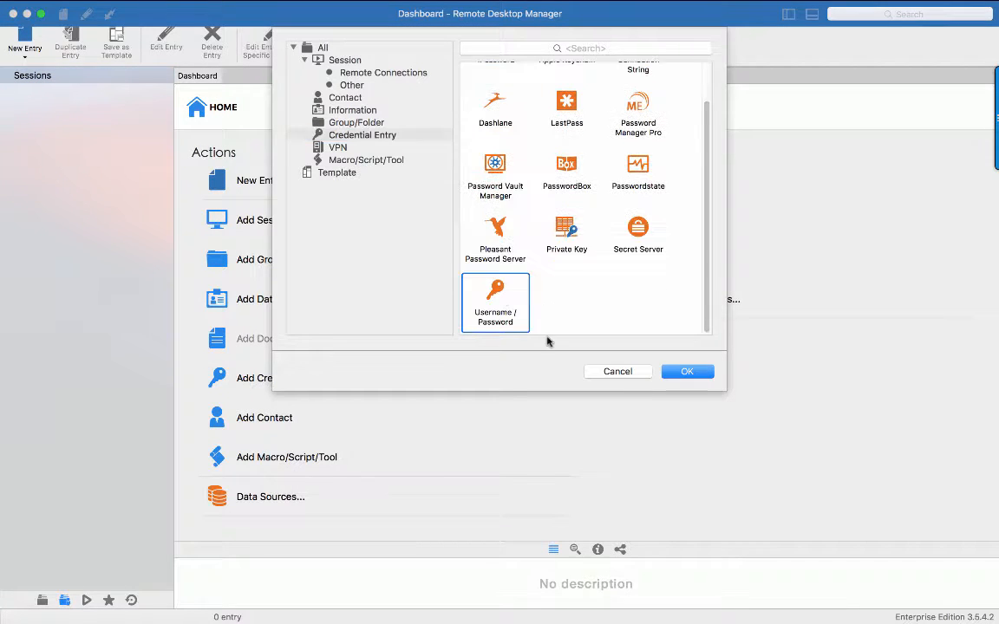
click(687, 372)
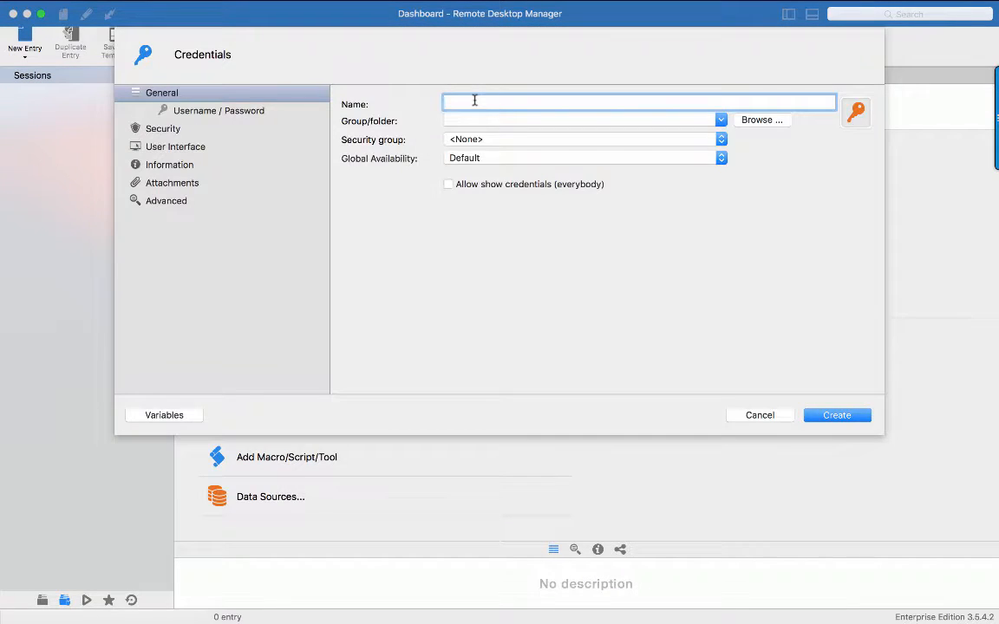
text(Telemark)
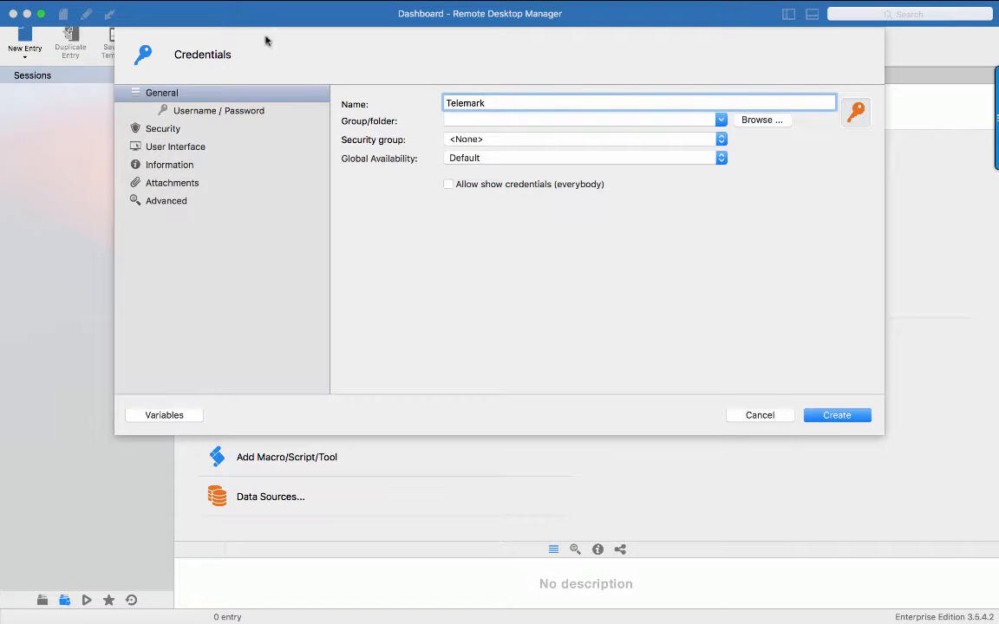
click(219, 110)
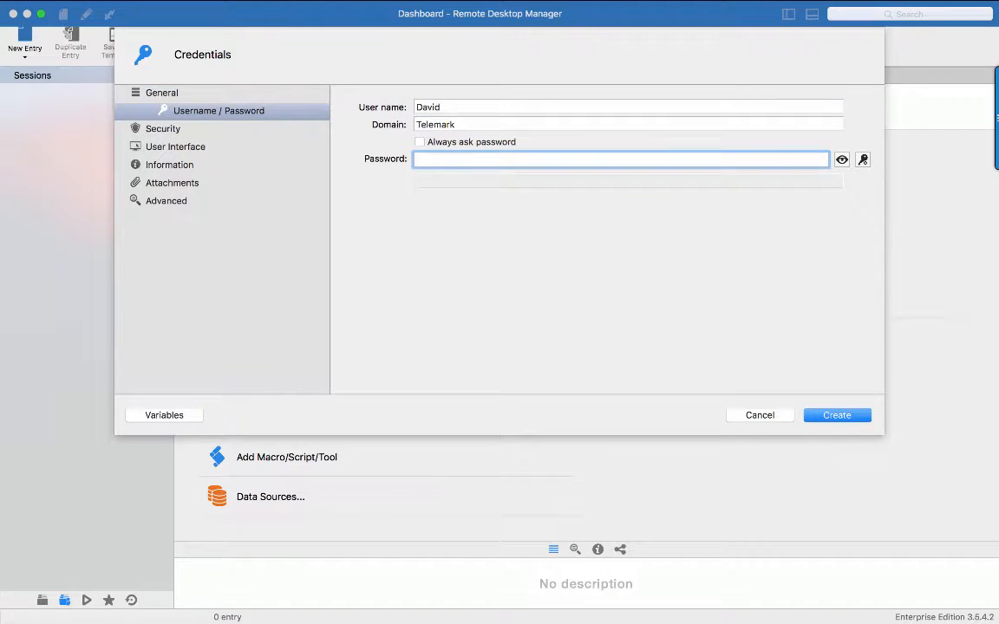
text(•••••)
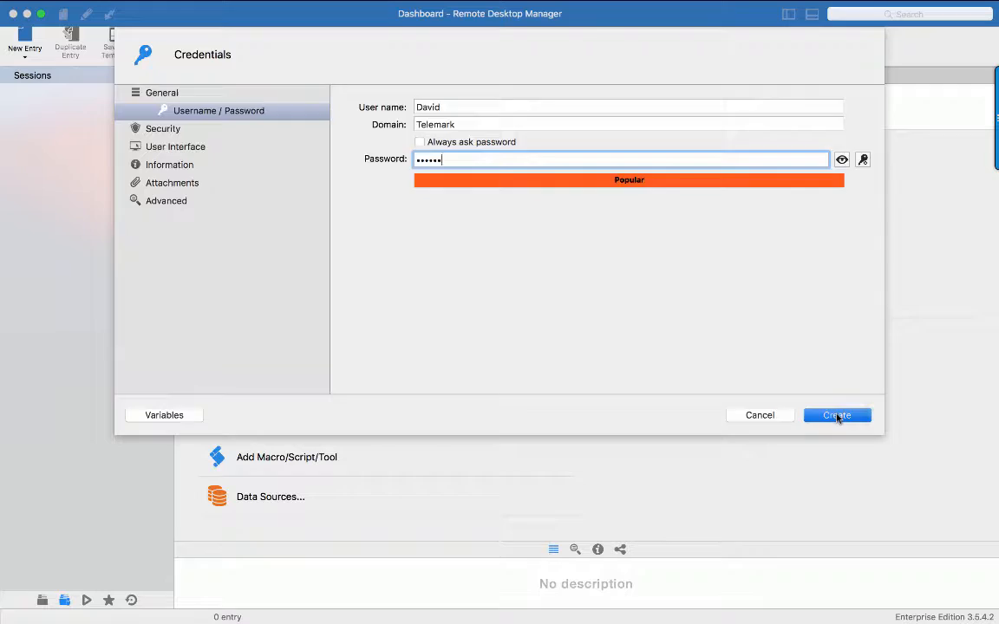
click(836, 414)
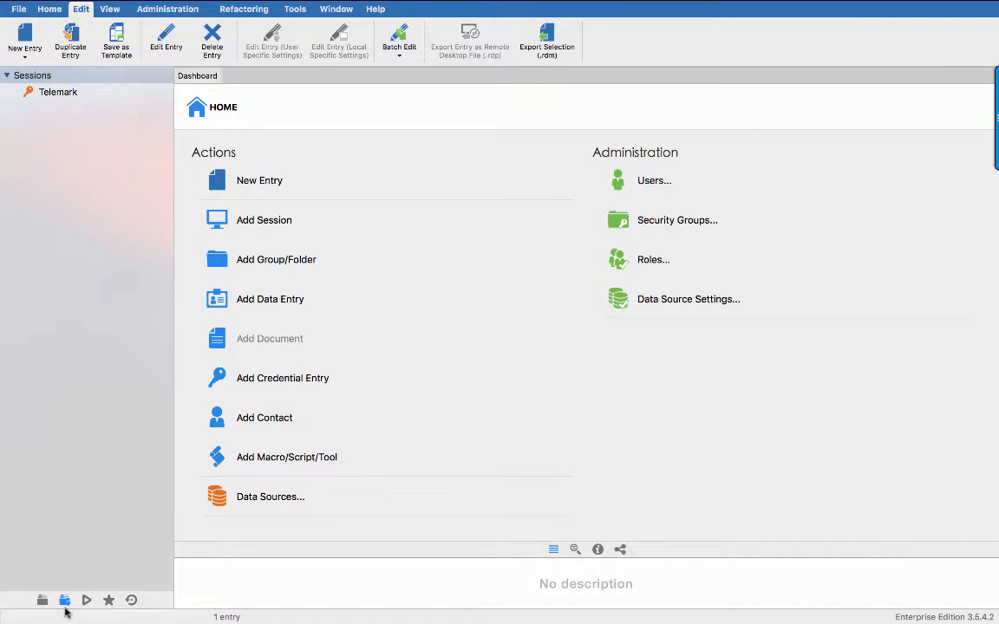
From All Entries, add a Remote Desktop session named DC under the Telemark customer
click(109, 8)
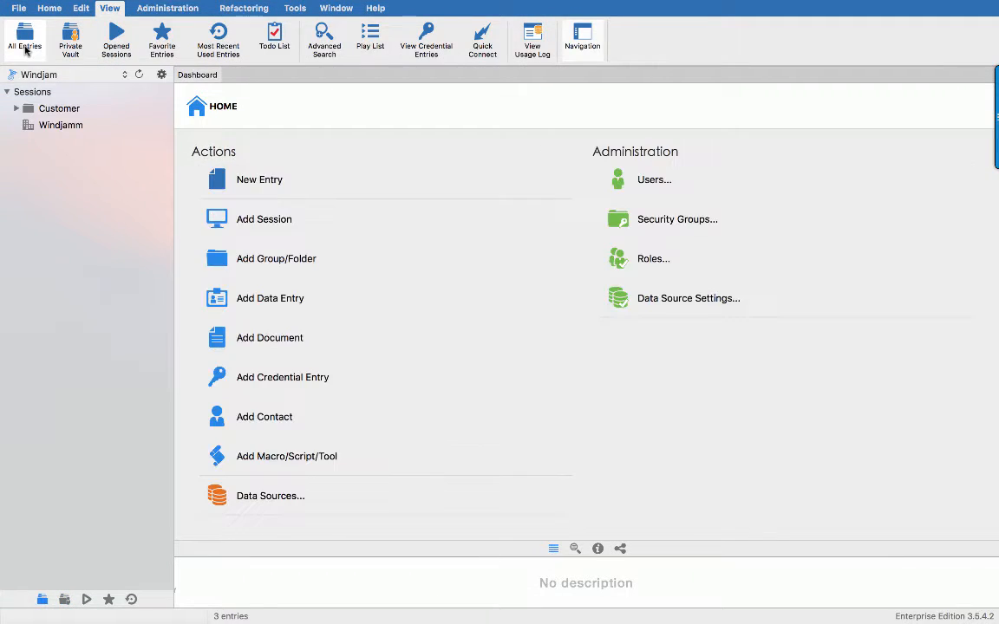
click(16, 107)
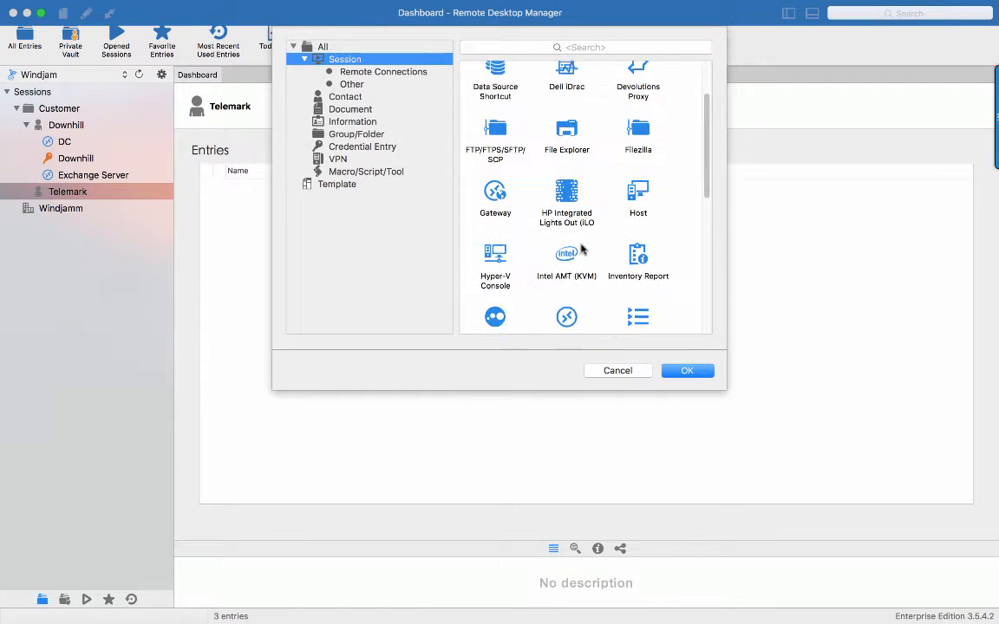
click(618, 371)
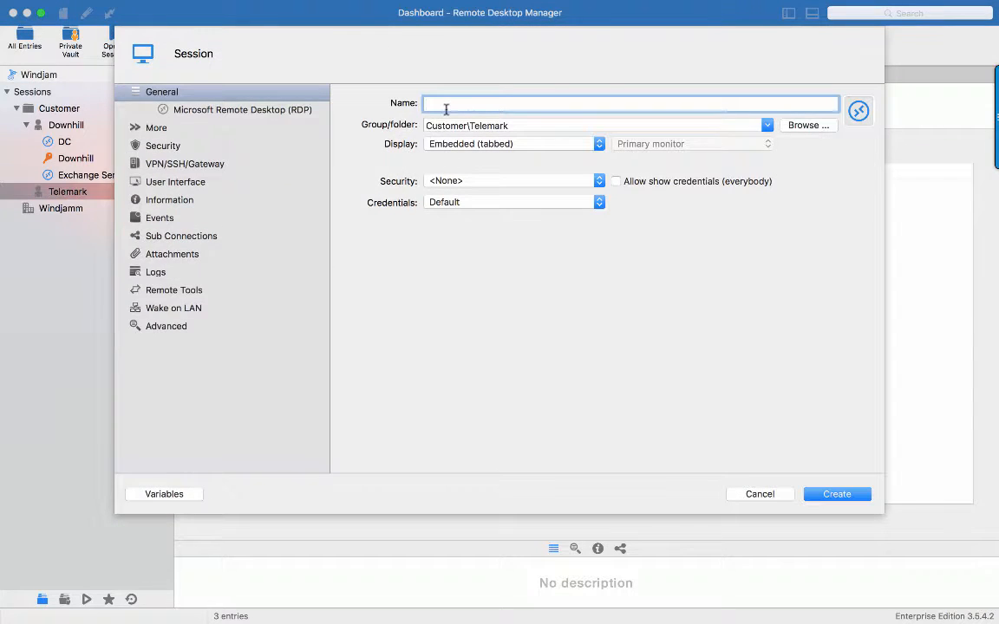
text(DC)
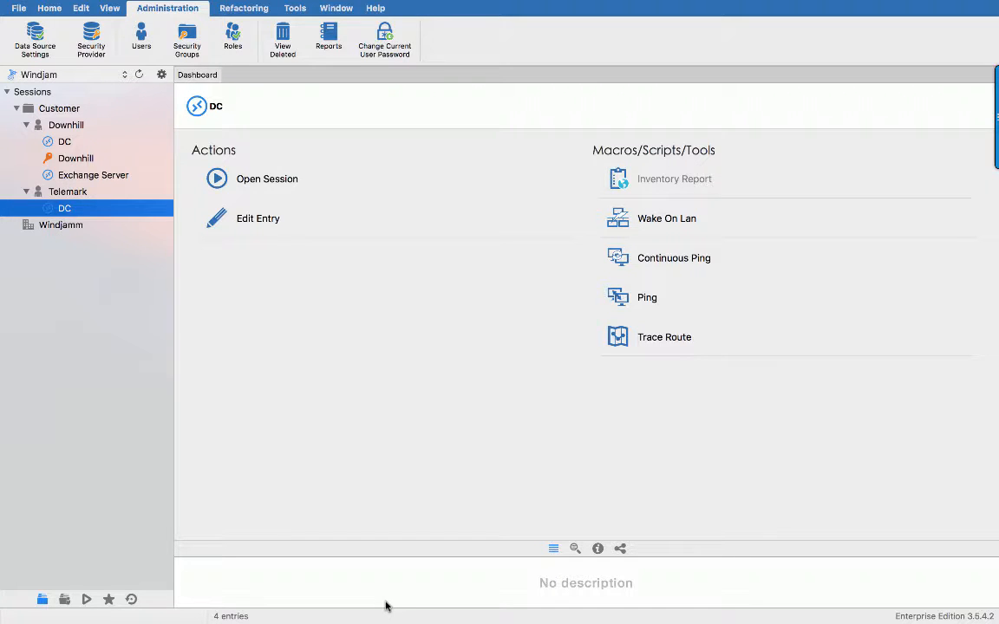
Enable Allow user specific settings in the data source settings for the DC session
right_click(64, 208)
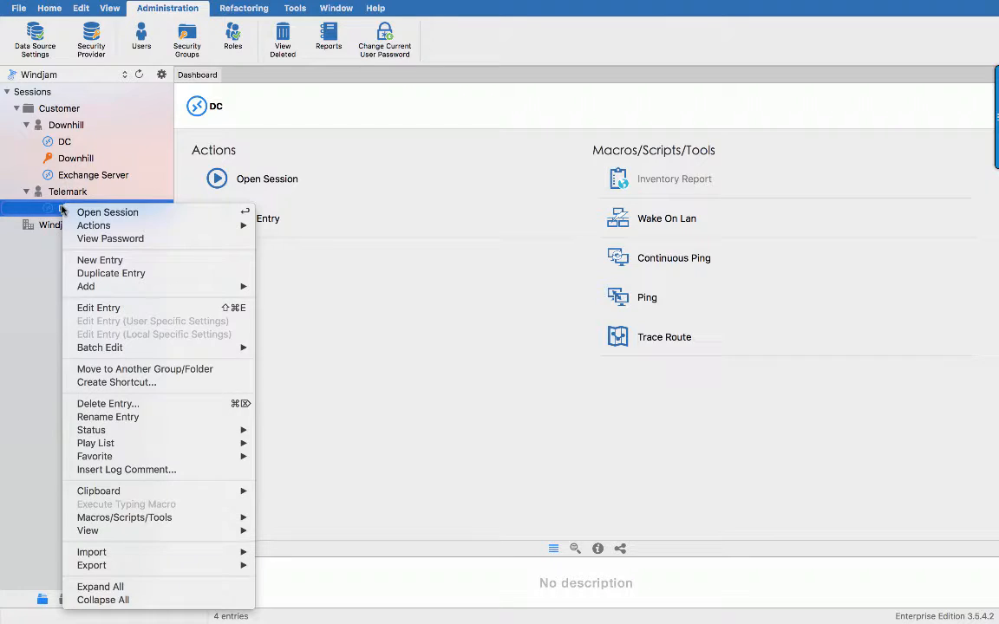
mouse_move(112, 336)
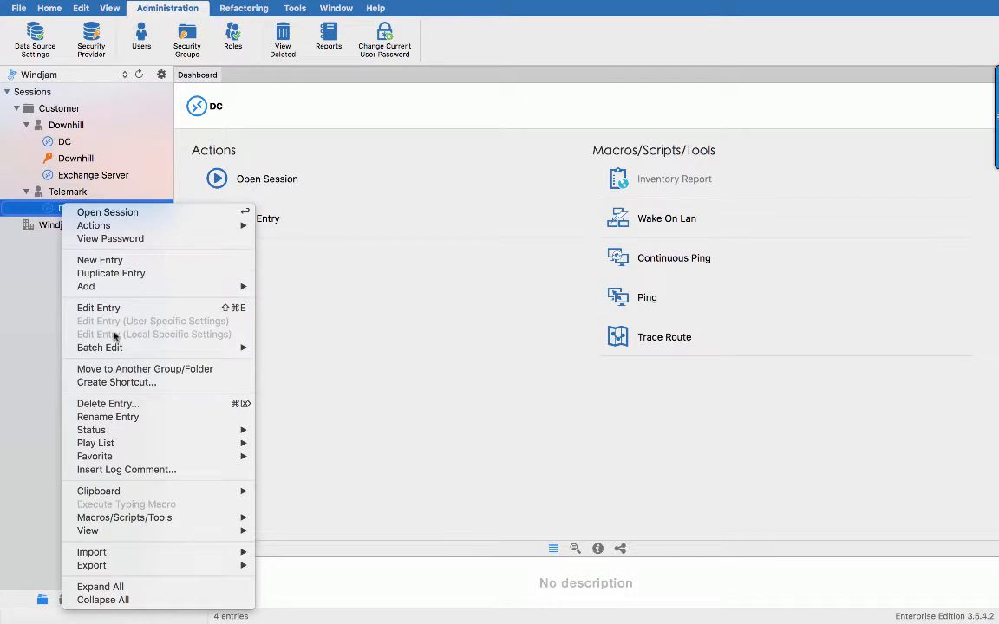
mouse_move(100, 347)
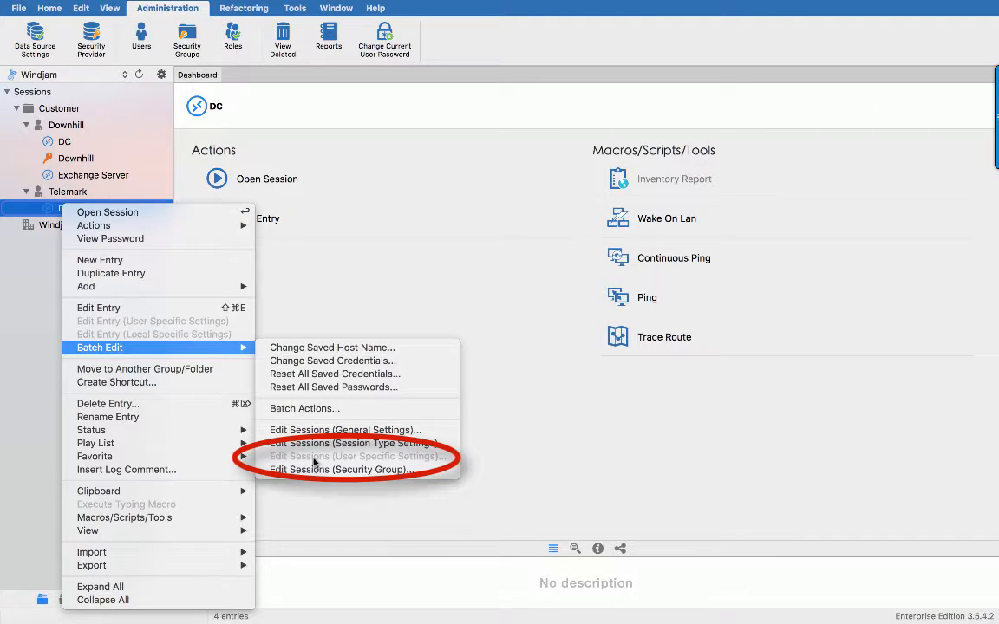
mouse_move(354, 327)
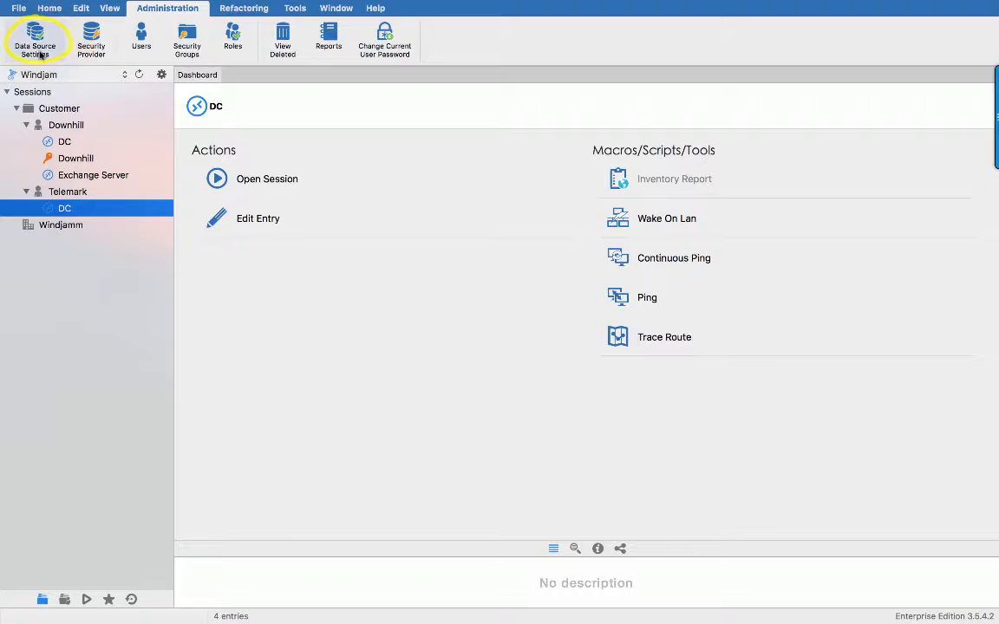
click(35, 39)
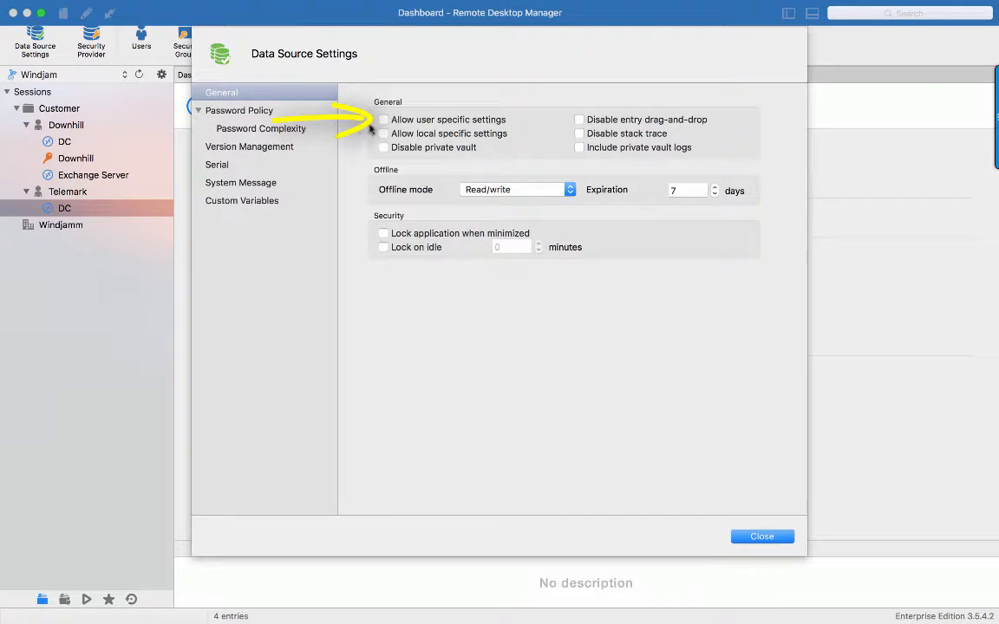
click(761, 536)
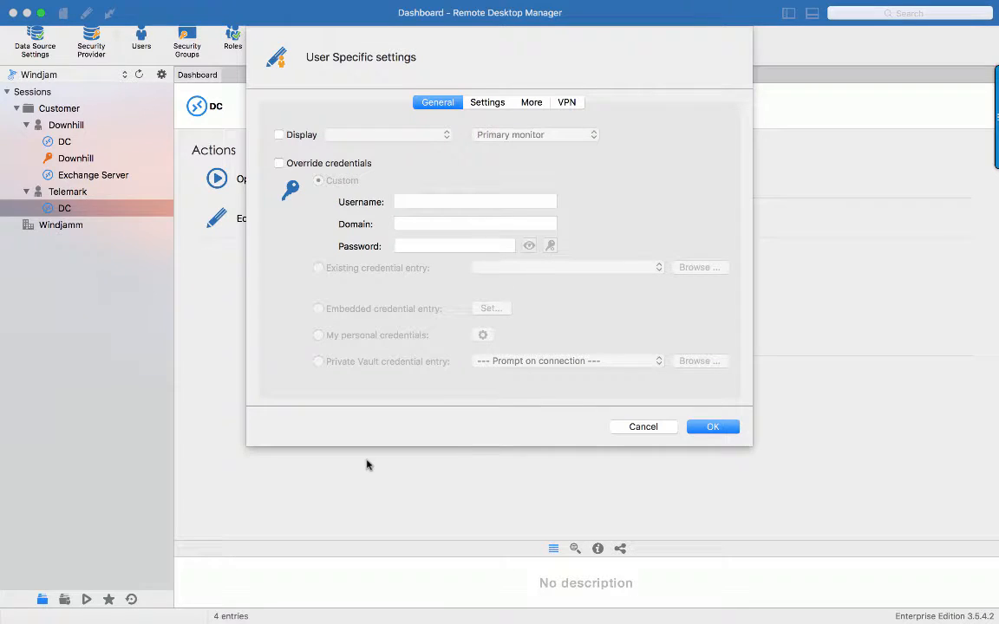
Override DC's credentials with the Telemark private vault credential and save
click(280, 163)
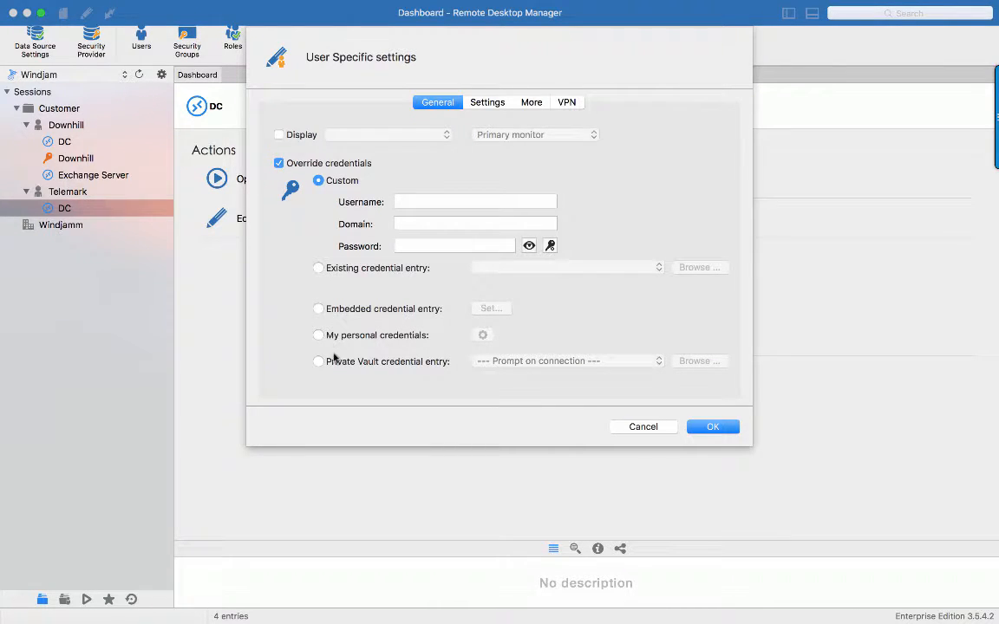
click(319, 361)
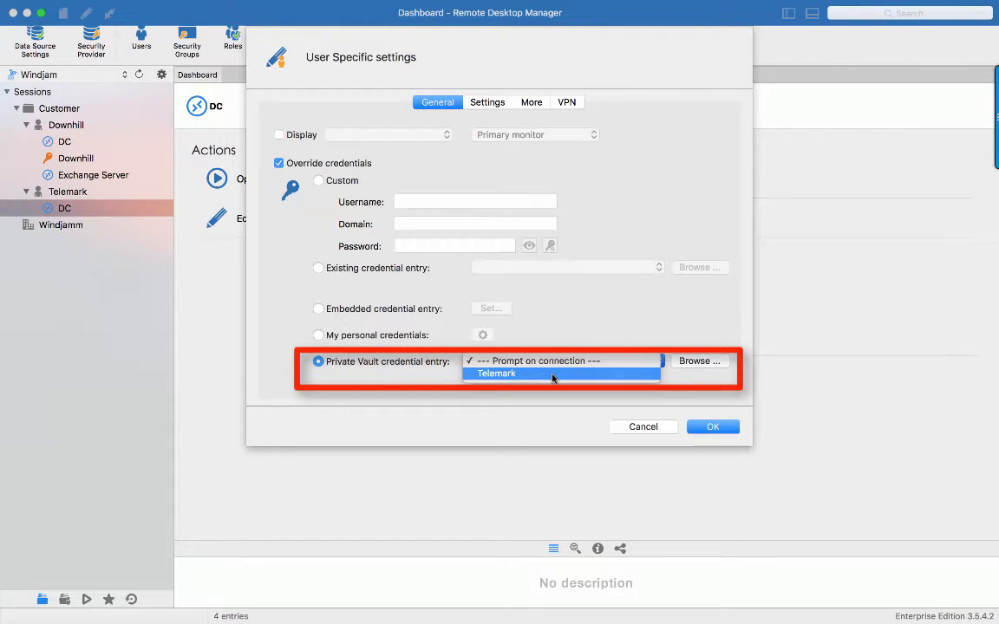
click(495, 373)
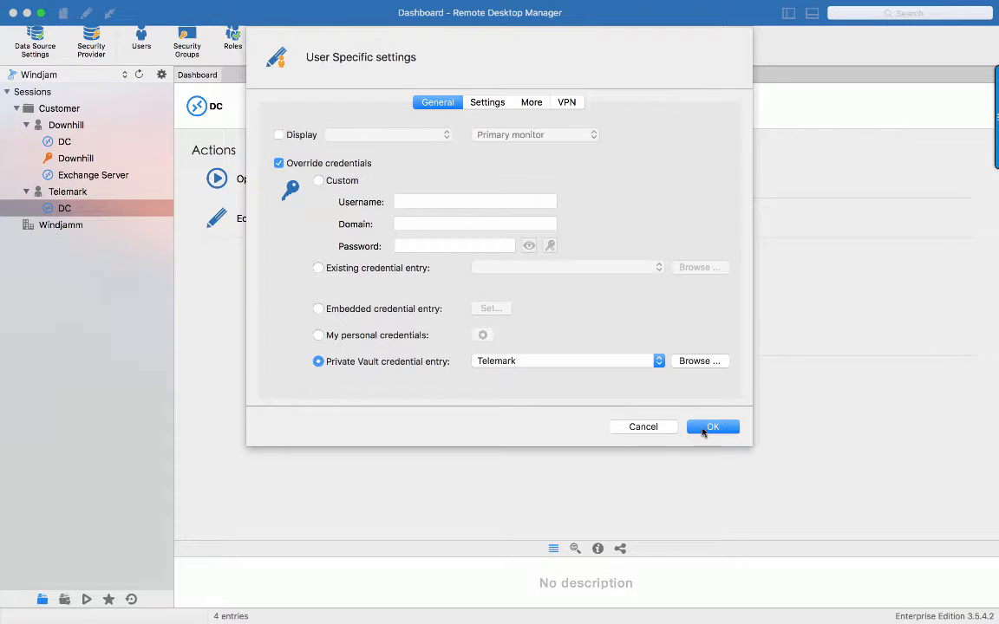
click(712, 427)
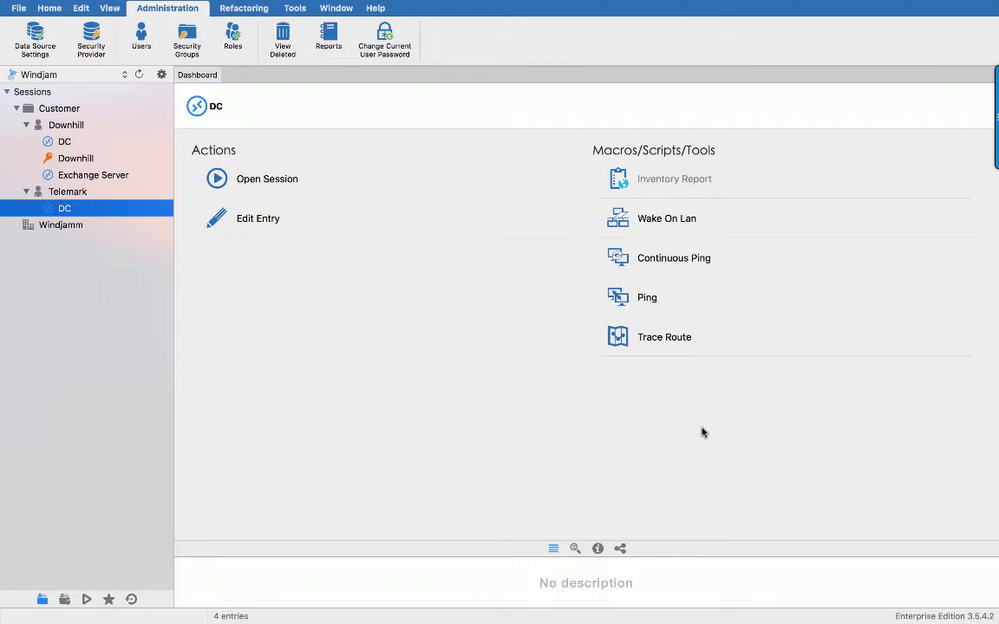
mouse_move(693, 441)
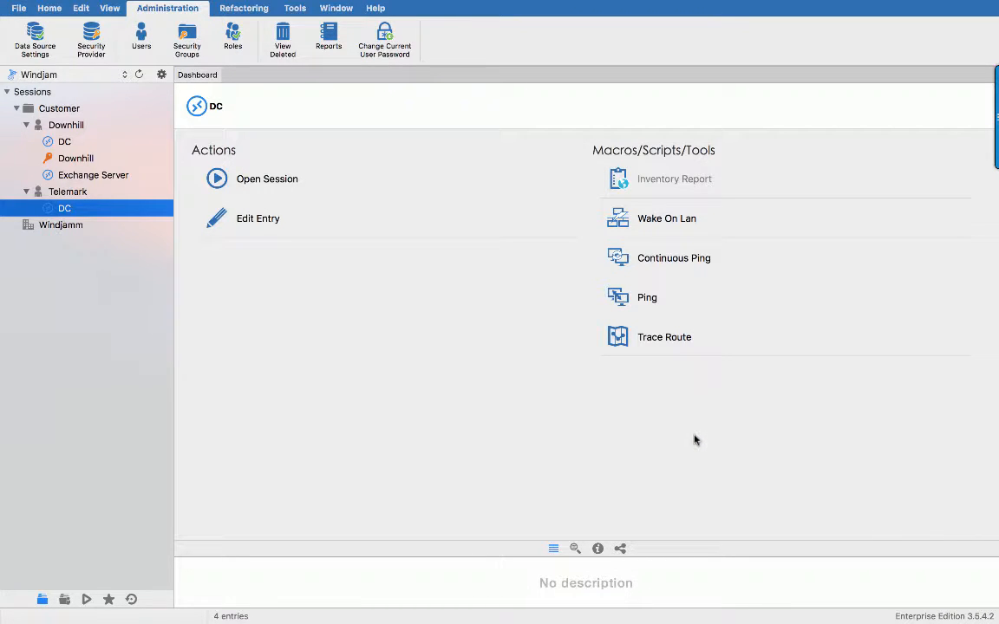
mouse_move(690, 436)
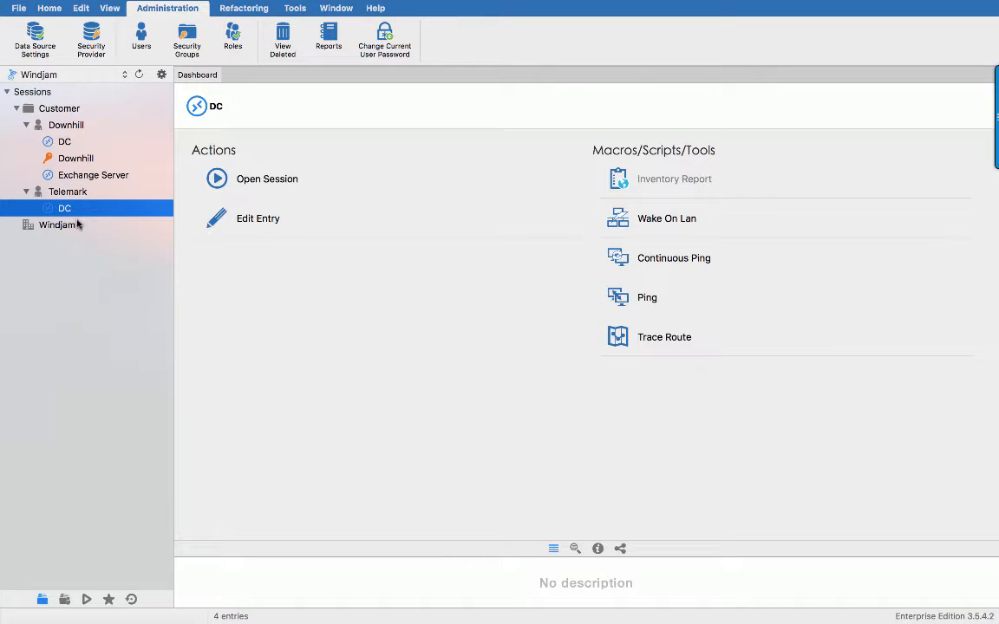
click(110, 8)
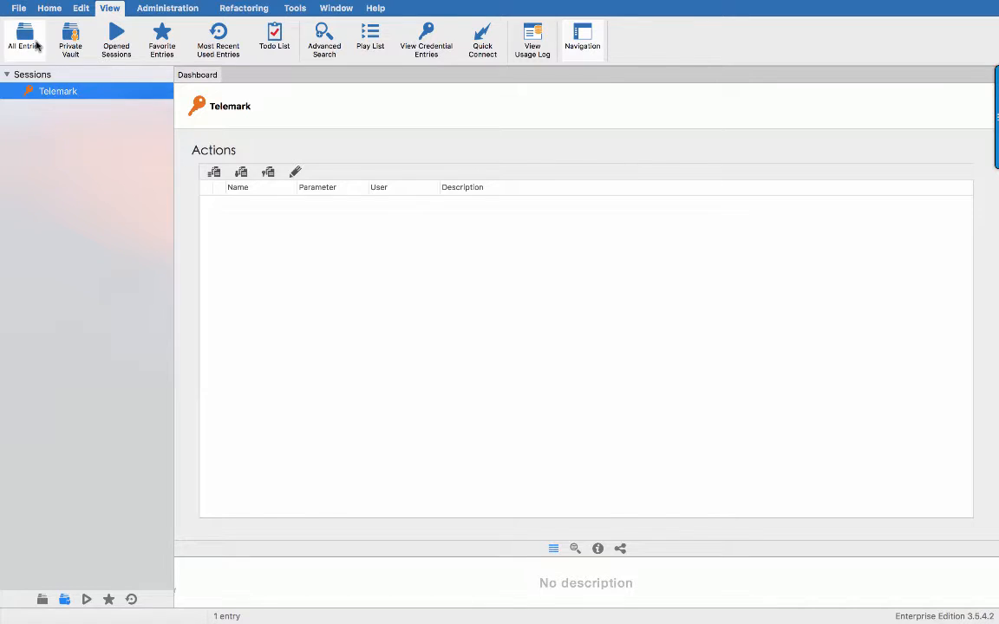
right_click(63, 208)
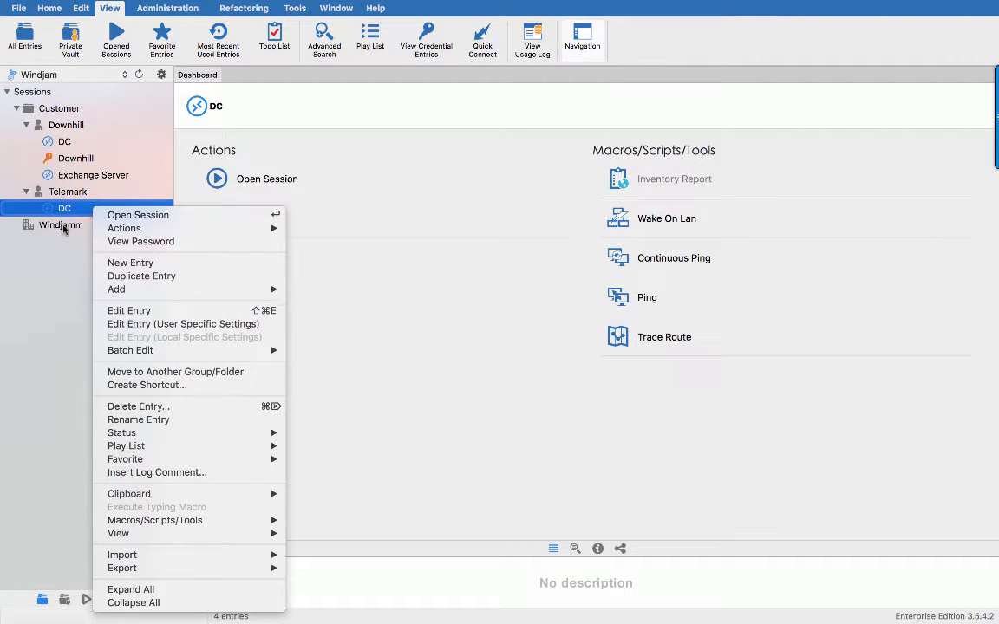
Batch edit Telemark's sessions and confirm the Telemark private vault credential override
right_click(67, 192)
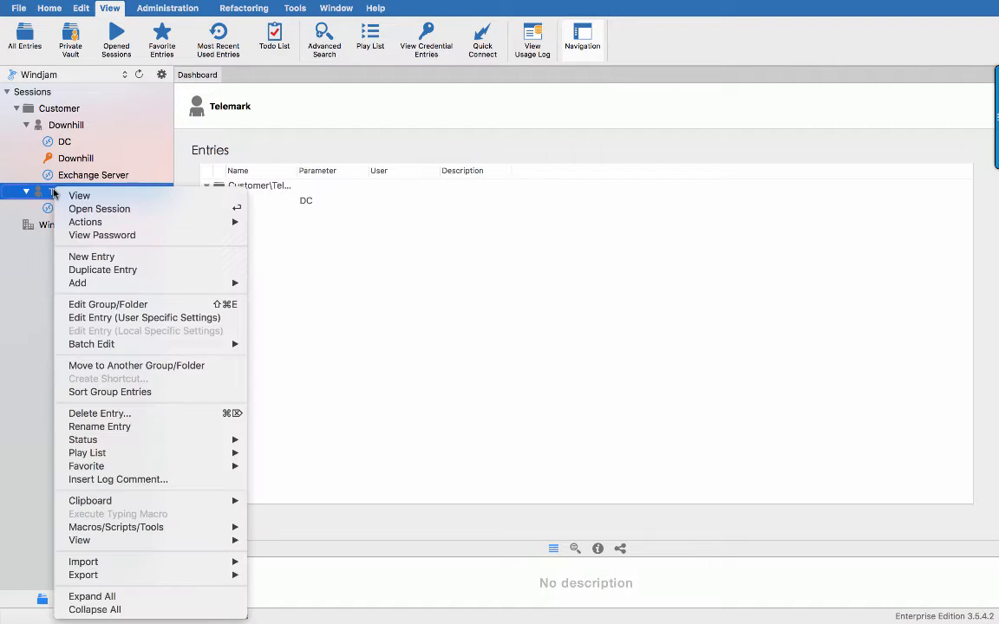
mouse_move(92, 345)
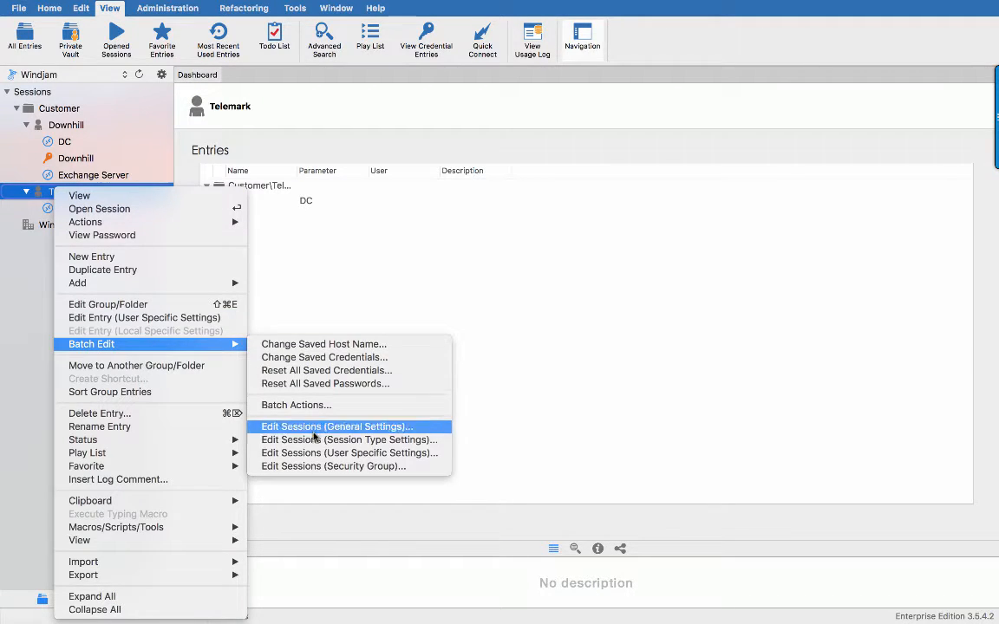
click(349, 453)
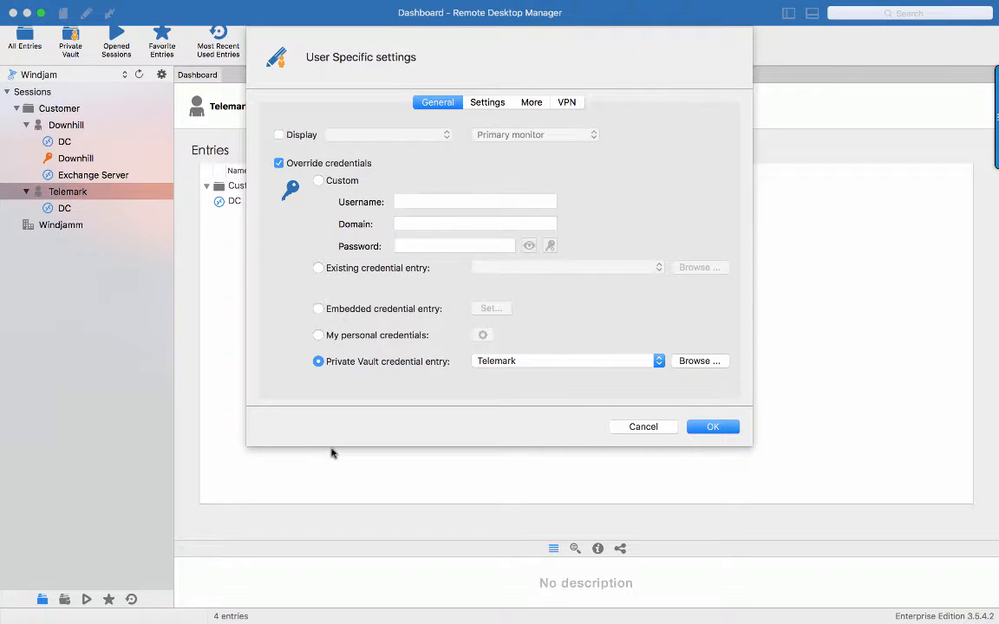
mouse_move(340, 382)
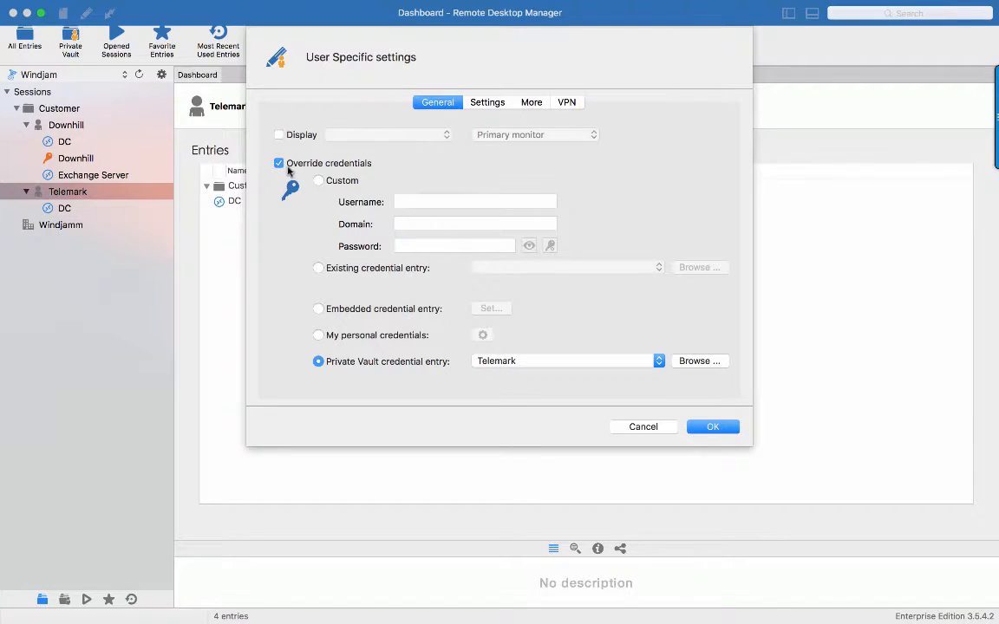
mouse_move(407, 175)
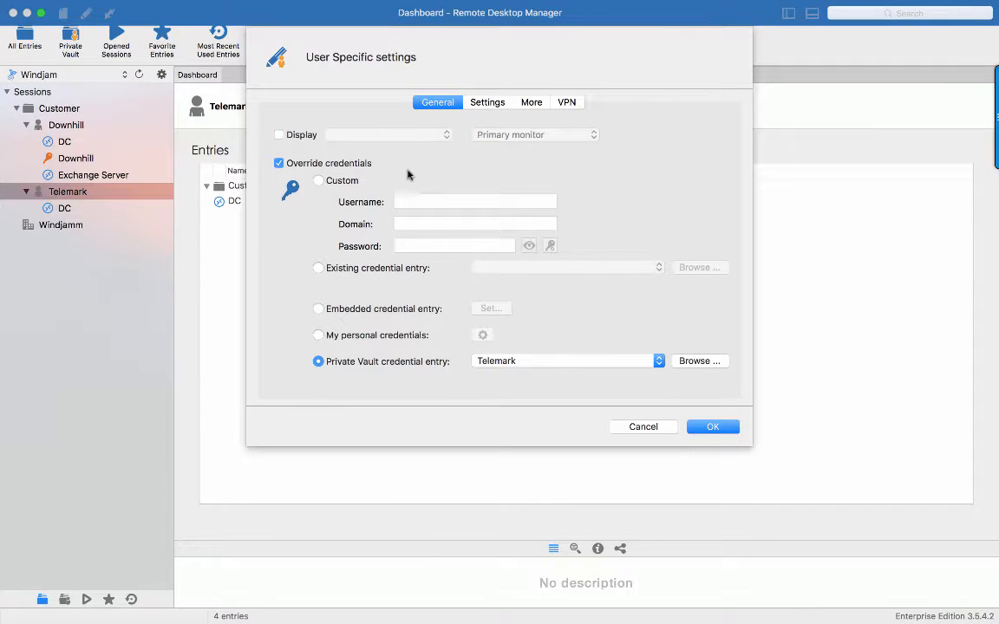
mouse_move(461, 377)
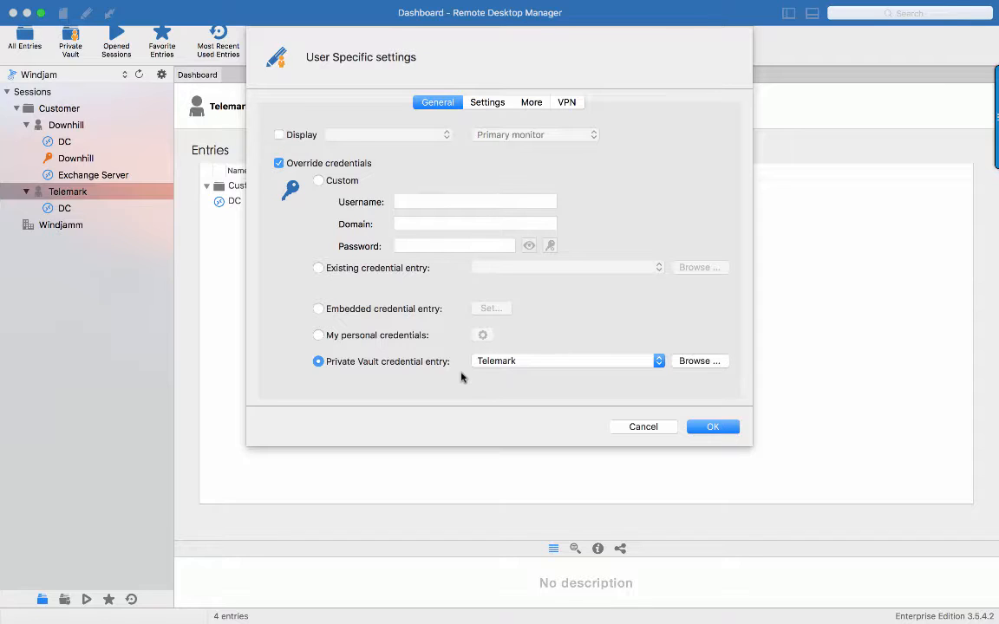
mouse_move(519, 398)
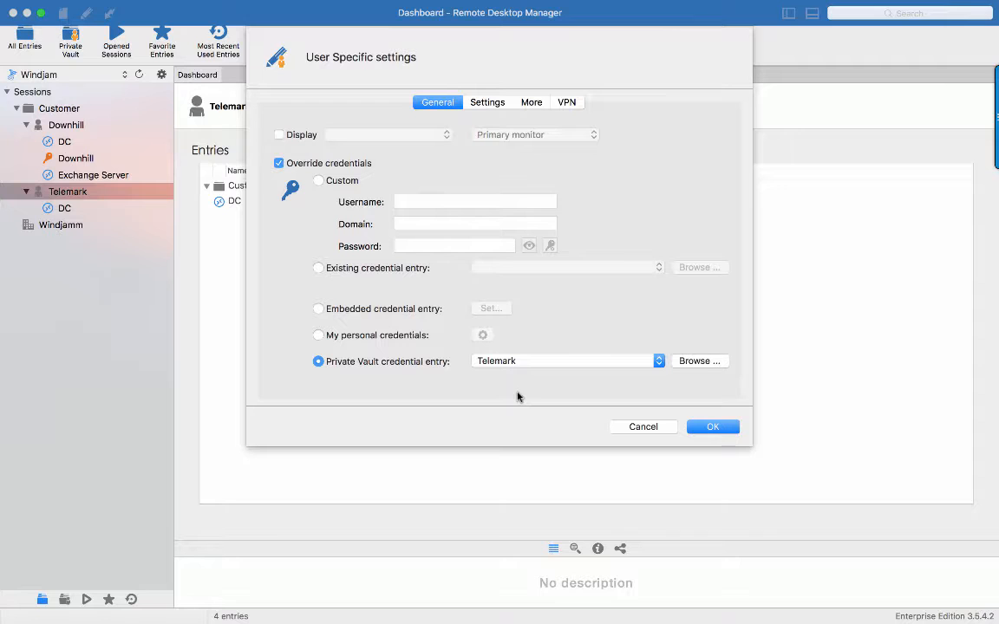
click(712, 426)
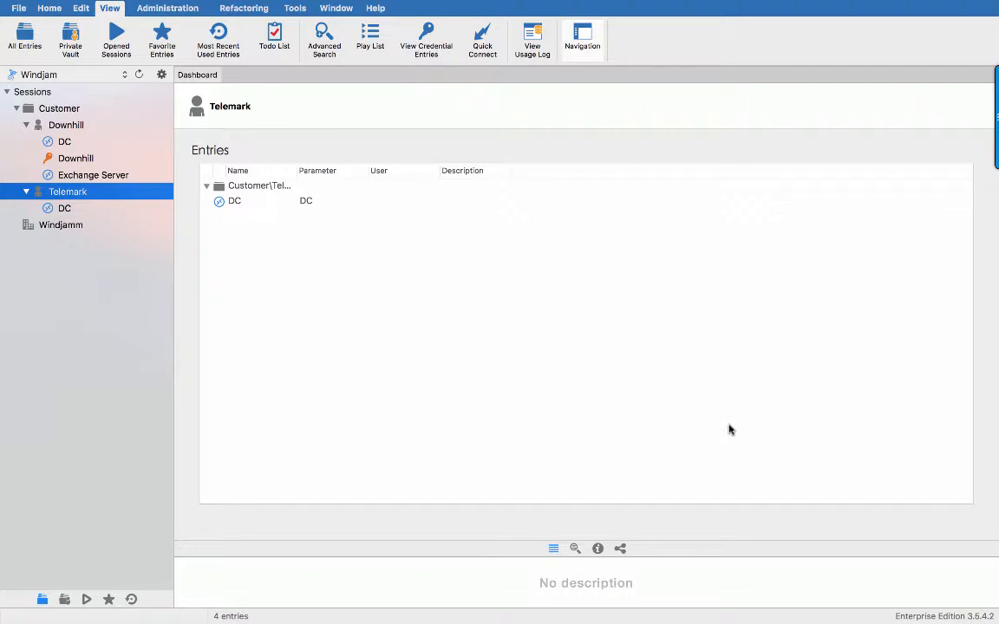
Add a Ted Username/Password credential entry to the Windjamm folder
right_click(61, 225)
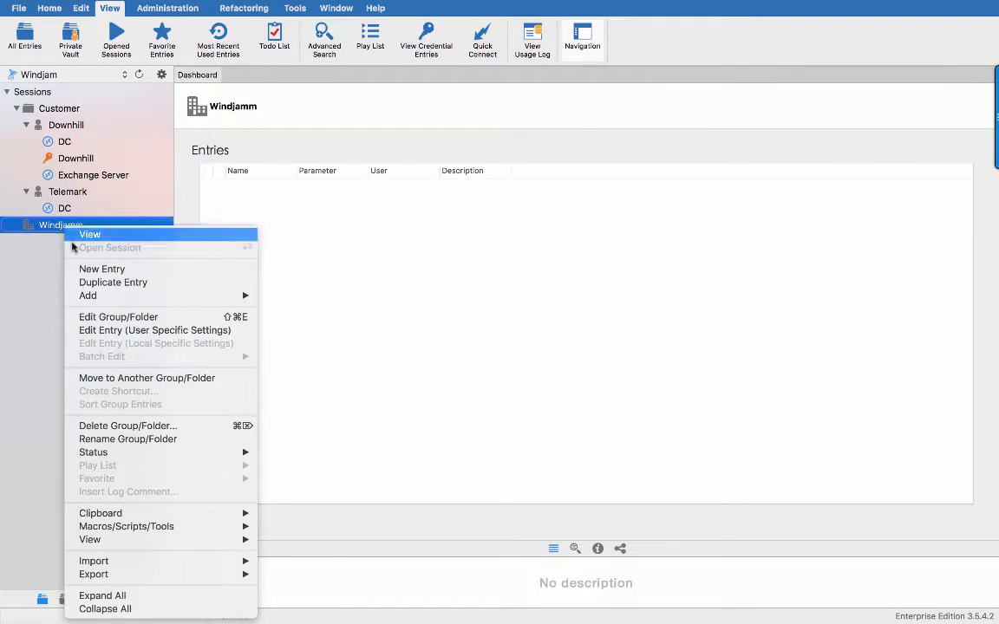
click(102, 269)
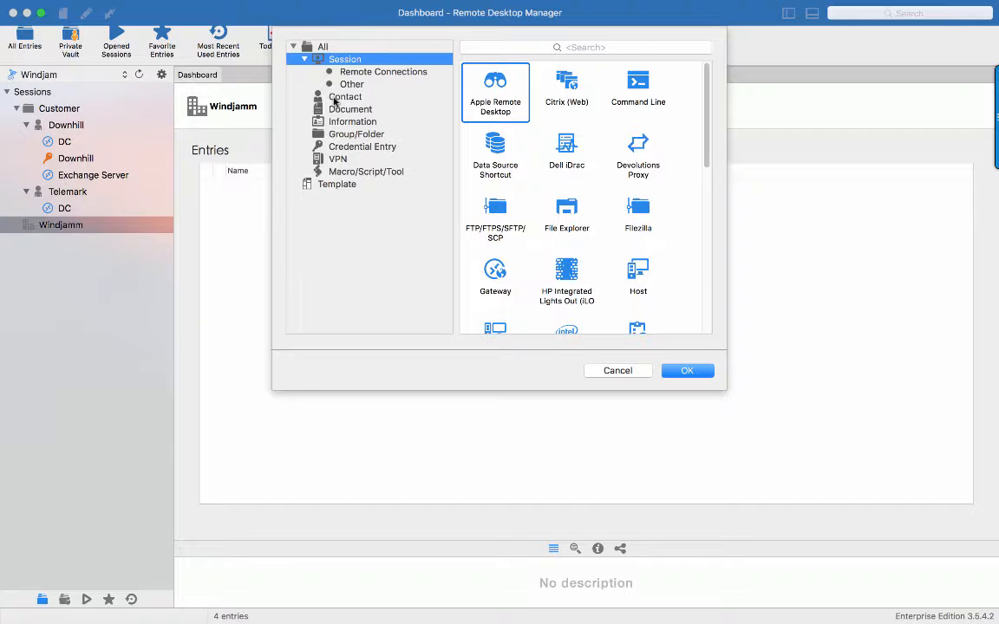
click(361, 147)
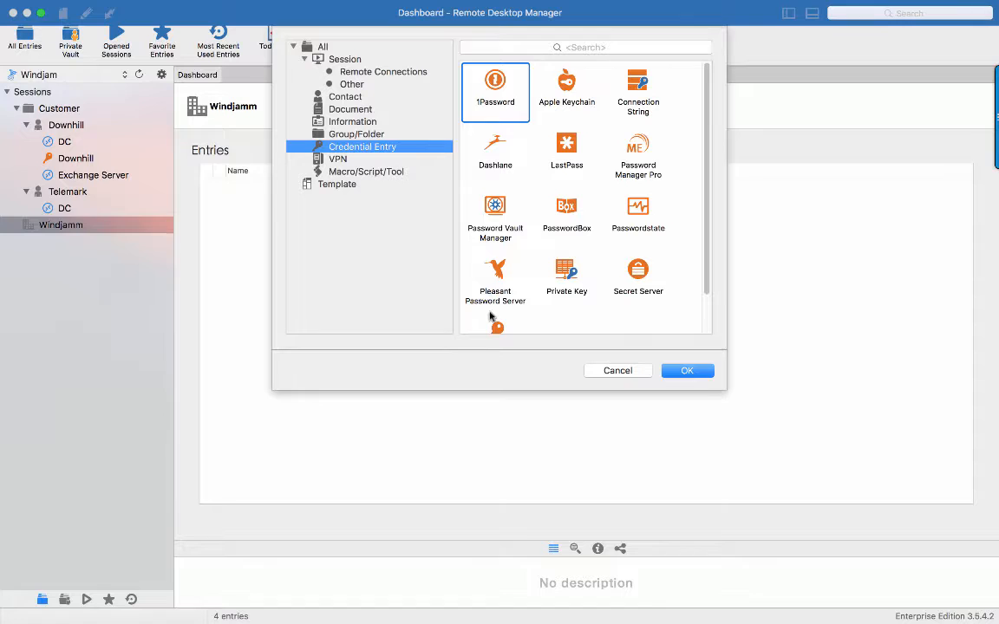
click(617, 370)
text(Ted)
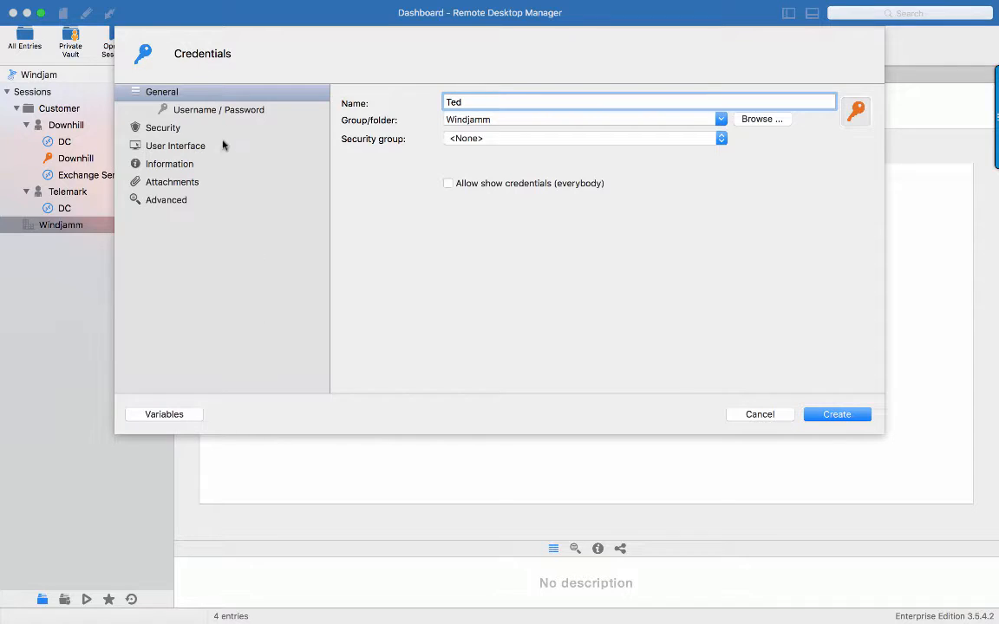
click(218, 109)
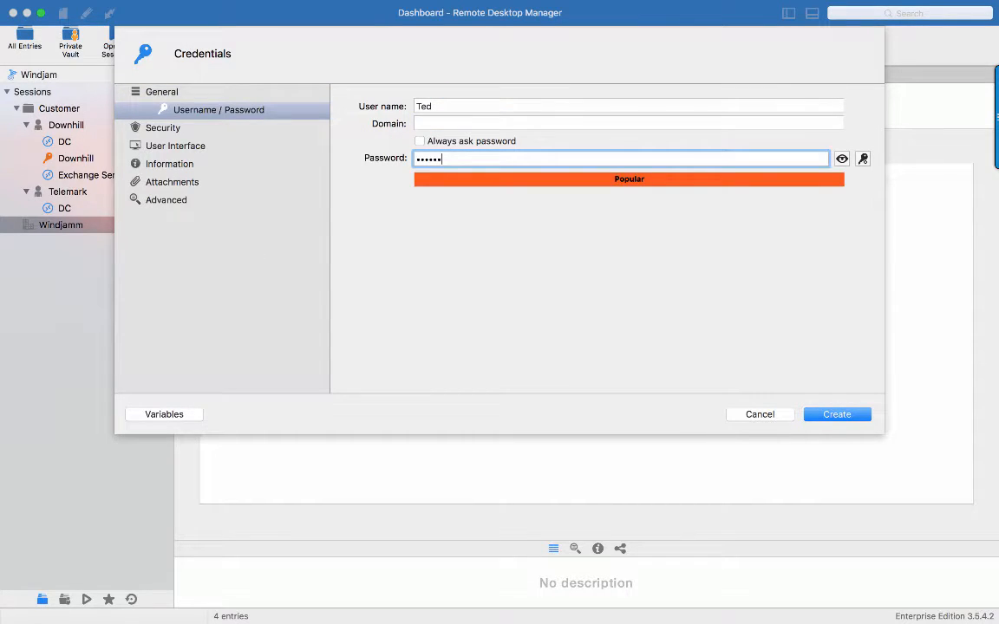
right_click(60, 224)
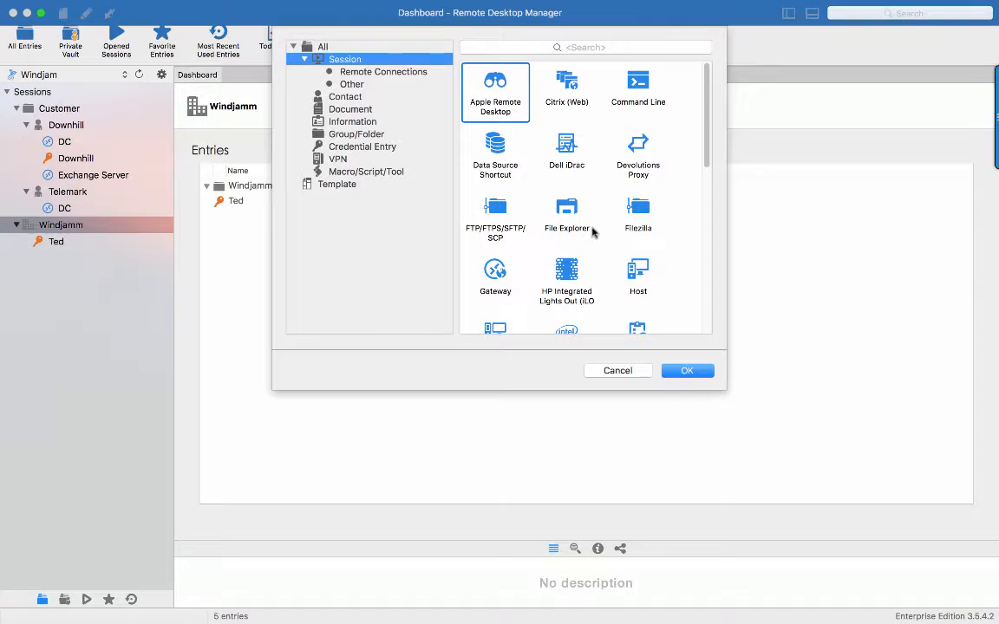
Create an RDP session named DC in Windjamm using the repository credential Windjamm\Ted
scroll(down, 3)
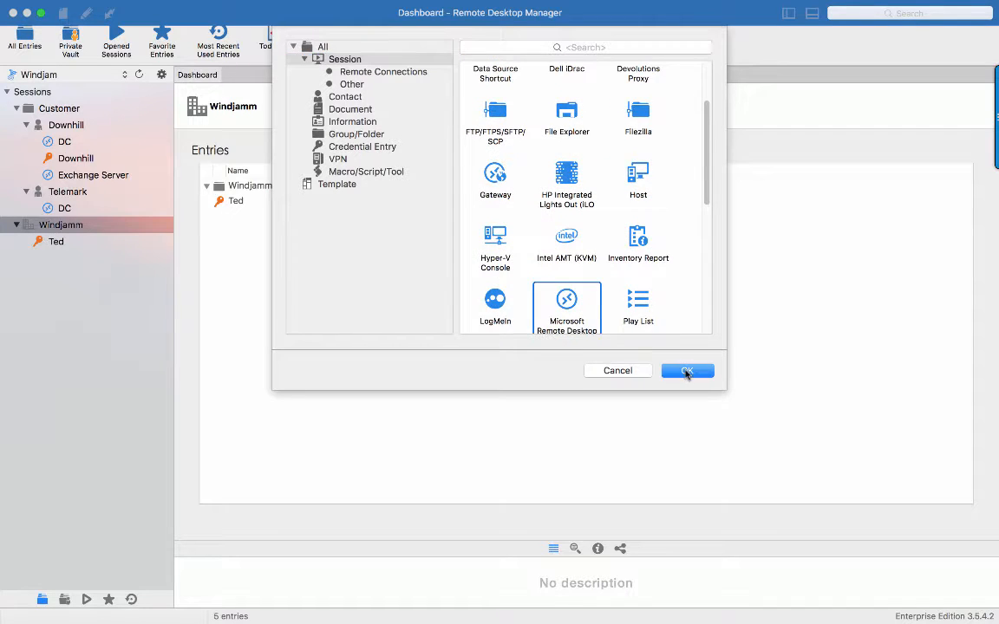
click(687, 371)
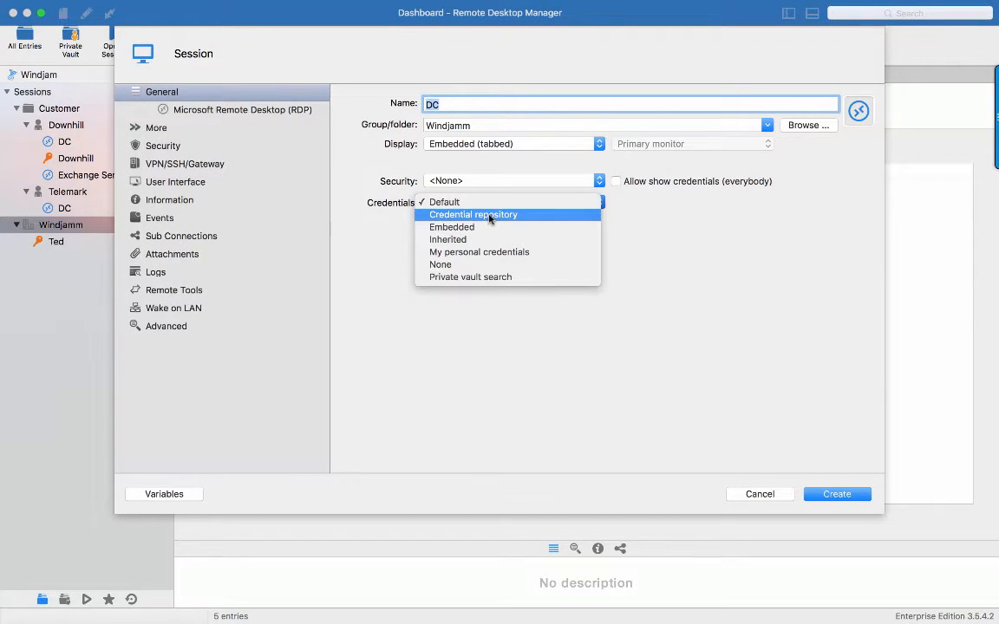
click(473, 214)
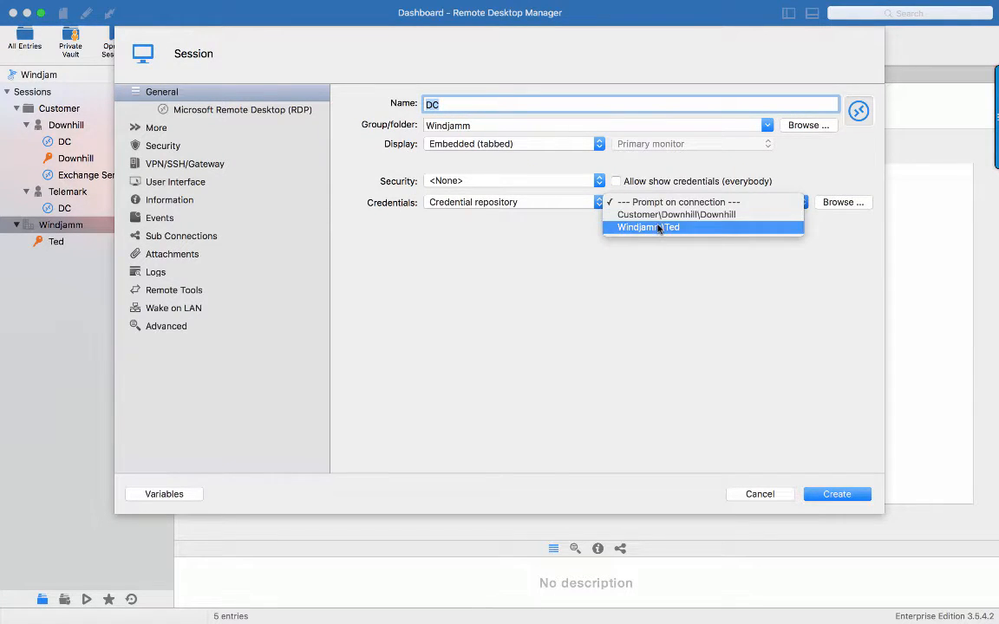
click(648, 227)
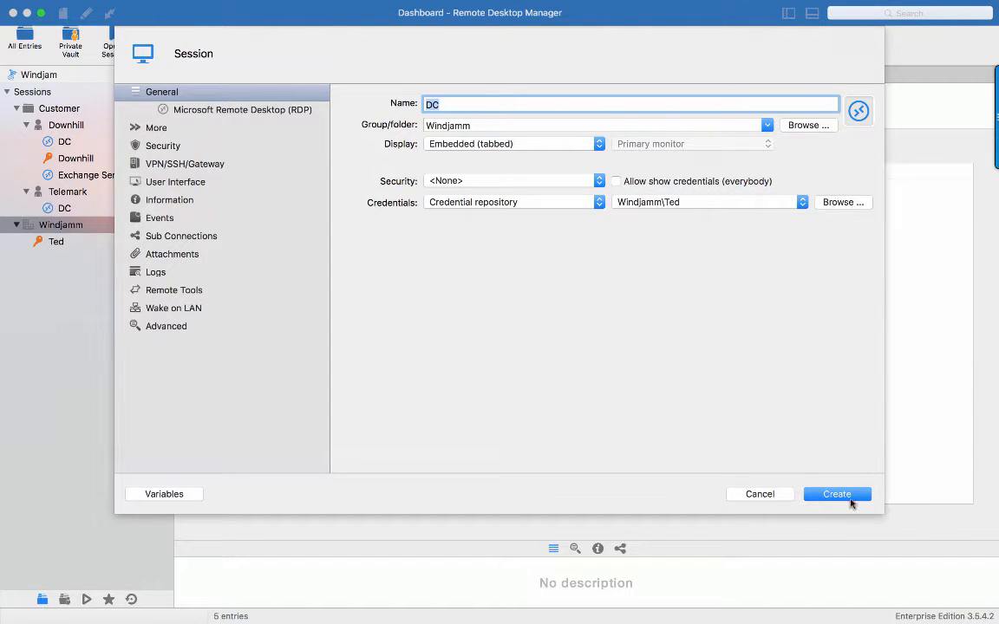
click(837, 493)
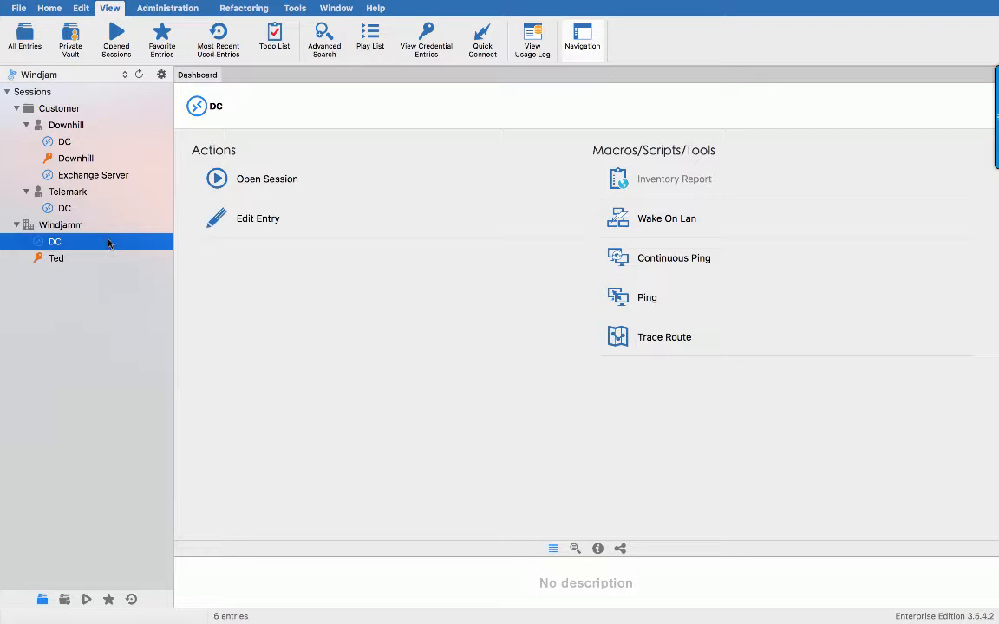
Add a new user named Ted in User Management
click(167, 8)
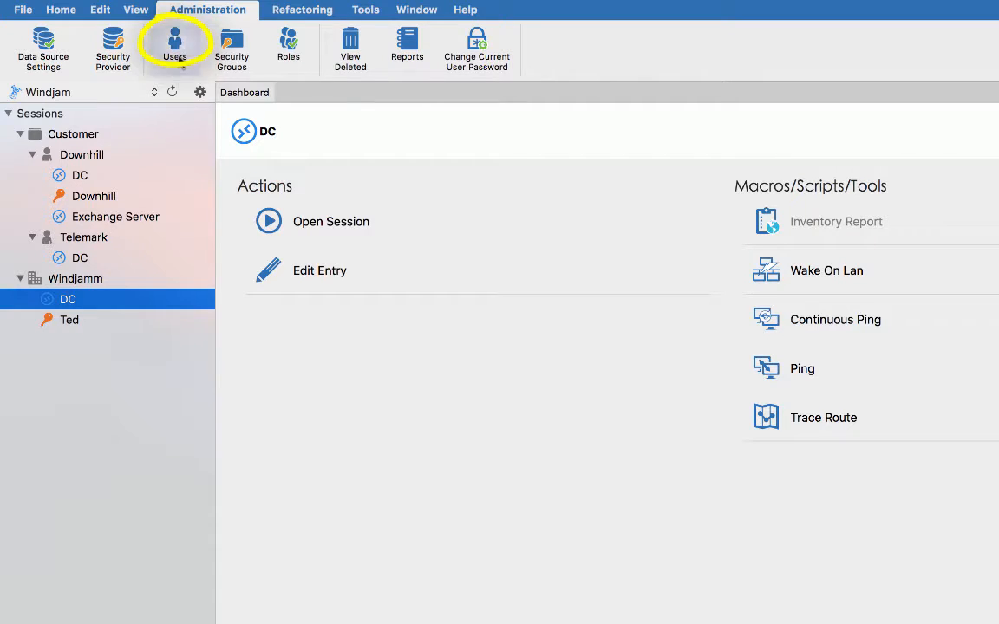
click(174, 47)
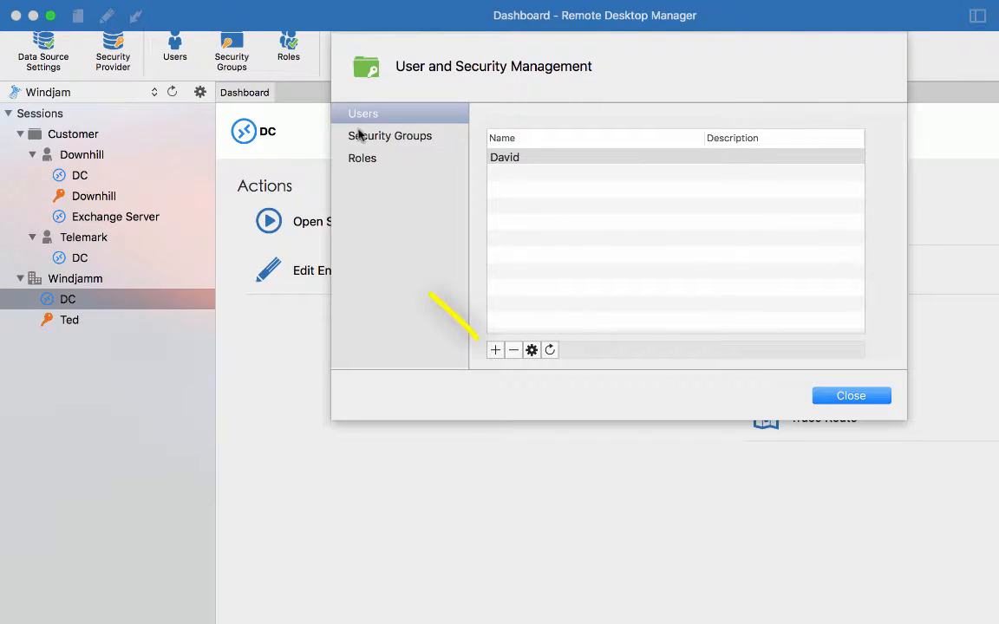
double_click(505, 157)
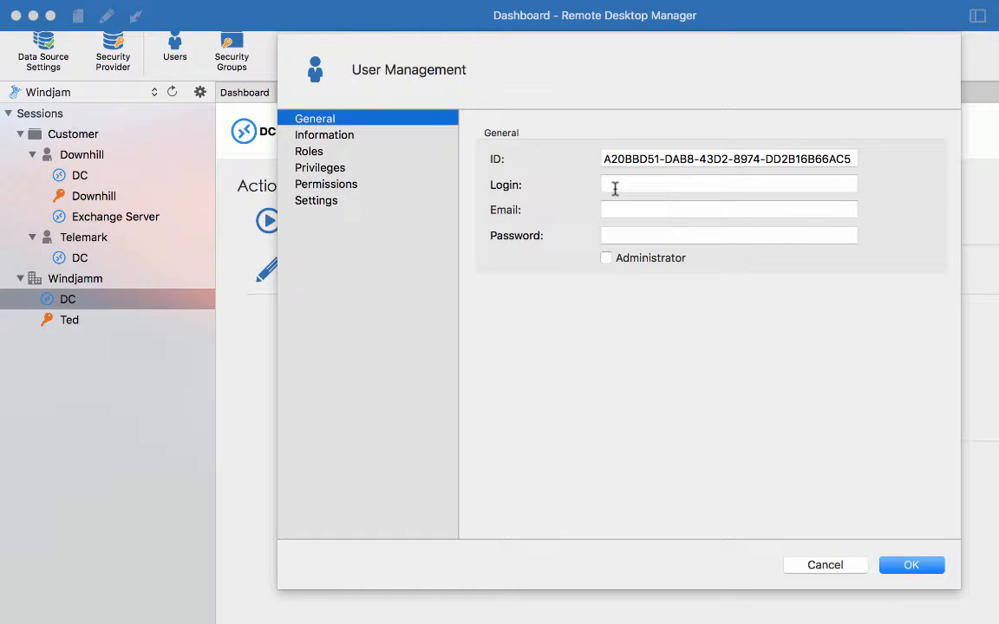
text(Ted)
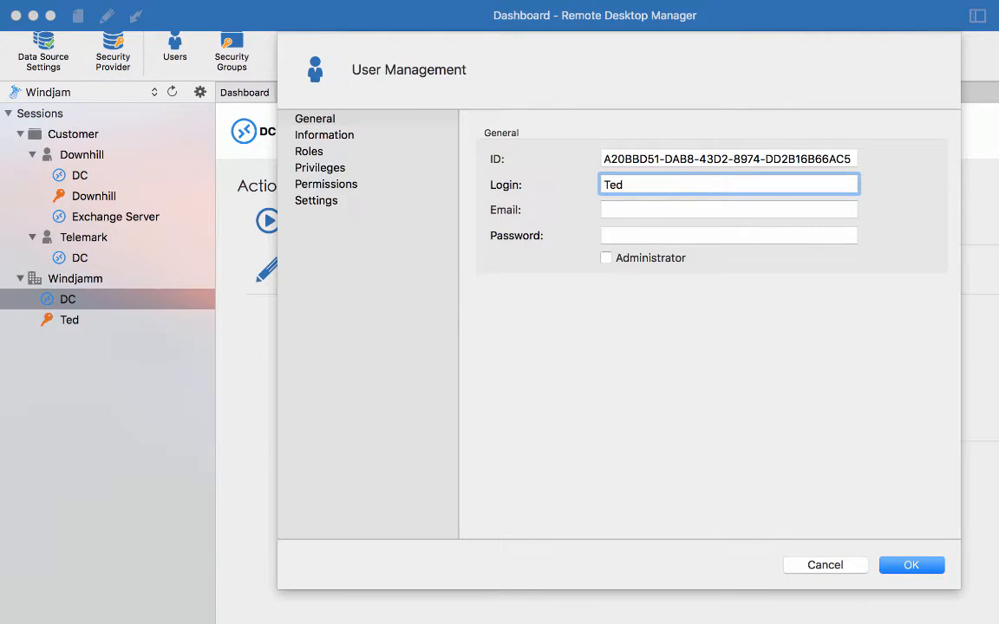
click(326, 184)
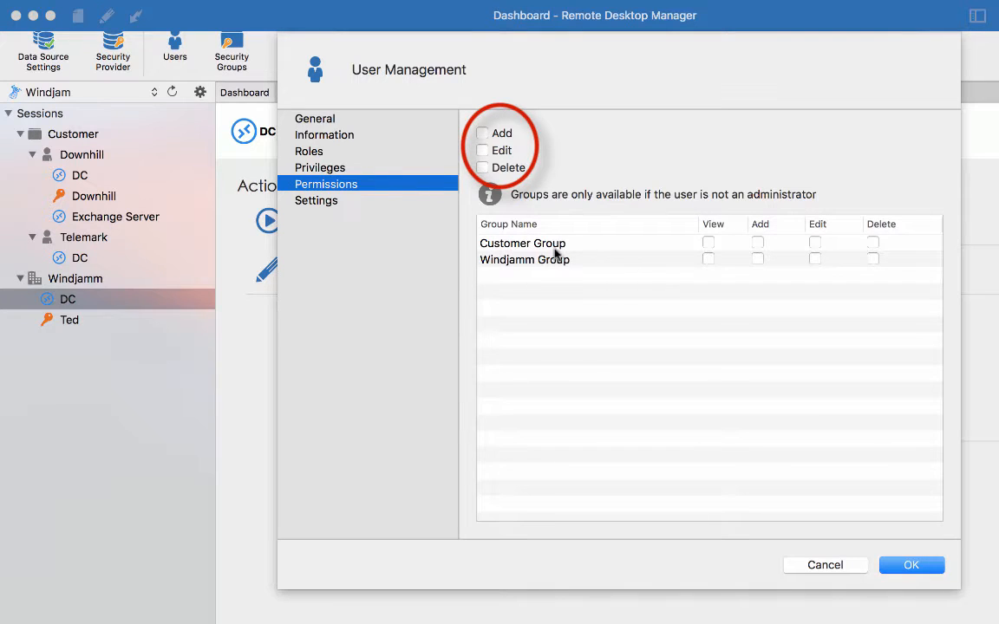
mouse_move(728, 278)
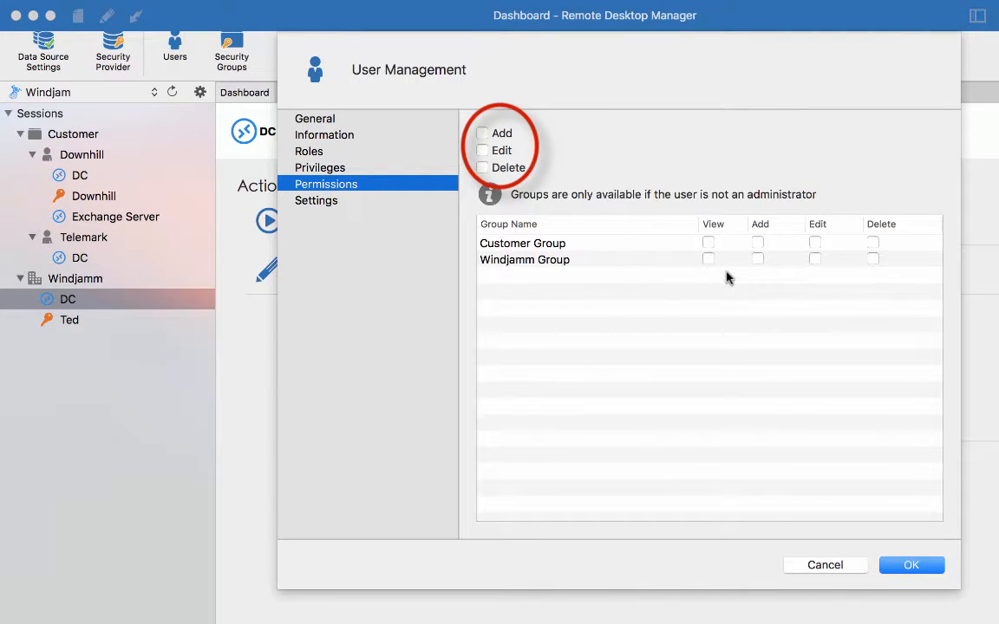
Give Ted add/edit rights, view on Windjamm Group, delete on Customer Group, and deny root-folder adds
click(483, 133)
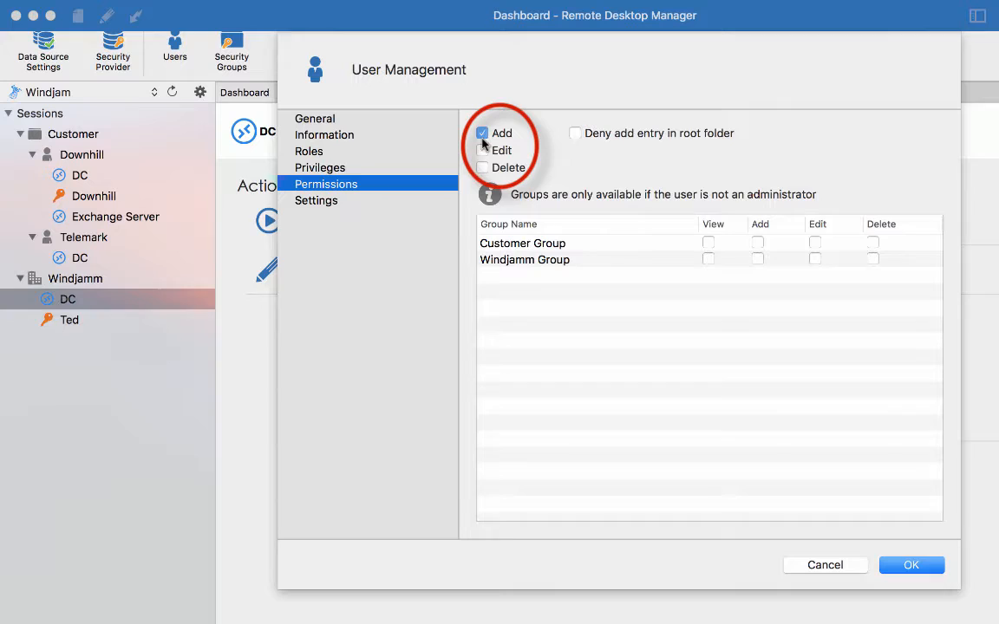
click(483, 168)
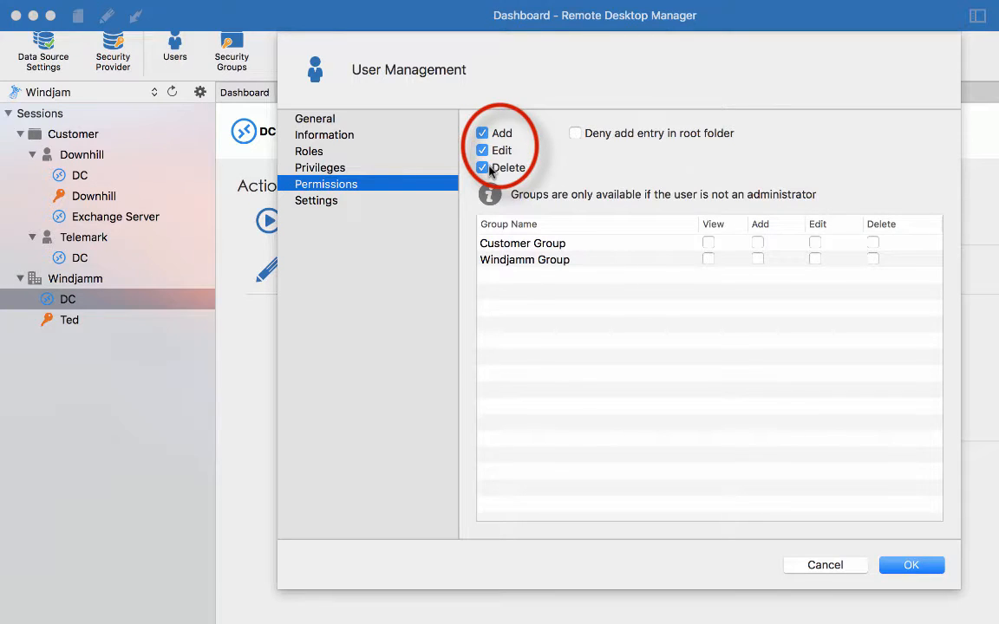
mouse_move(555, 206)
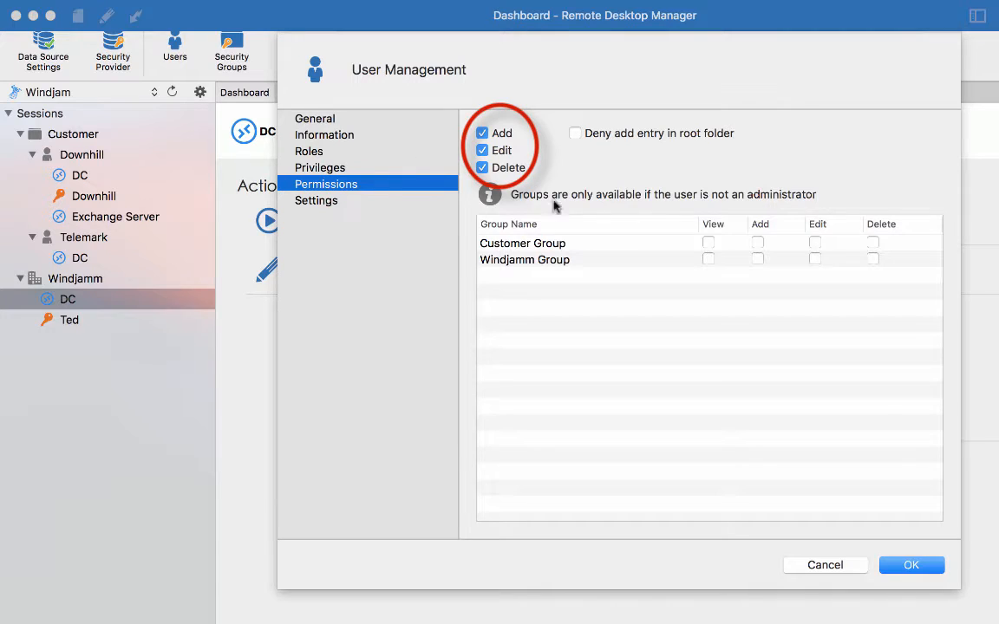
mouse_move(599, 193)
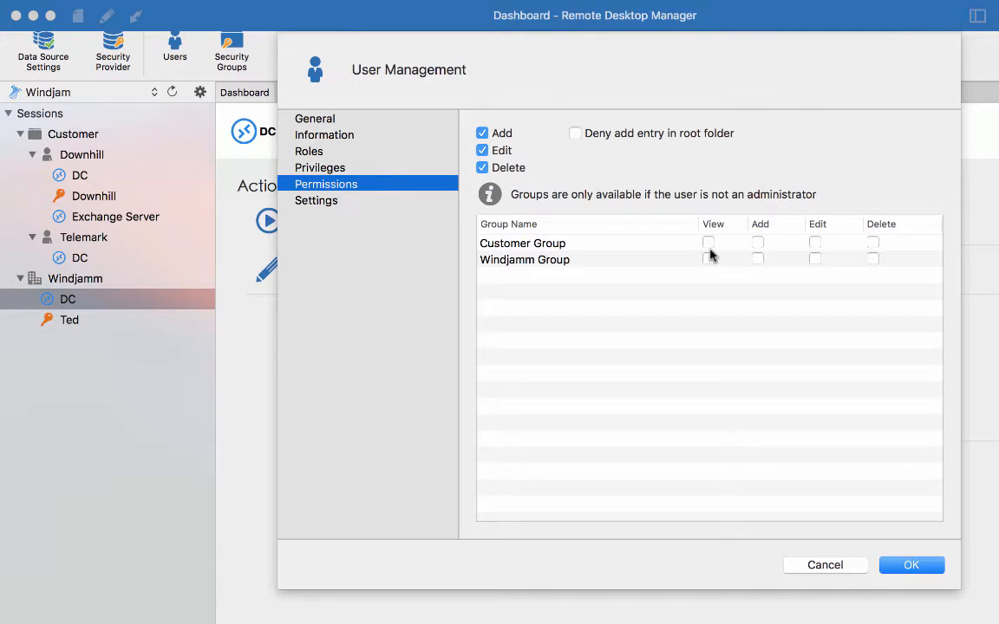
click(709, 260)
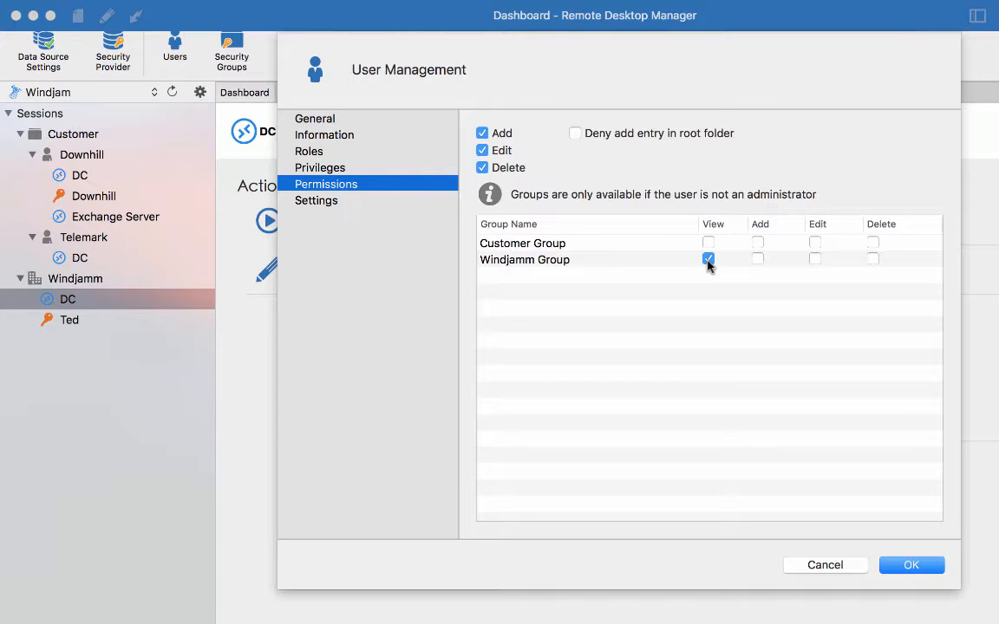
click(708, 243)
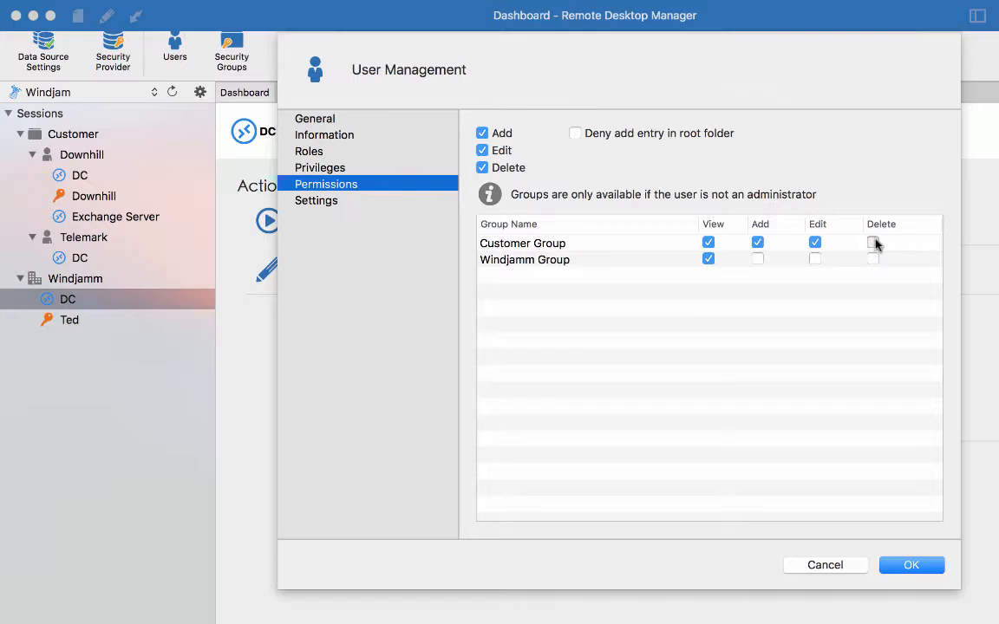
click(873, 242)
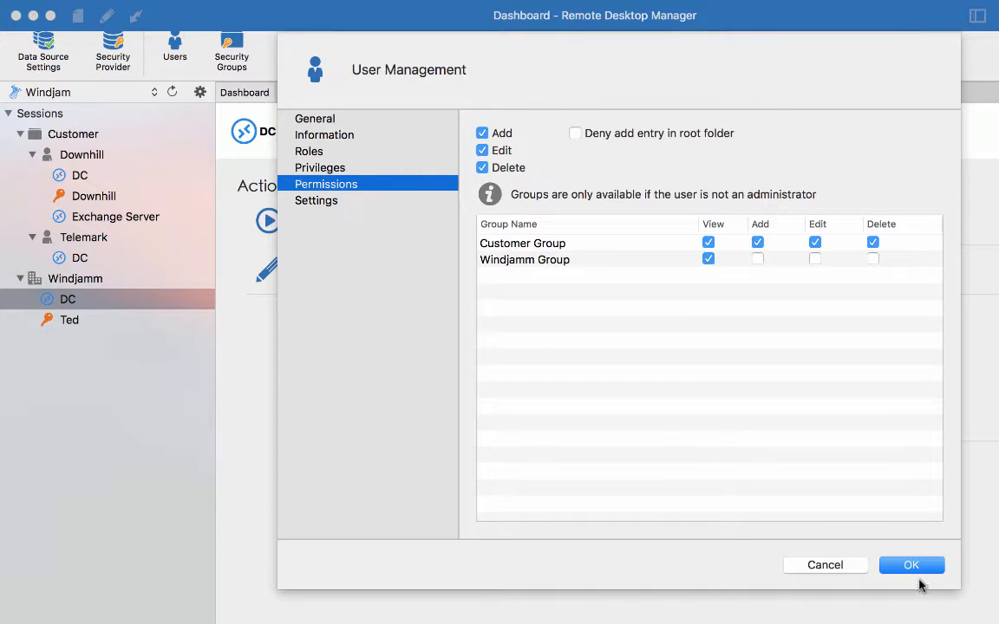
click(574, 132)
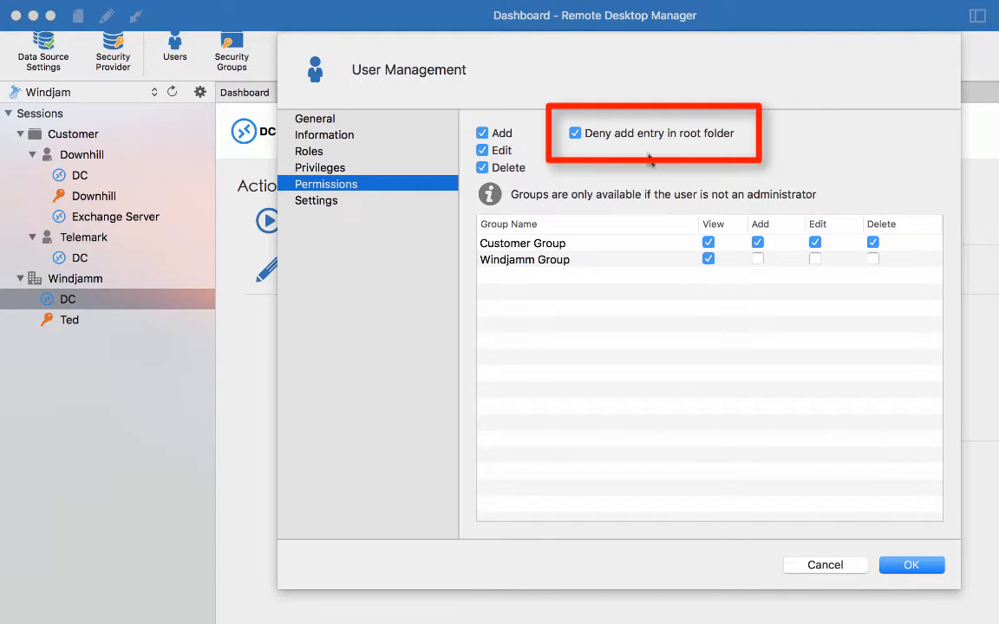
mouse_move(766, 157)
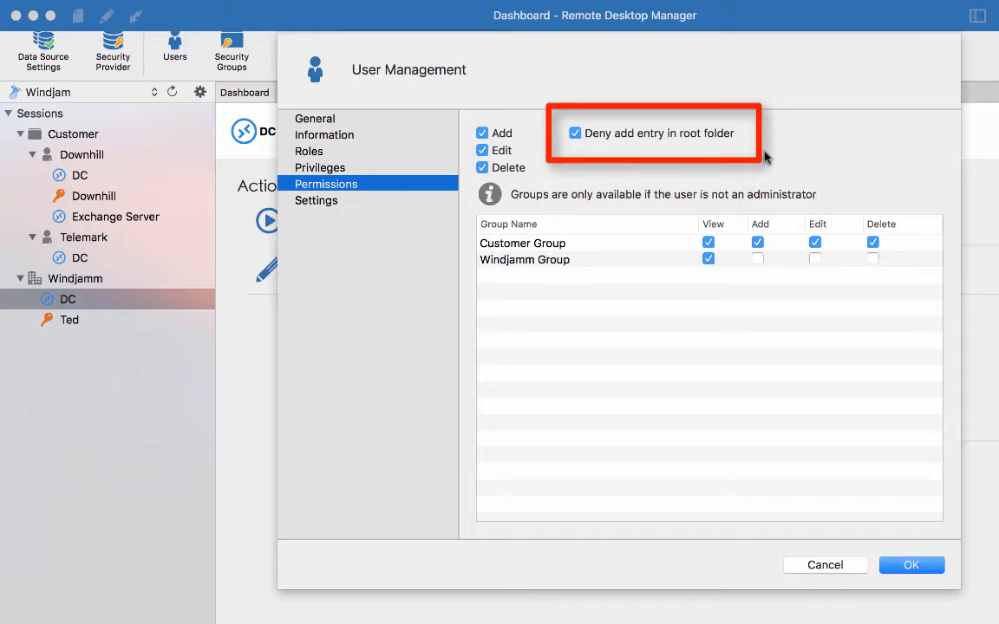
mouse_move(765, 156)
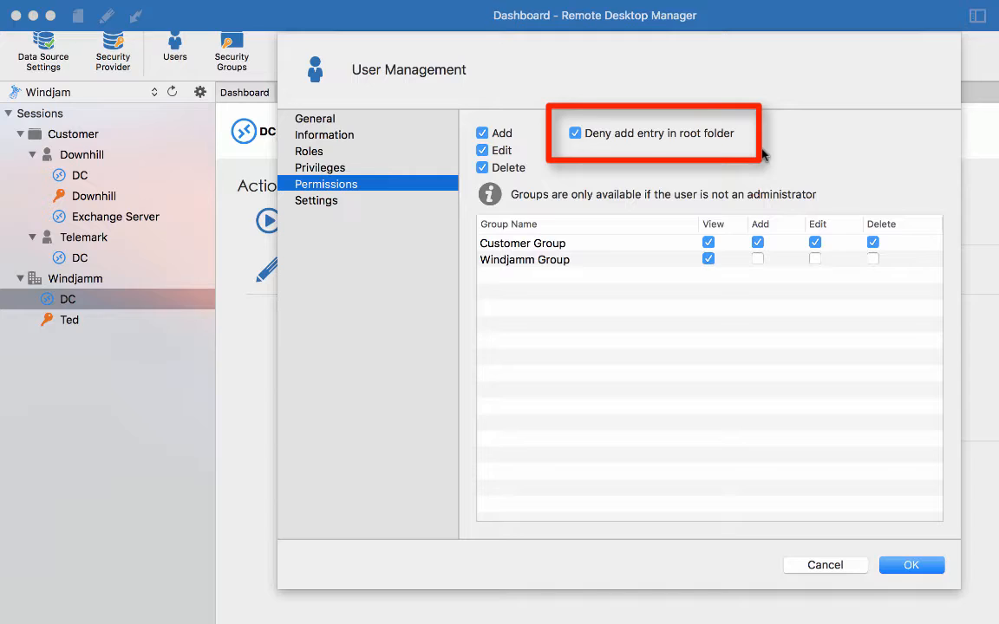
mouse_move(747, 140)
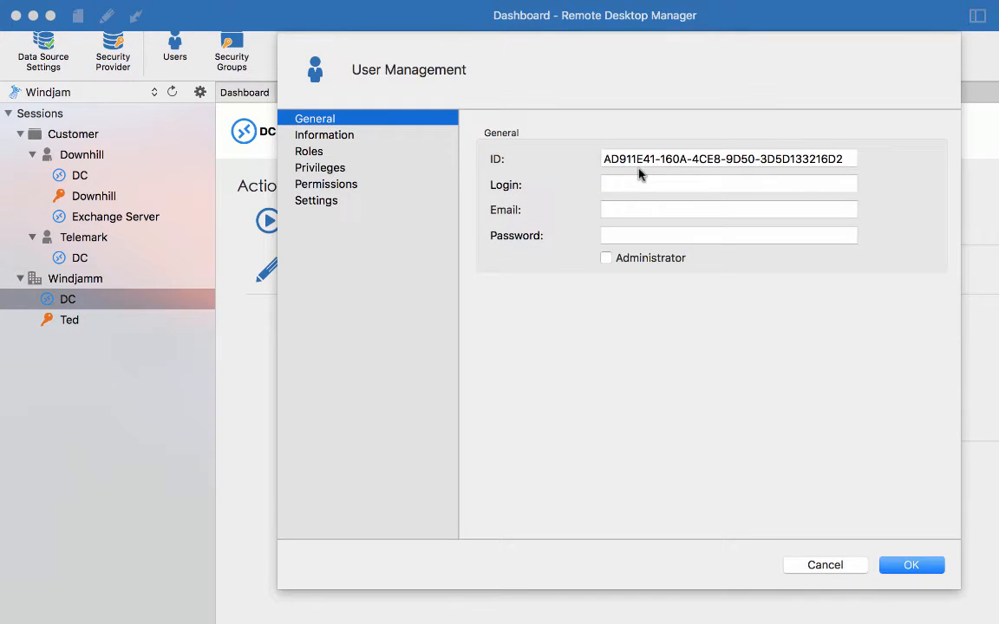
Create user King with a password and View-only permission on Customer Group
text(King)
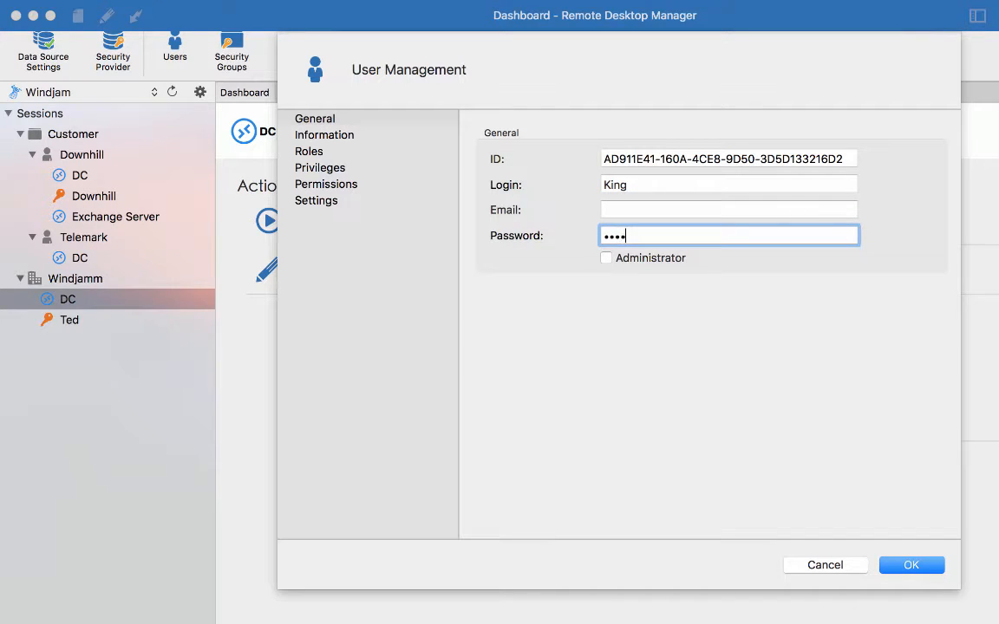
text(••)
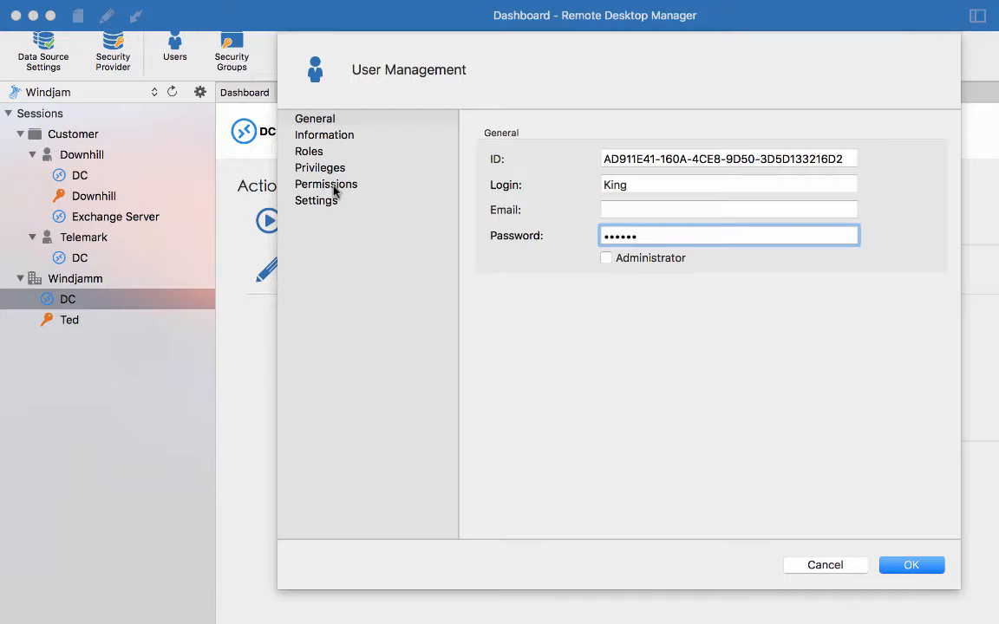
click(326, 184)
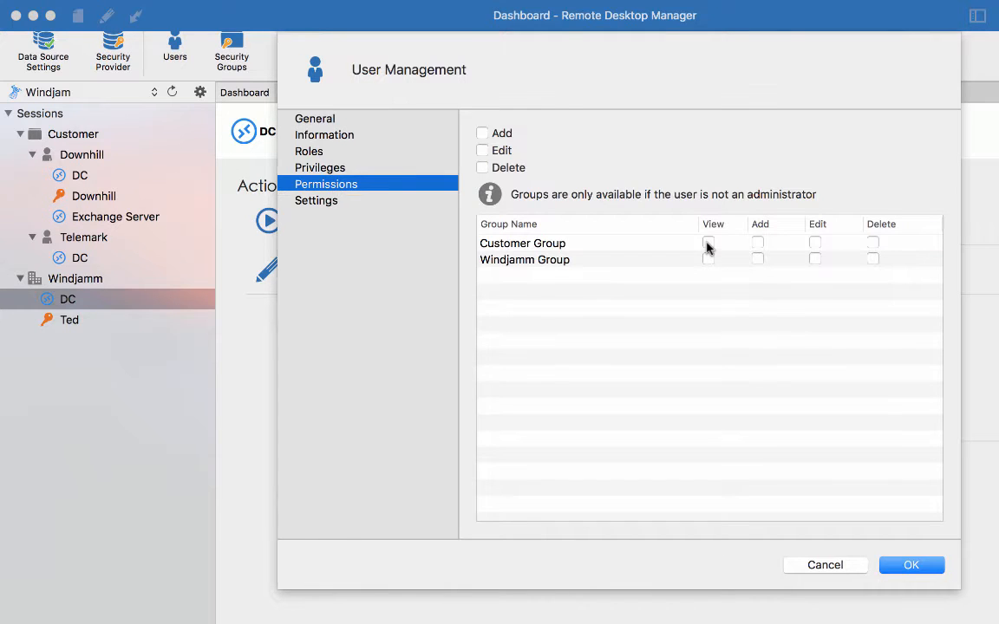
click(708, 243)
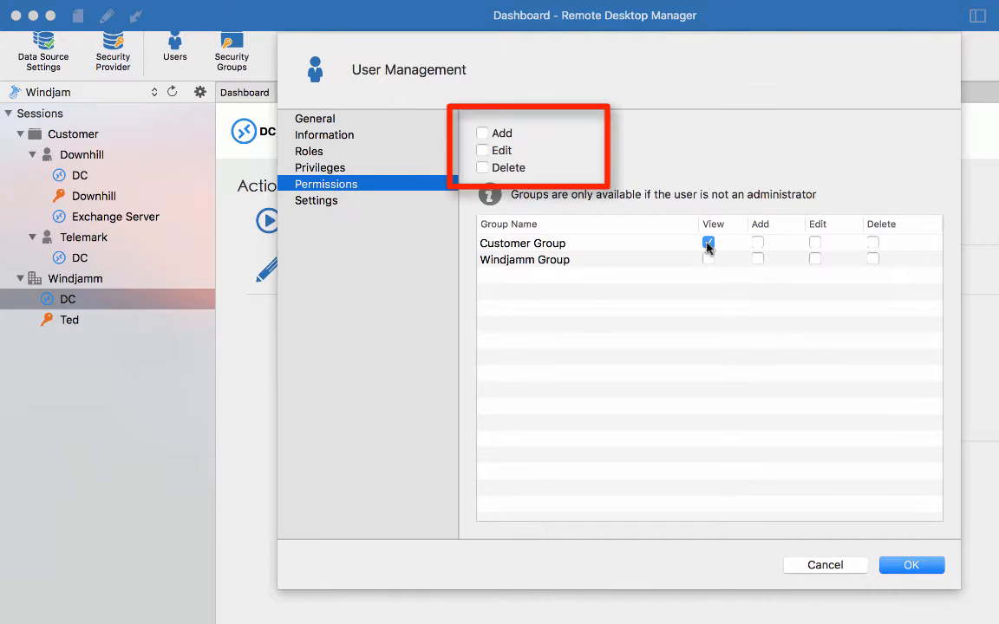
click(709, 242)
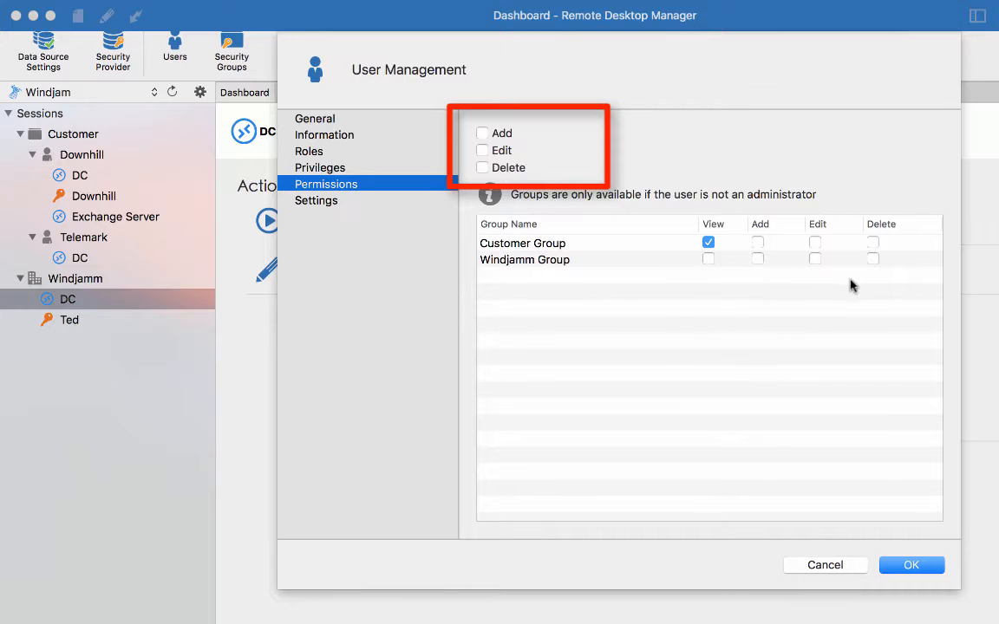
mouse_move(483, 271)
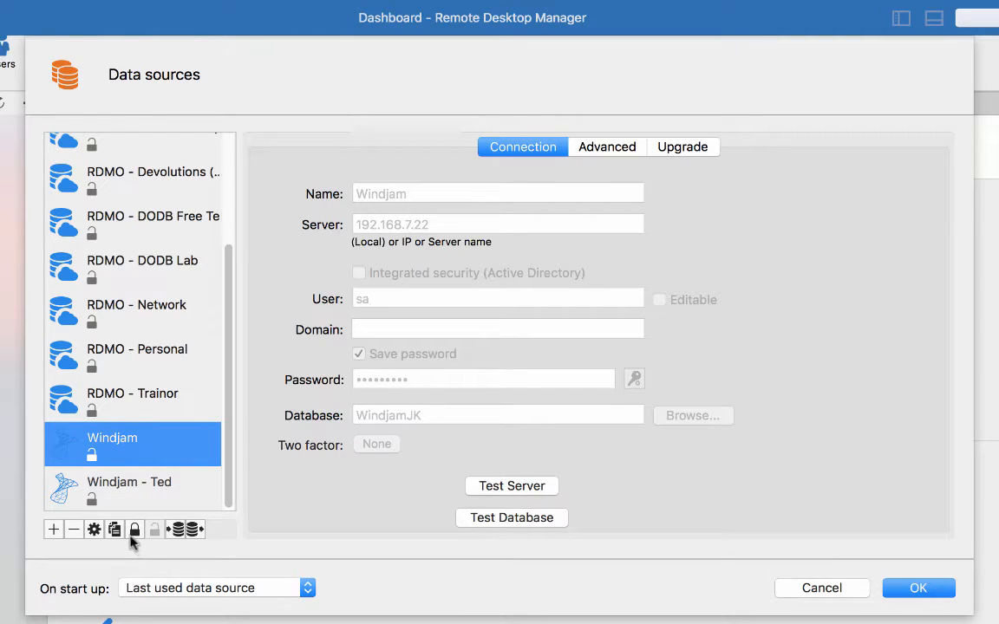
Duplicate the Windjam data source as 'Windjam - King' logging in as King
click(114, 529)
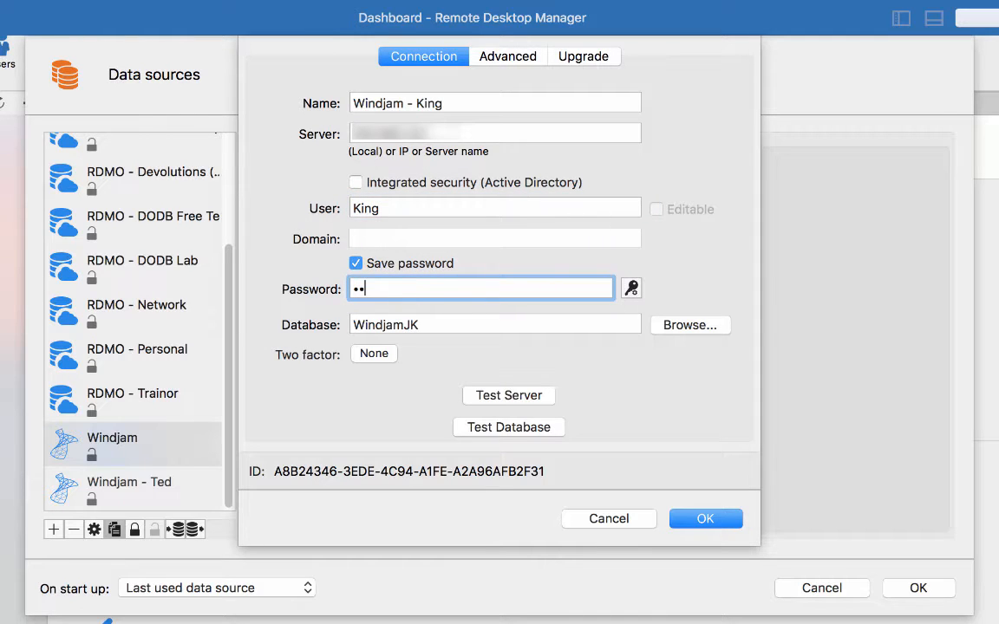
click(705, 518)
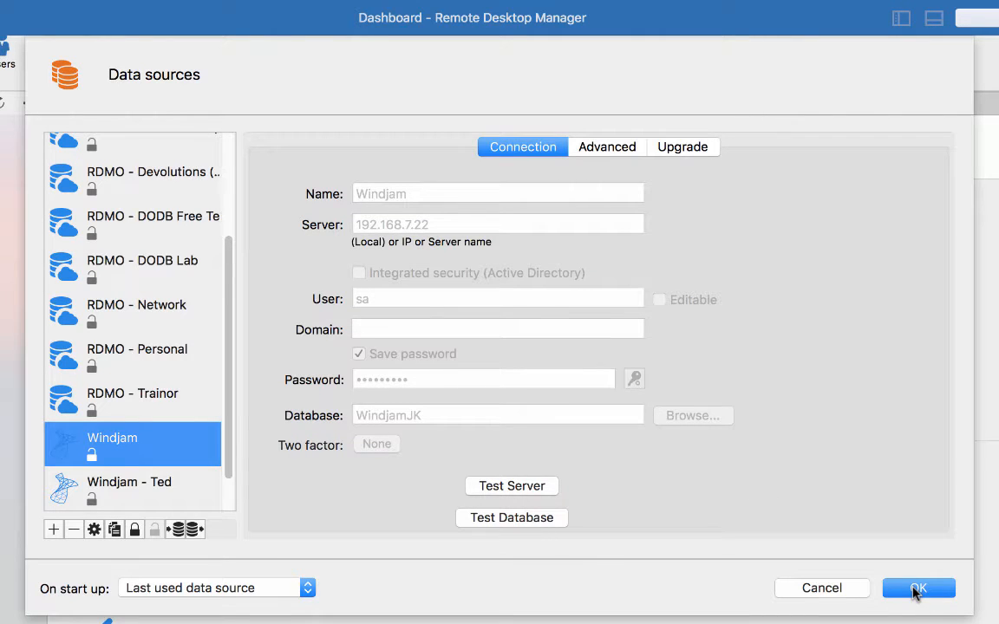
mouse_move(945, 588)
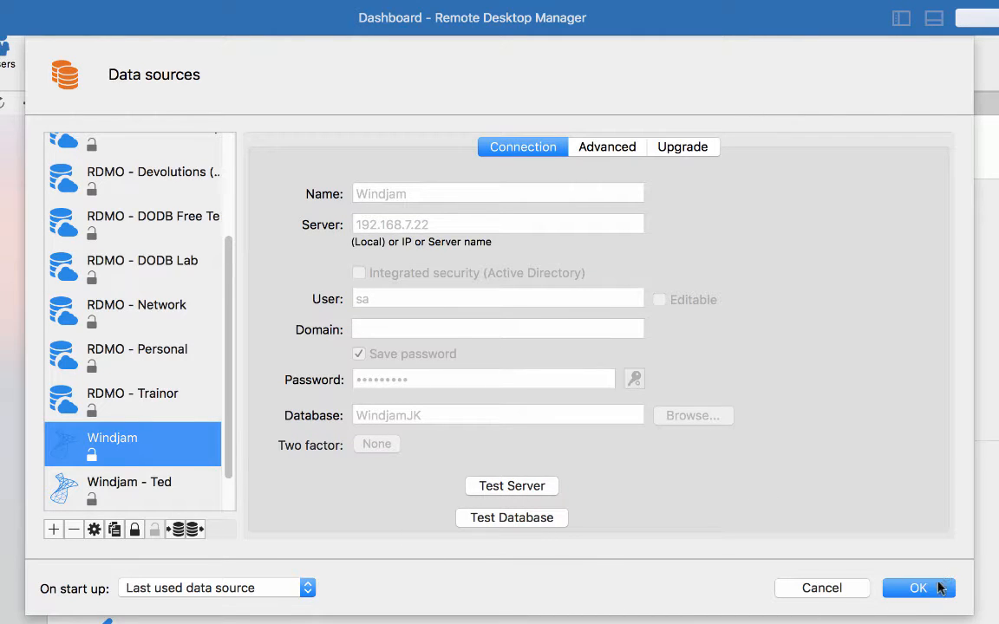
click(917, 588)
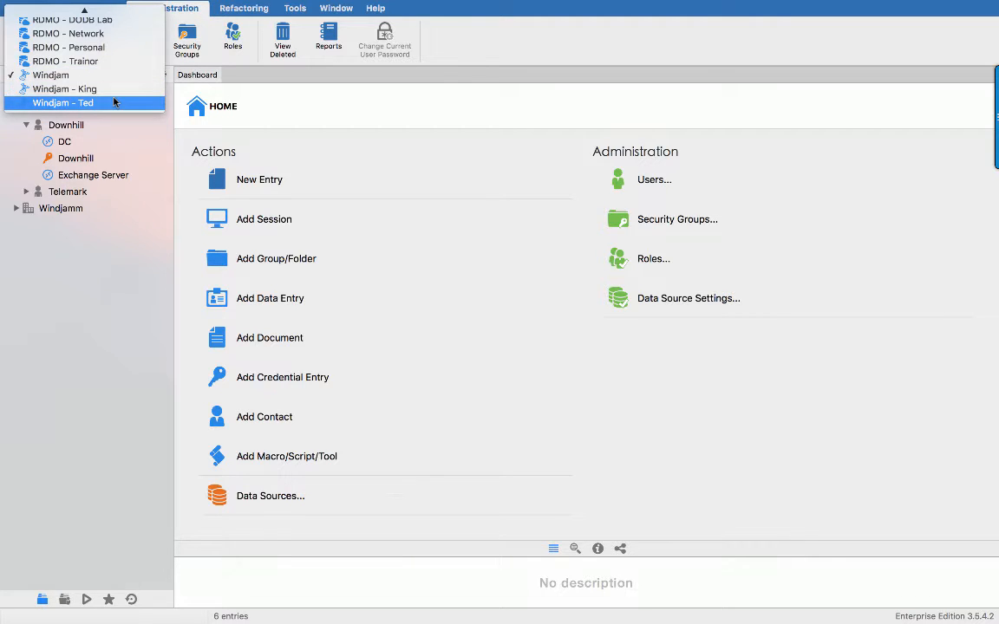
Load Windjam - Ted, attempt to edit the DC session, and dismiss the no-edit-rights warning
click(63, 103)
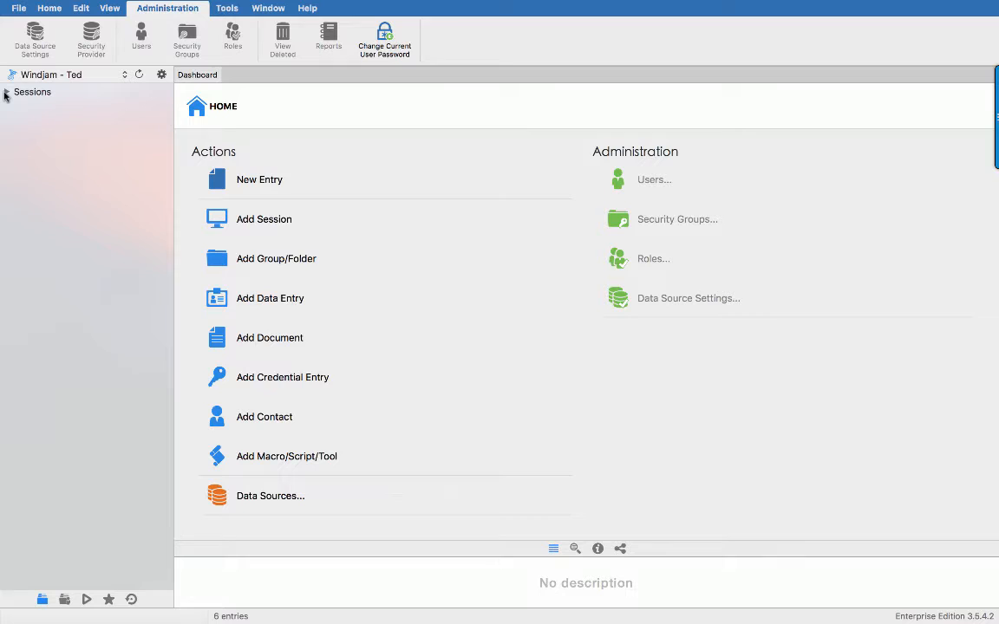
click(6, 92)
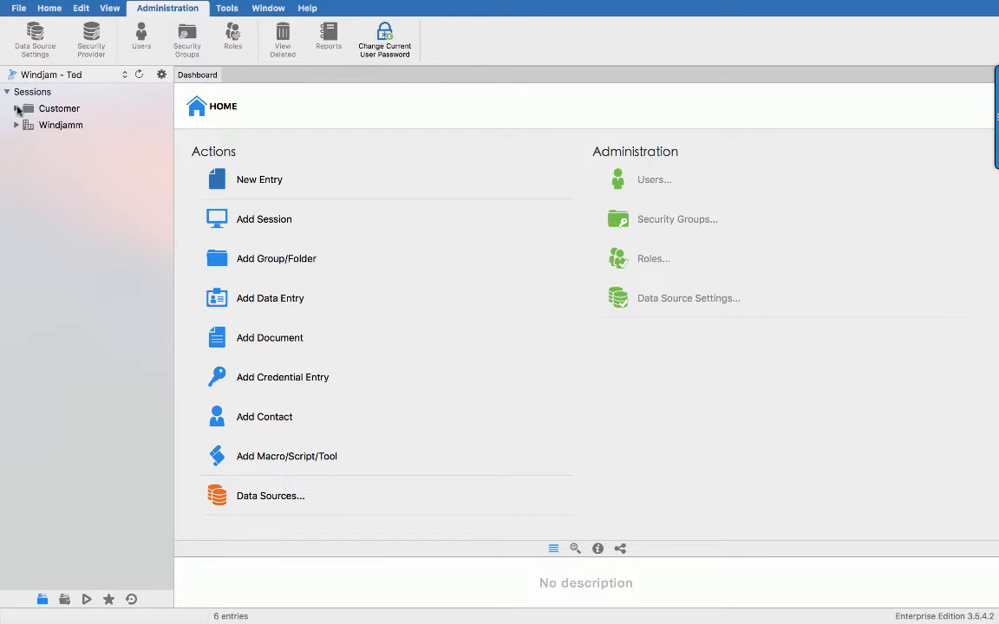
right_click(65, 141)
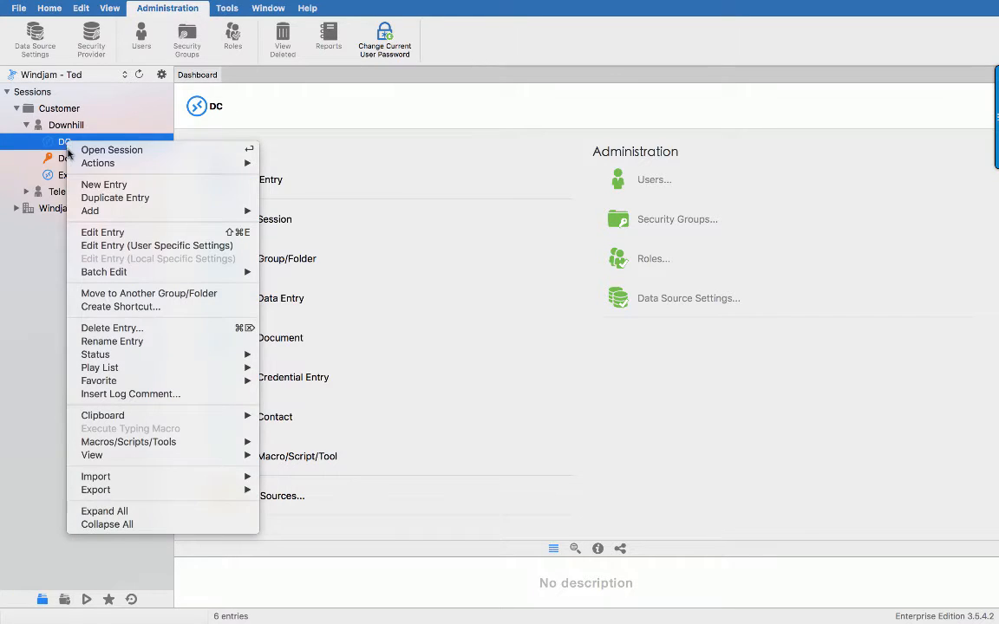
mouse_move(103, 232)
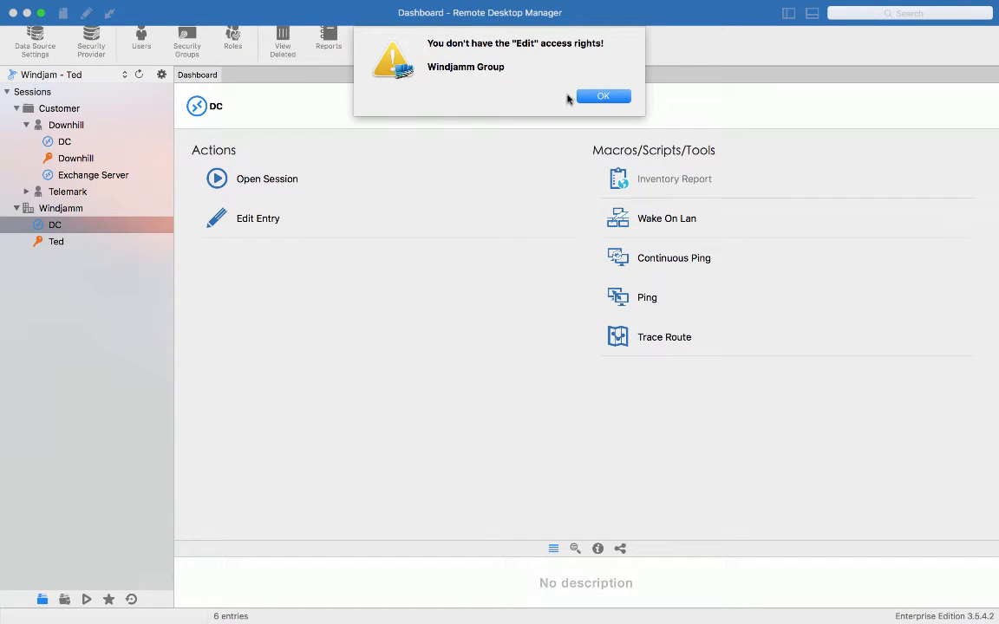
click(602, 95)
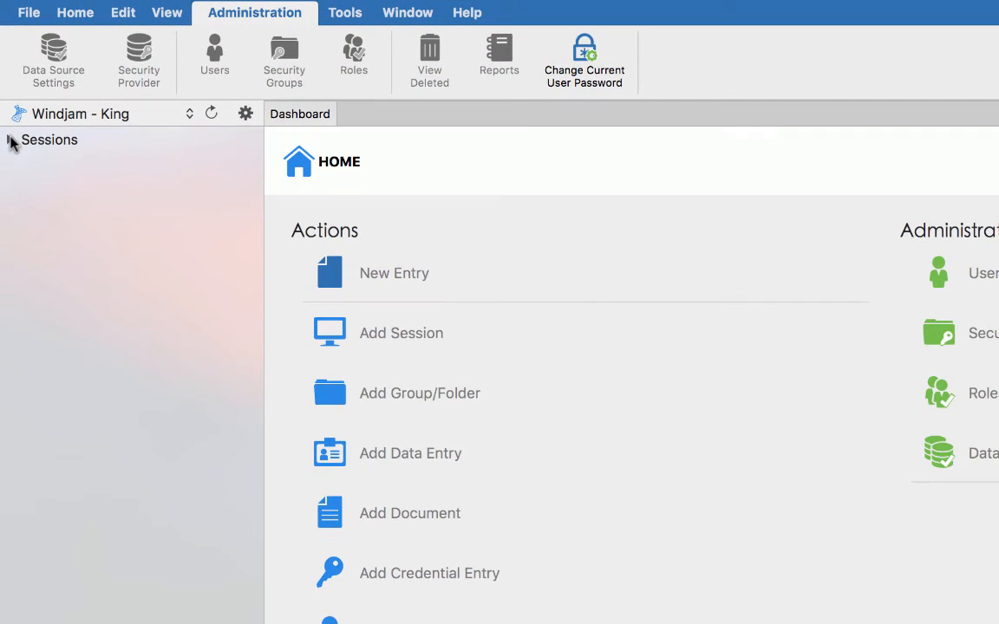
As King, expand Sessions and Downhill, then open the DC session
click(12, 140)
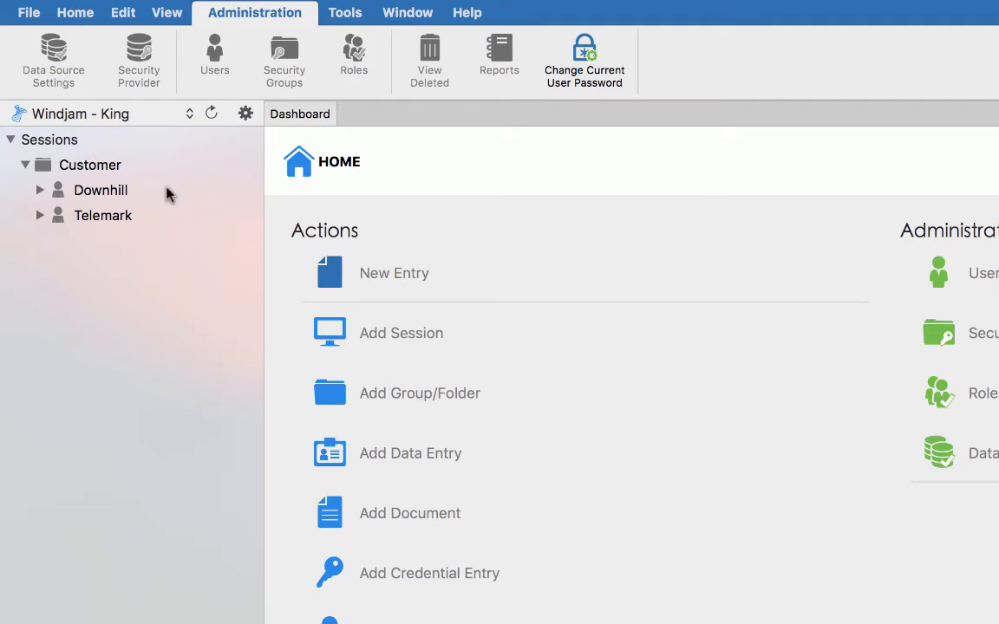
mouse_move(118, 255)
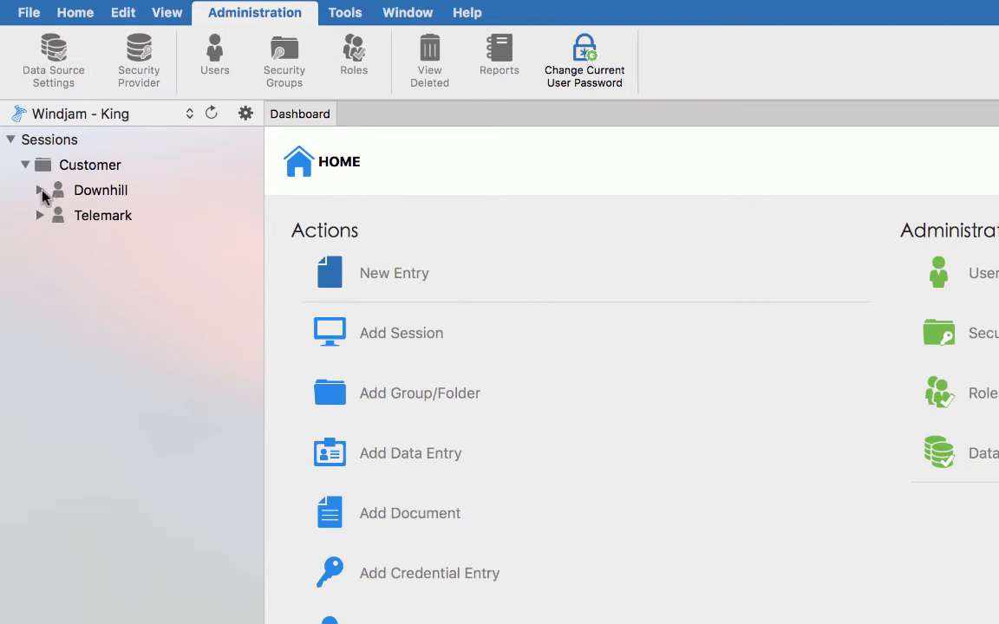
click(39, 190)
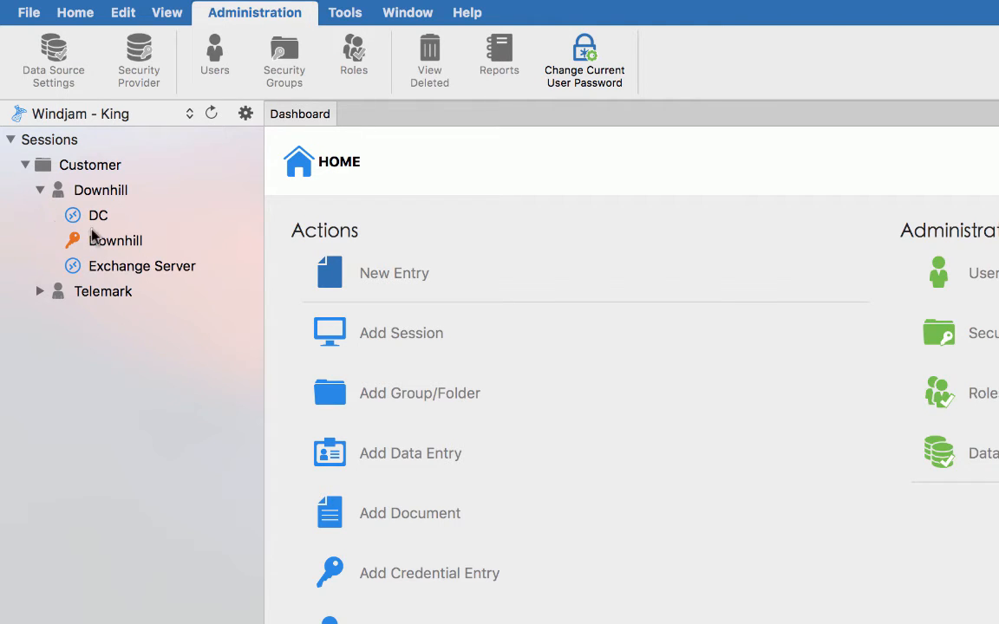
click(98, 215)
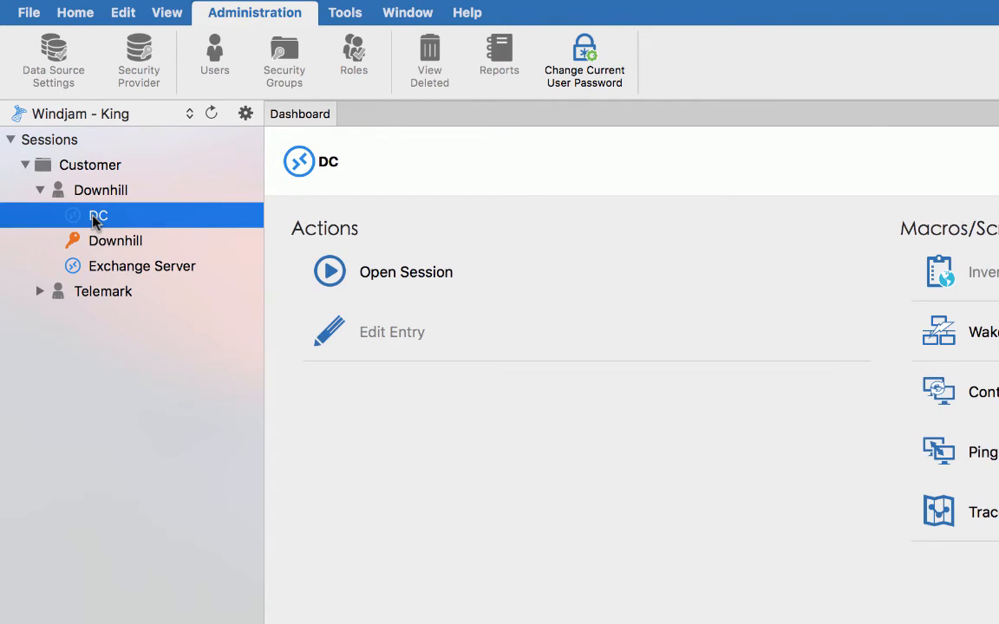
right_click(97, 215)
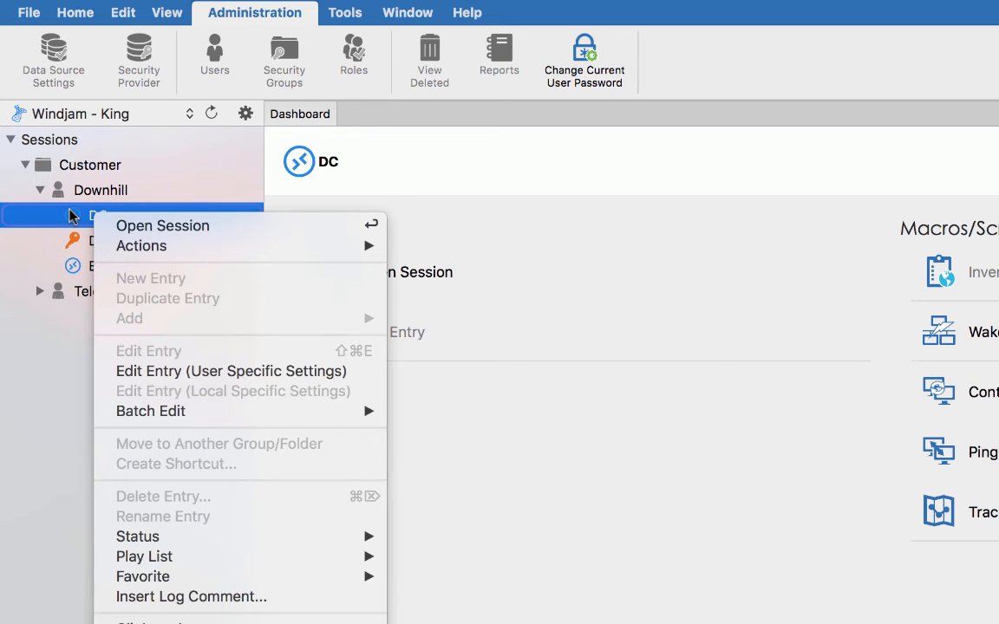
click(162, 225)
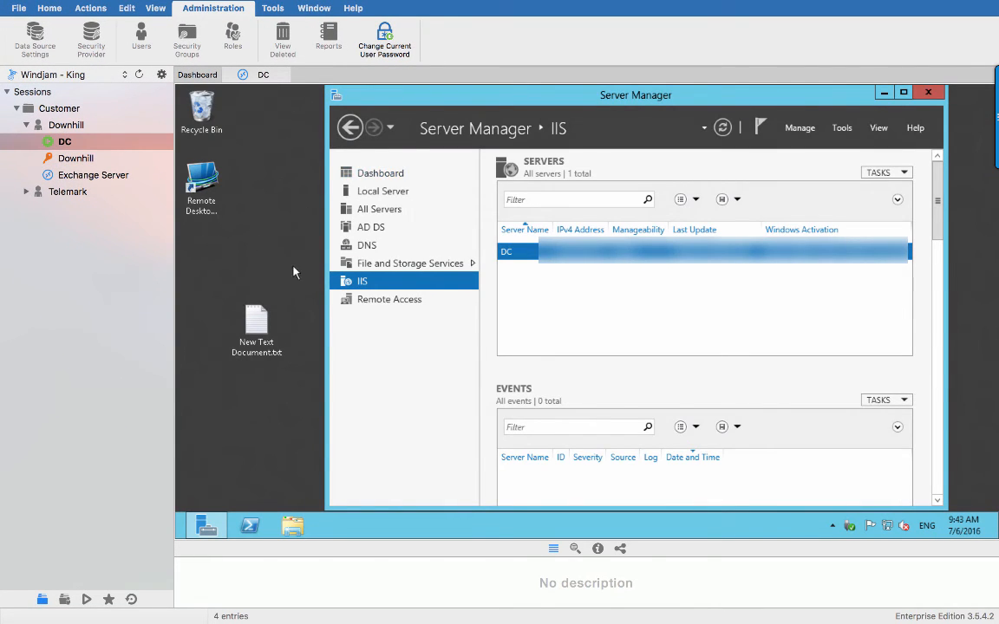
mouse_move(302, 330)
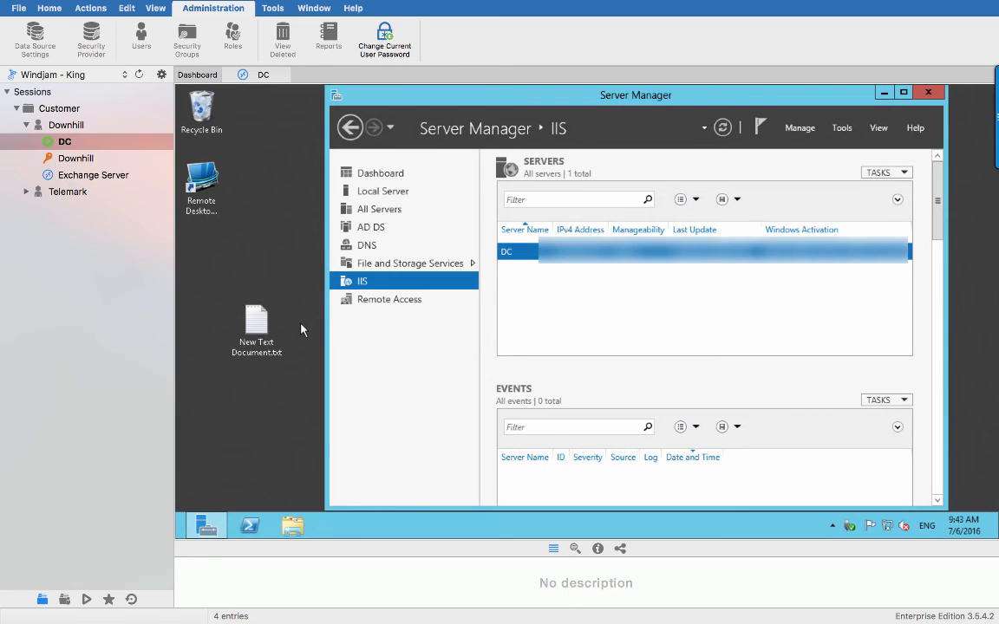